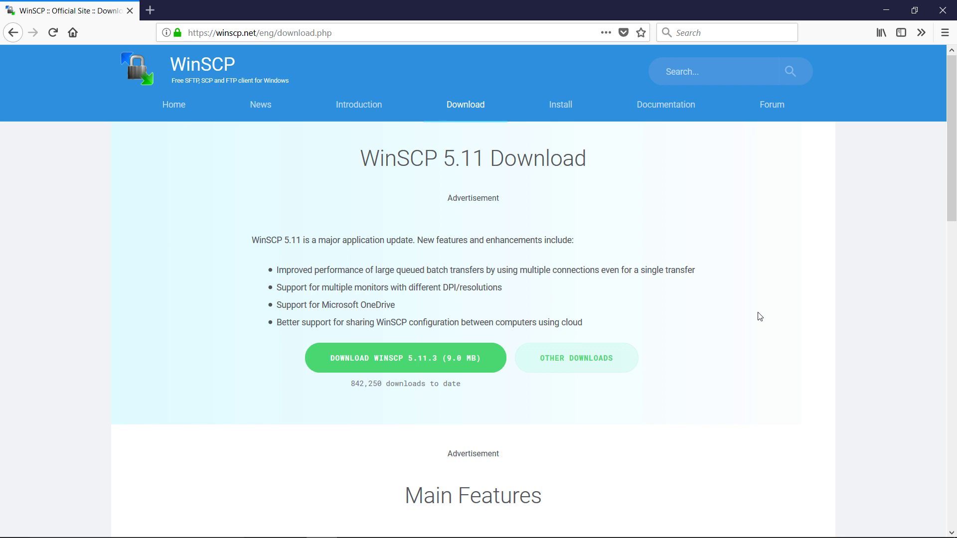
{"action": "mouse_move", "coordinate": [438, 203]}
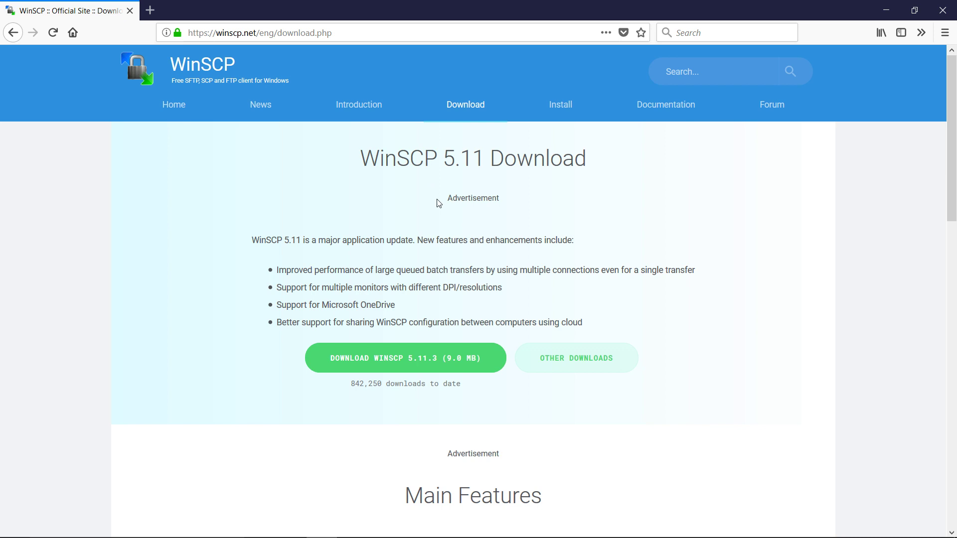
{"action": "mouse_move", "coordinate": [580, 247]}
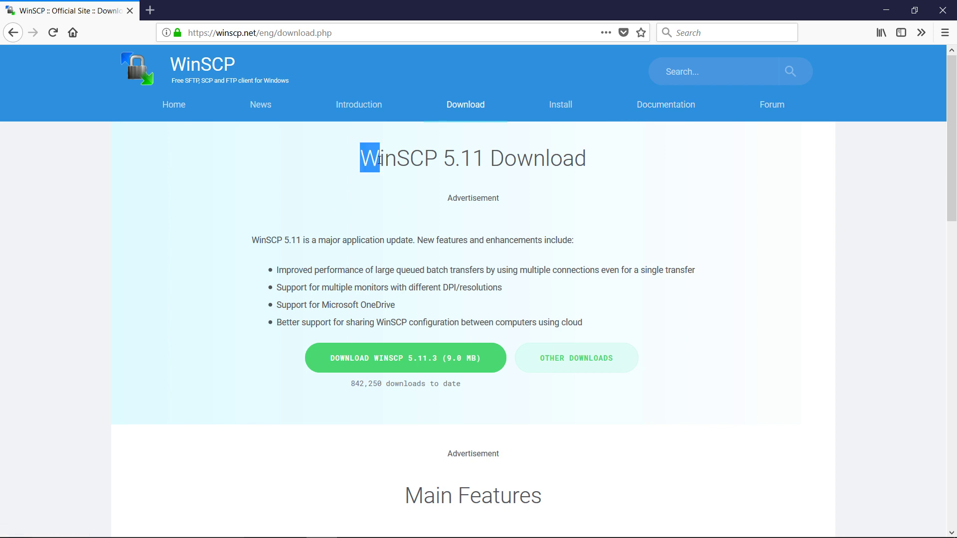
Step: From the WinSCP site, start the Portable executables zip download and dismiss the save prompt
{"action": "double_click", "coordinate": [398, 158]}
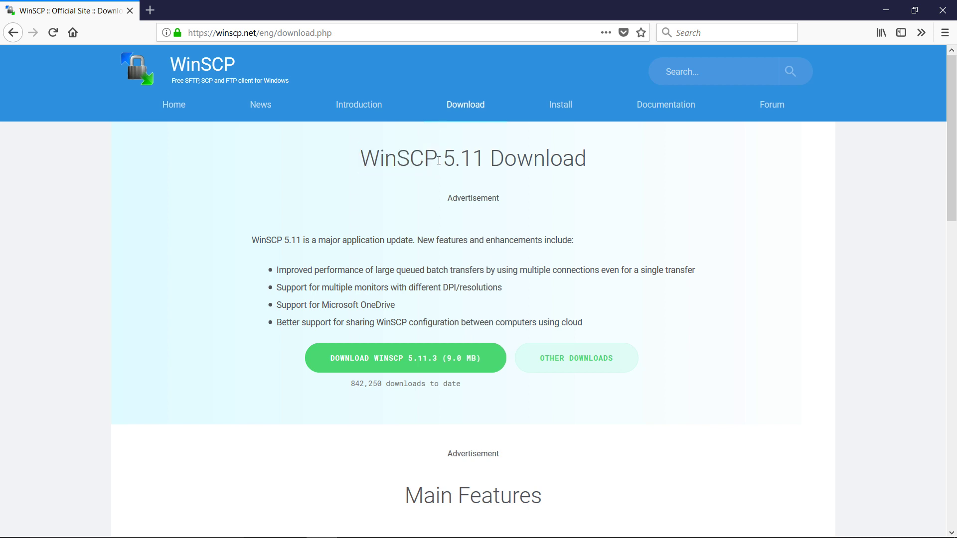
{"action": "double_click", "coordinate": [415, 157]}
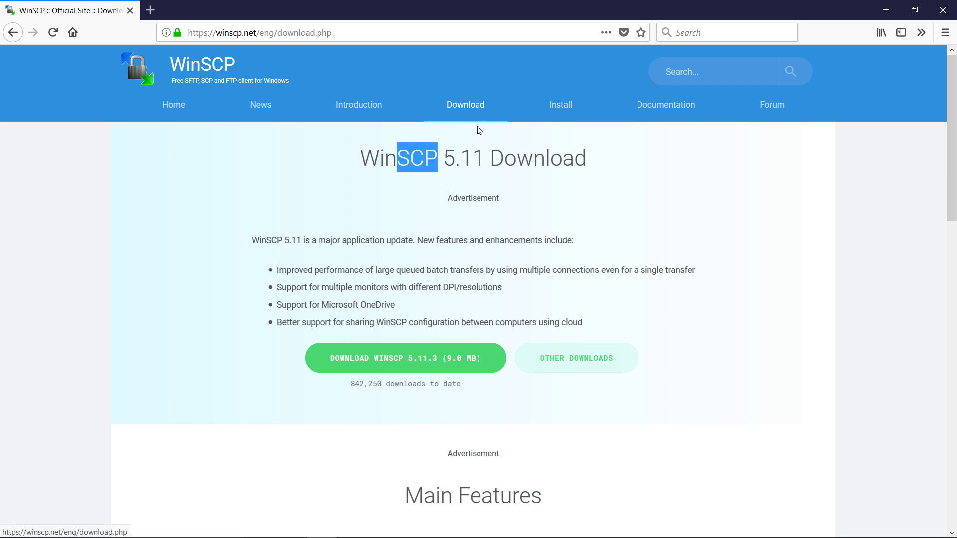
{"action": "mouse_move", "coordinate": [359, 154]}
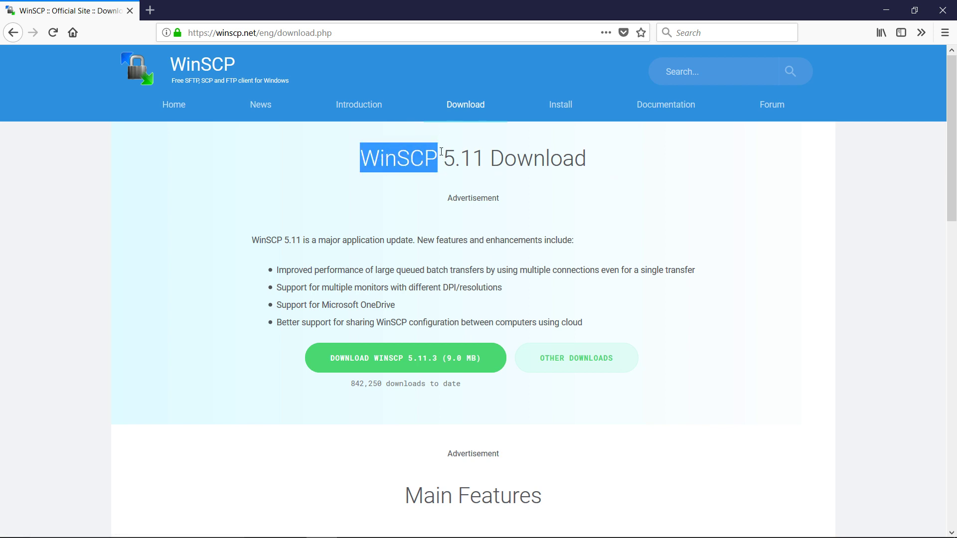
{"action": "mouse_move", "coordinate": [605, 219]}
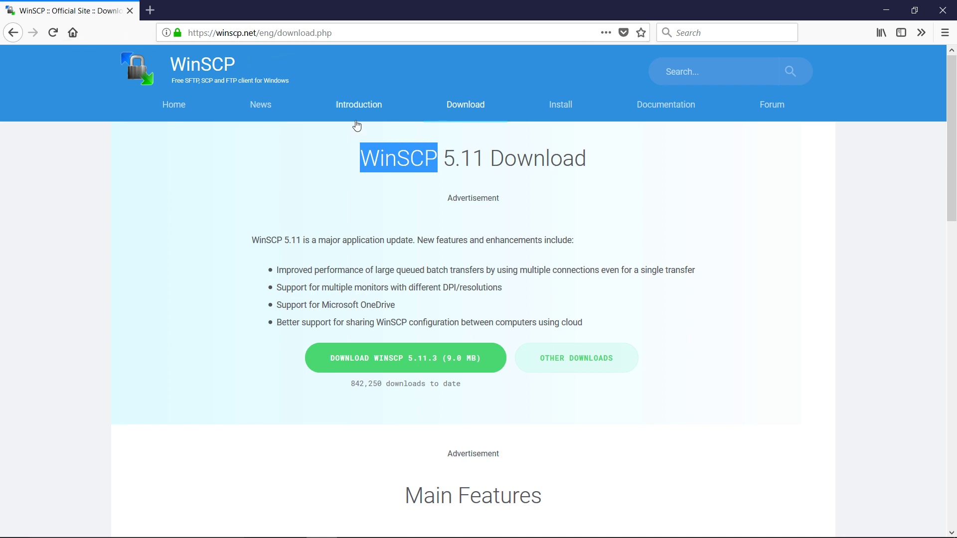
{"action": "mouse_move", "coordinate": [406, 358]}
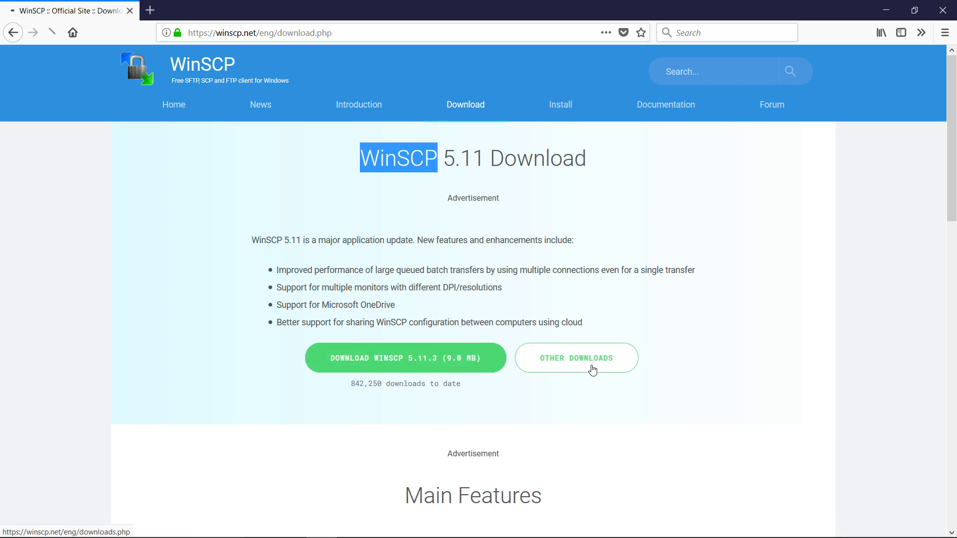
{"action": "left_click", "coordinate": [576, 358]}
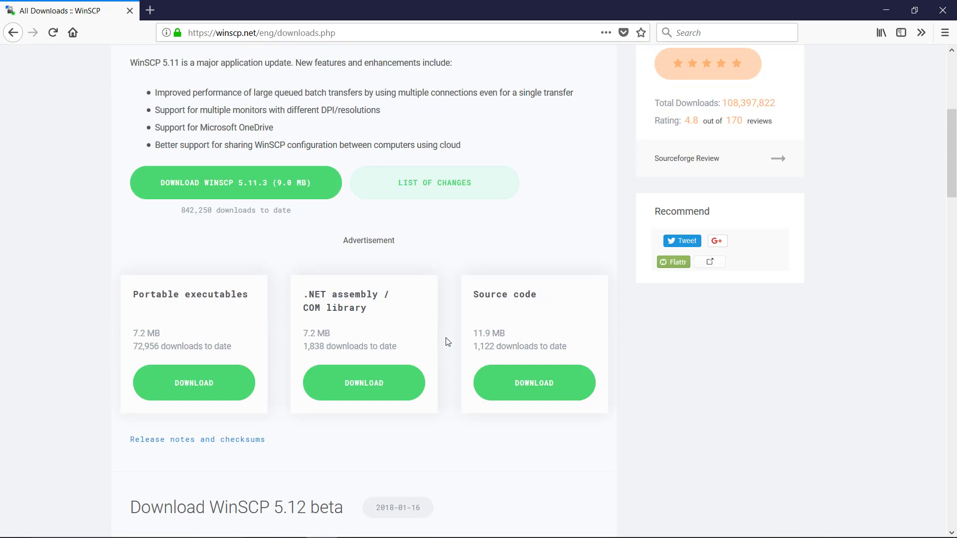
{"action": "left_click", "coordinate": [194, 382]}
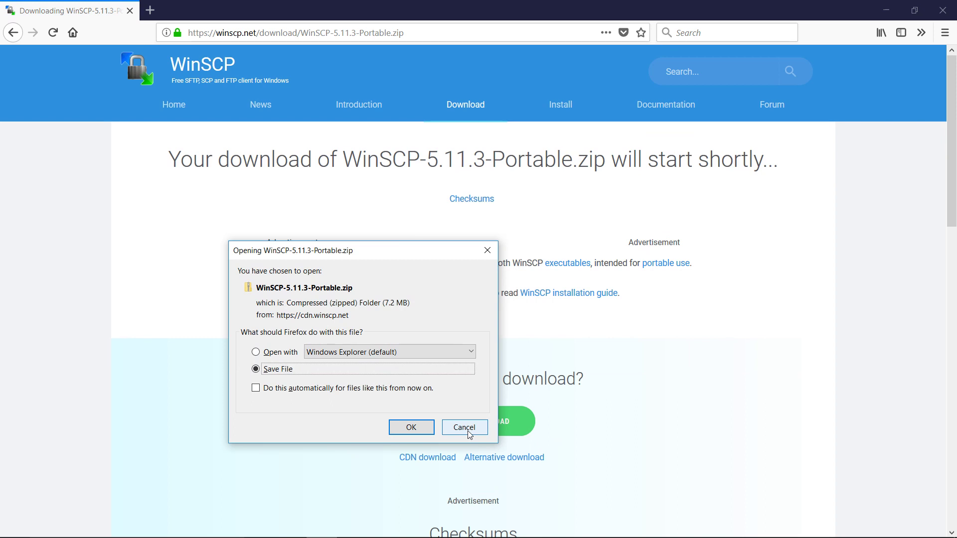
{"action": "left_click", "coordinate": [464, 426]}
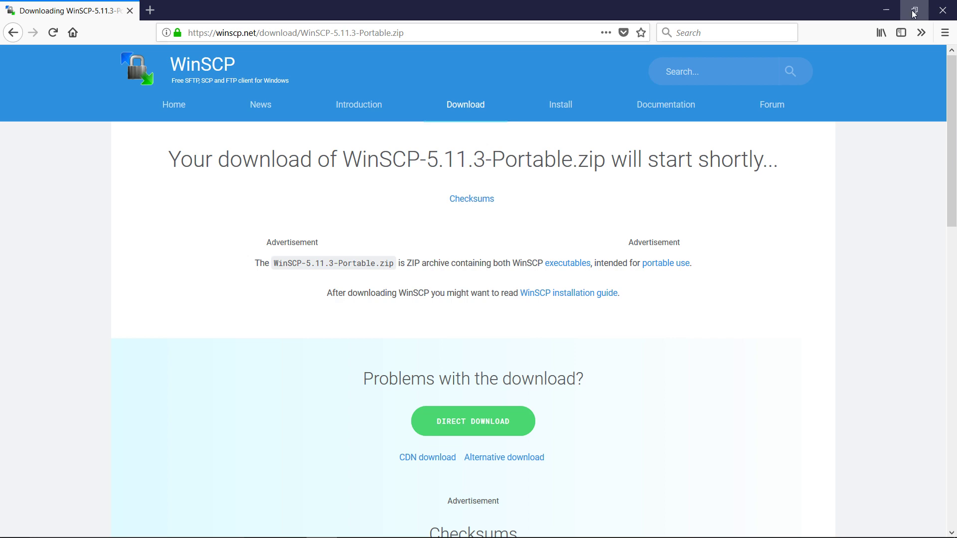
Step: Minimize Firefox and PureVPN, move WinSCP-5.11.3-Portable to the desktop top and open it
{"action": "left_click", "coordinate": [884, 10]}
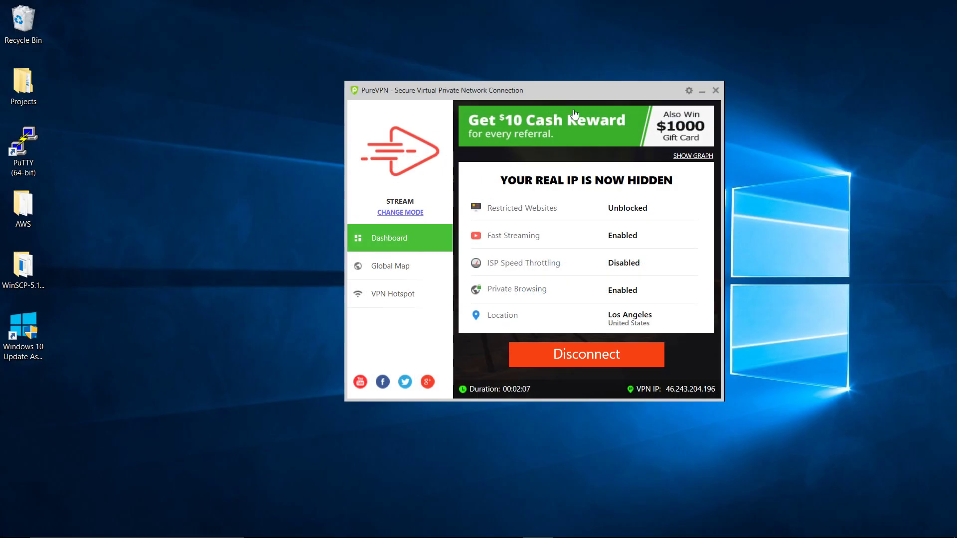
{"action": "mouse_move", "coordinate": [701, 92]}
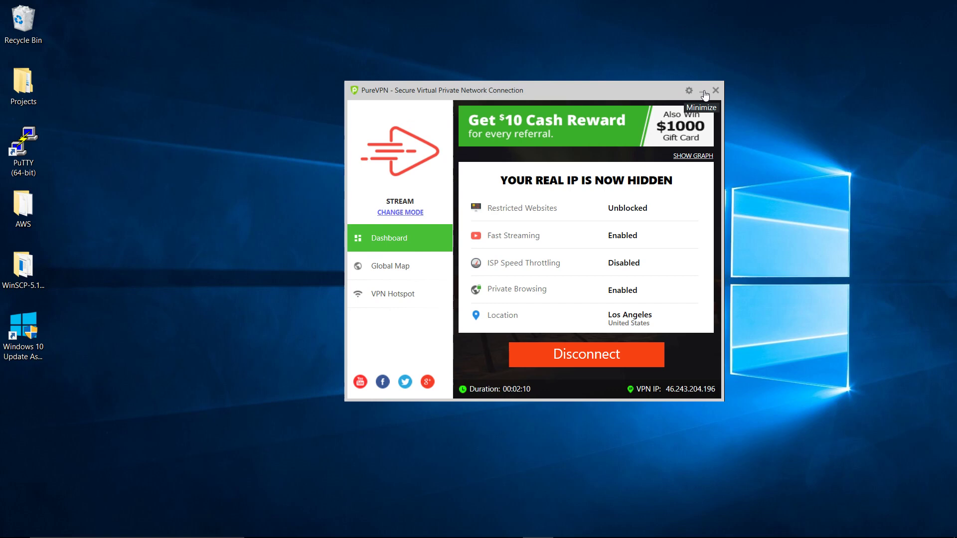
{"action": "left_click", "coordinate": [703, 90]}
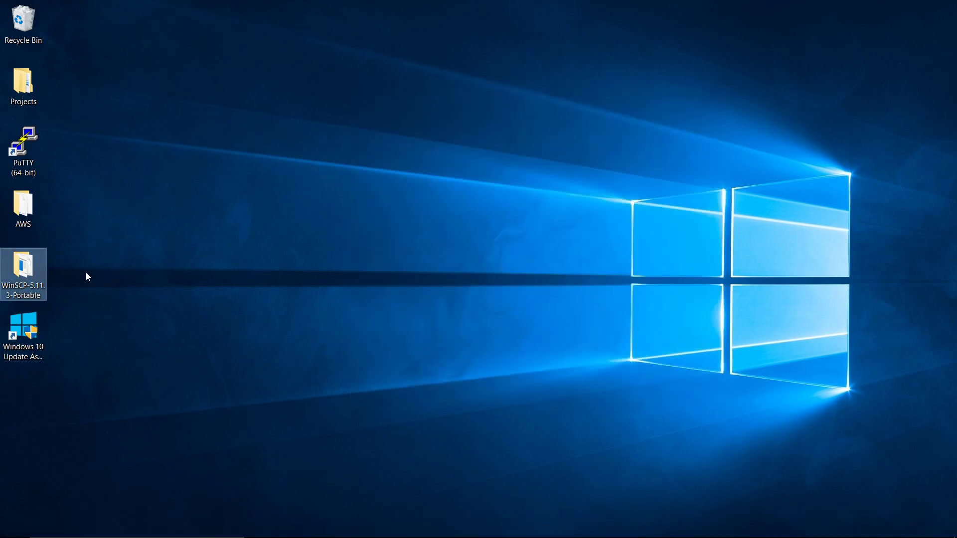
{"action": "left_click_drag", "start_coordinate": [23, 275], "coordinate": [212, 90]}
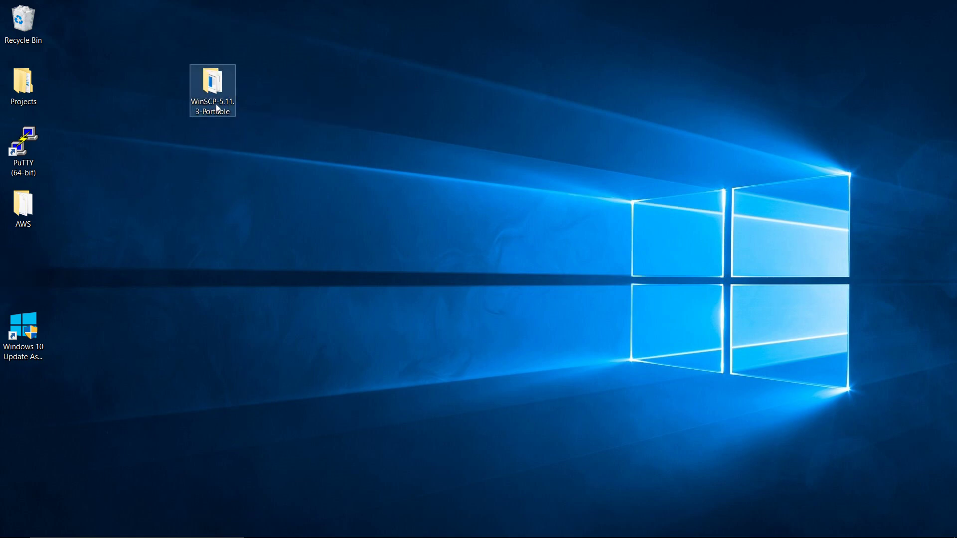
{"action": "mouse_move", "coordinate": [215, 85]}
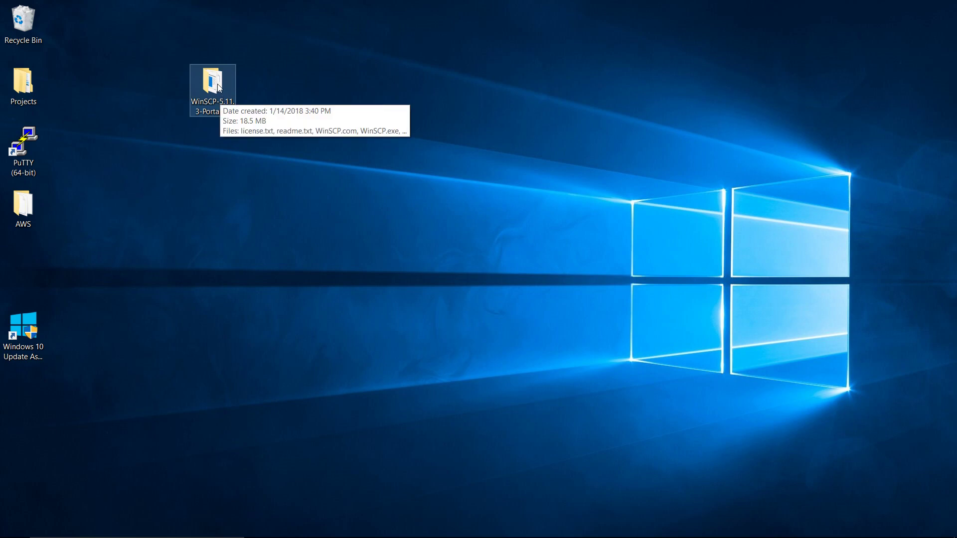
{"action": "double_click", "coordinate": [212, 83]}
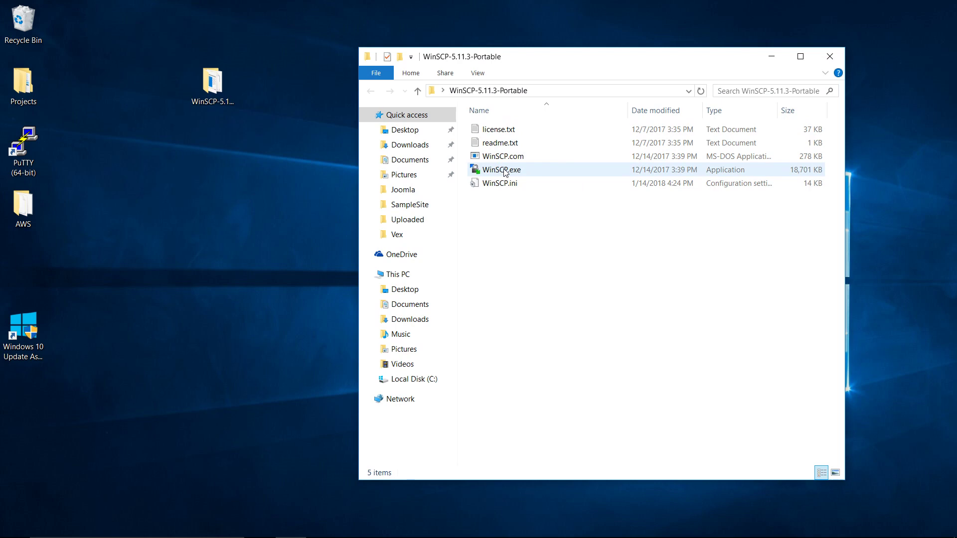
Step: Launch WinSCP.exe from the portable folder to reach the Login dialog
{"action": "left_click", "coordinate": [499, 183]}
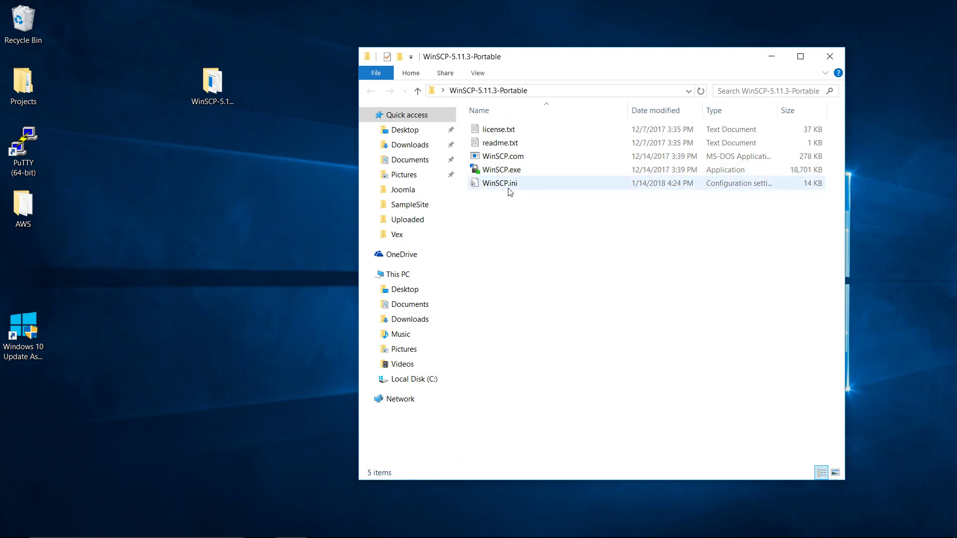
{"action": "left_click", "coordinate": [500, 169]}
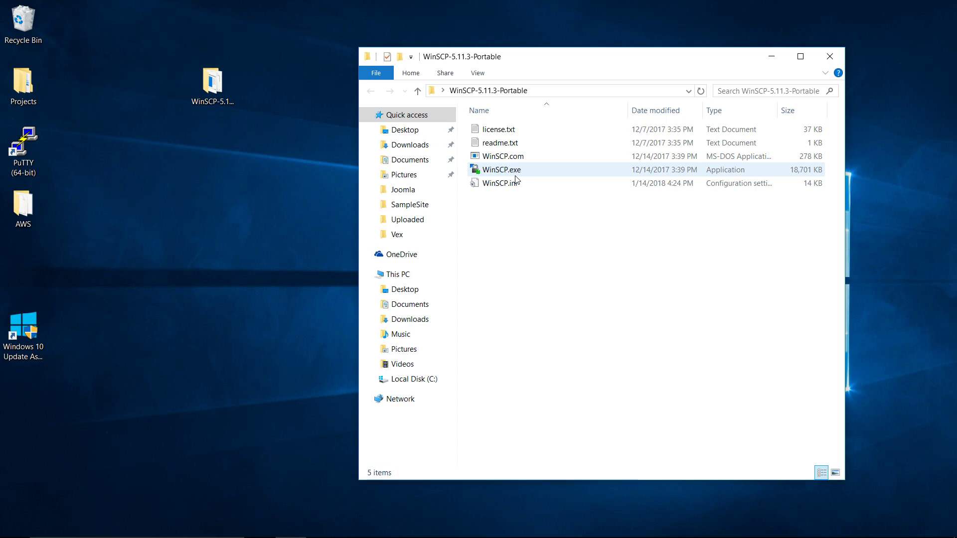
{"action": "left_click", "coordinate": [500, 170]}
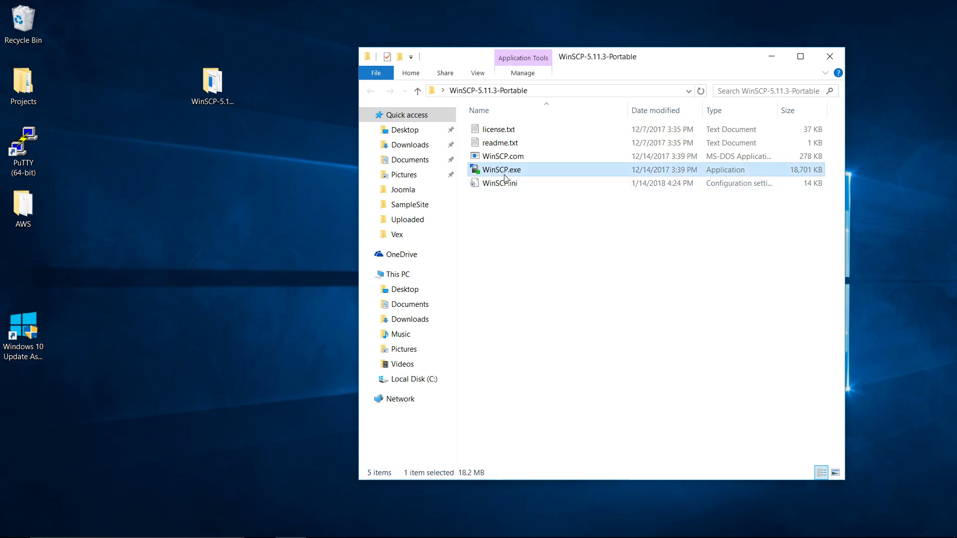
{"action": "double_click", "coordinate": [500, 169]}
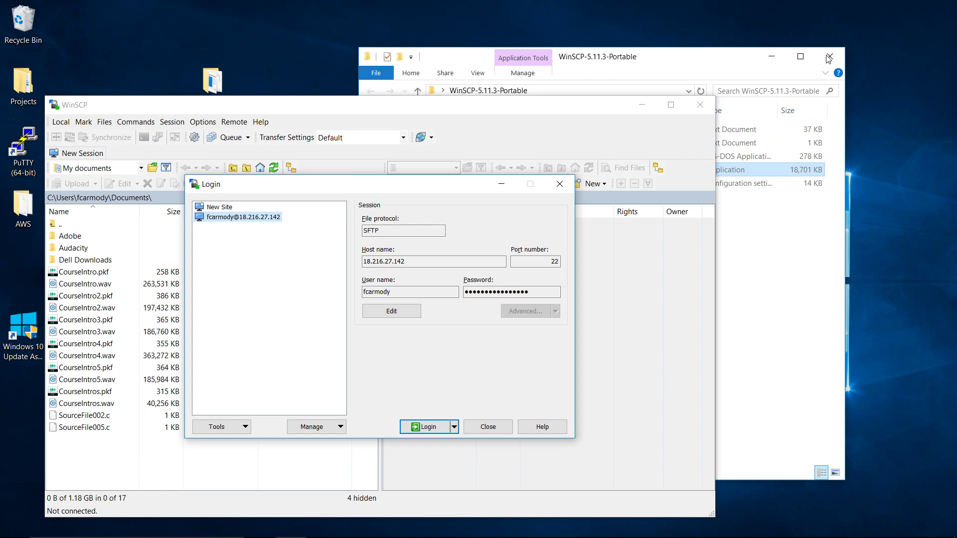
Step: Close the portable folder window and select the saved SFTP site in the Login dialog
{"action": "left_click", "coordinate": [828, 56]}
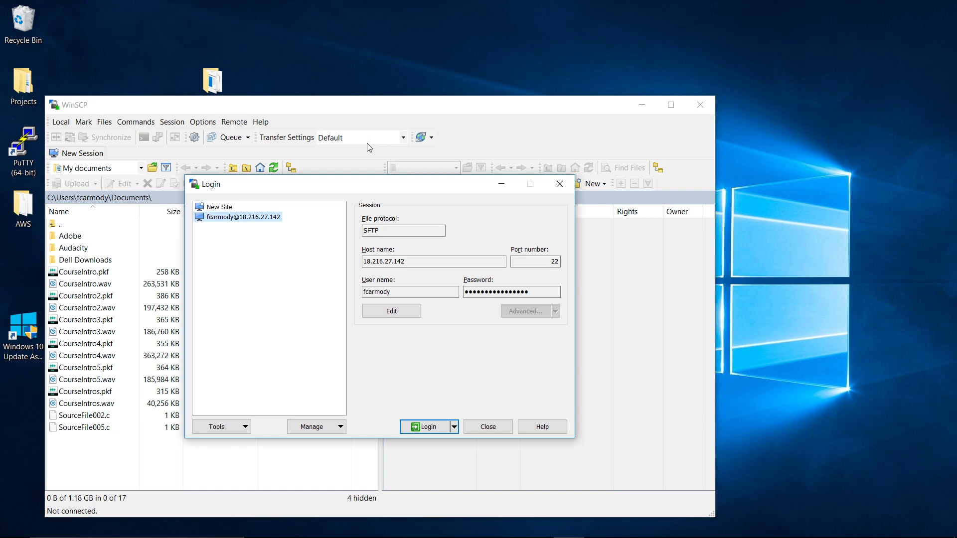
{"action": "mouse_move", "coordinate": [459, 215]}
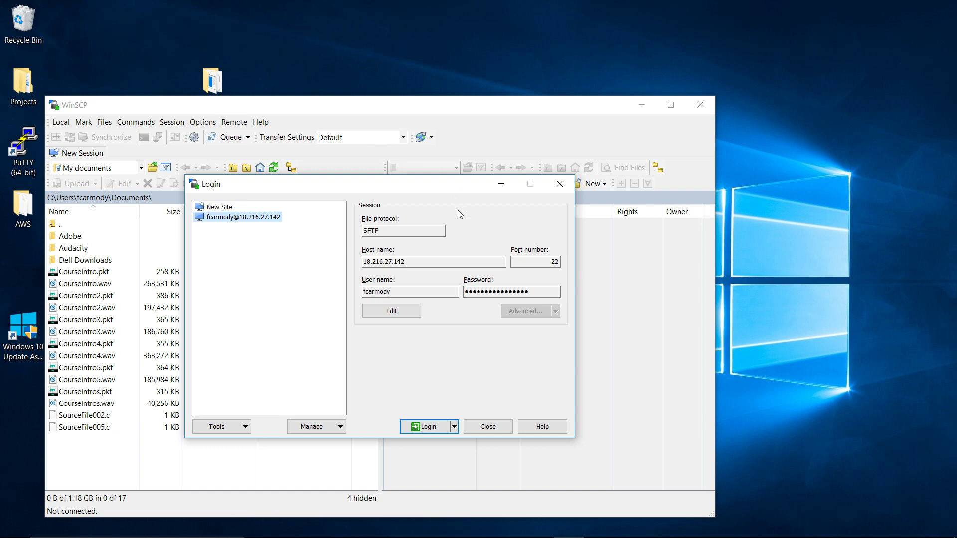
{"action": "mouse_move", "coordinate": [470, 320]}
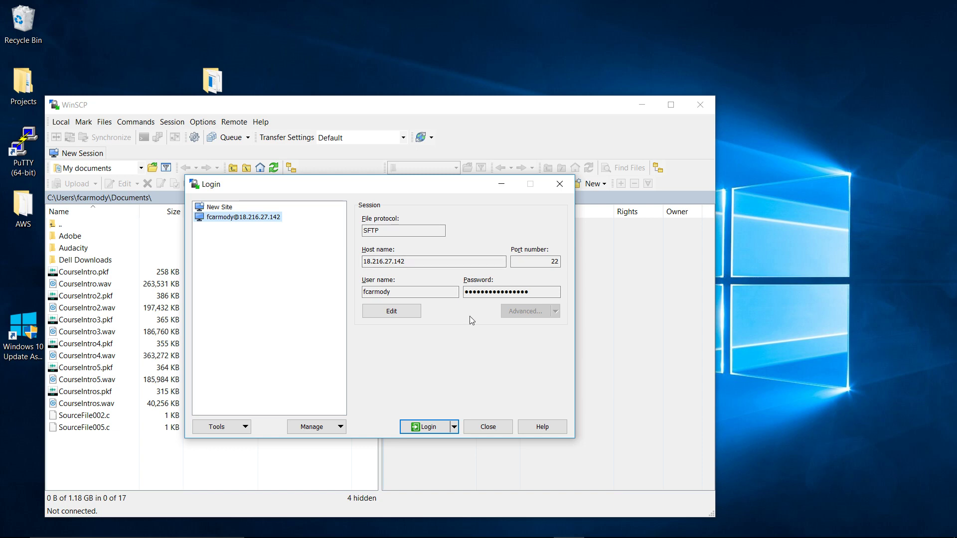
{"action": "mouse_move", "coordinate": [430, 459]}
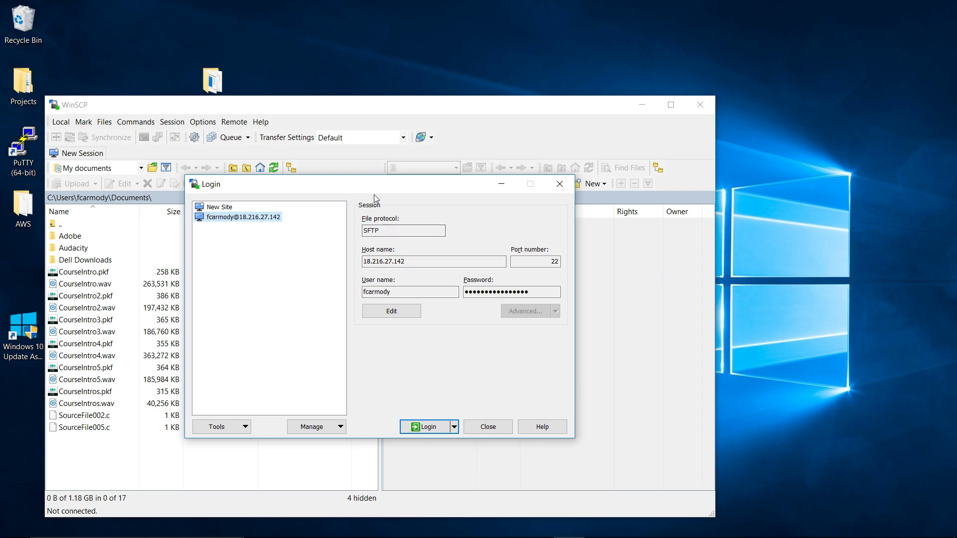
{"action": "mouse_move", "coordinate": [431, 216]}
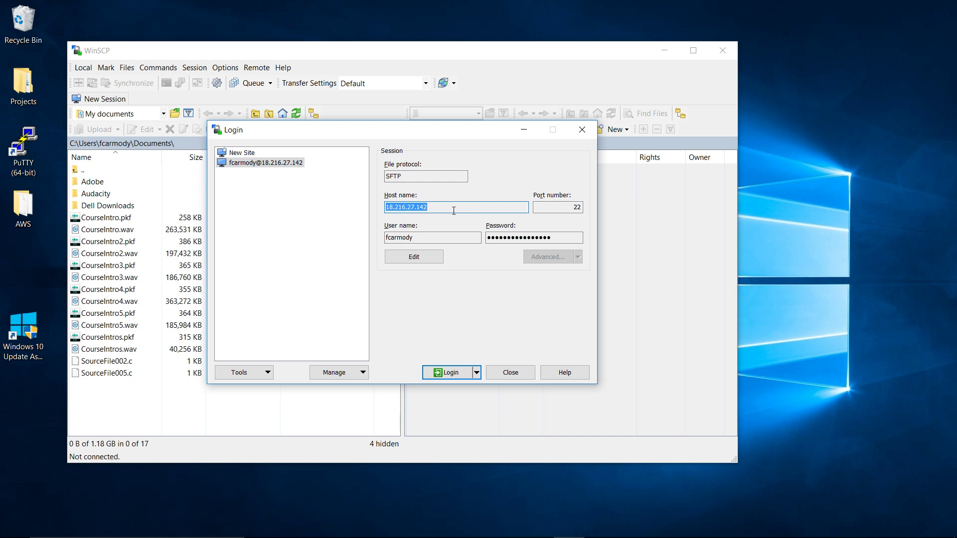
{"action": "mouse_move", "coordinate": [373, 211]}
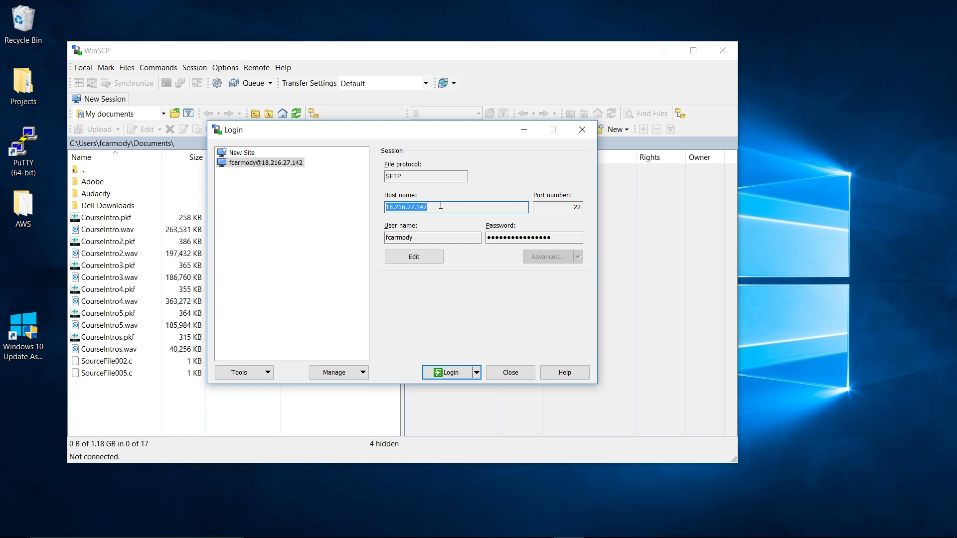
{"action": "mouse_move", "coordinate": [465, 241]}
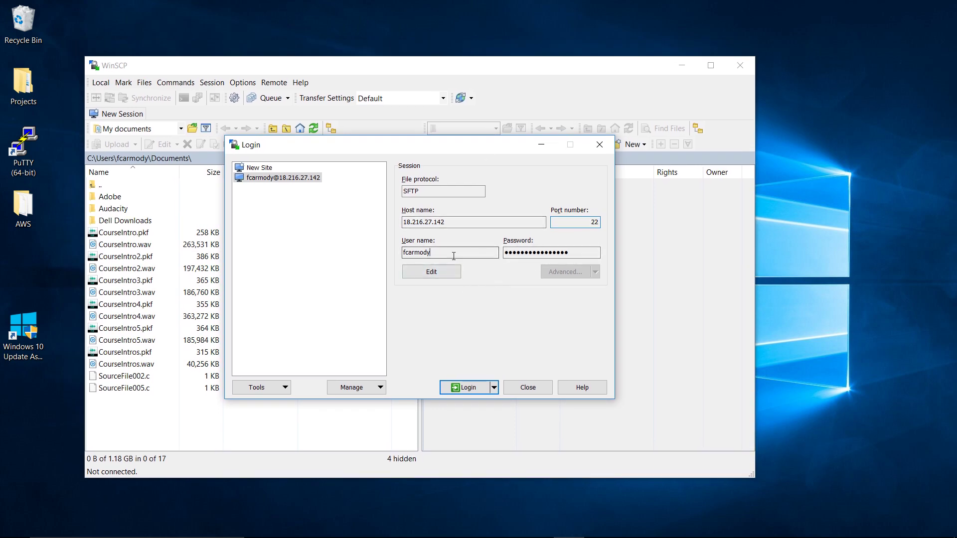
{"action": "double_click", "coordinate": [415, 252]}
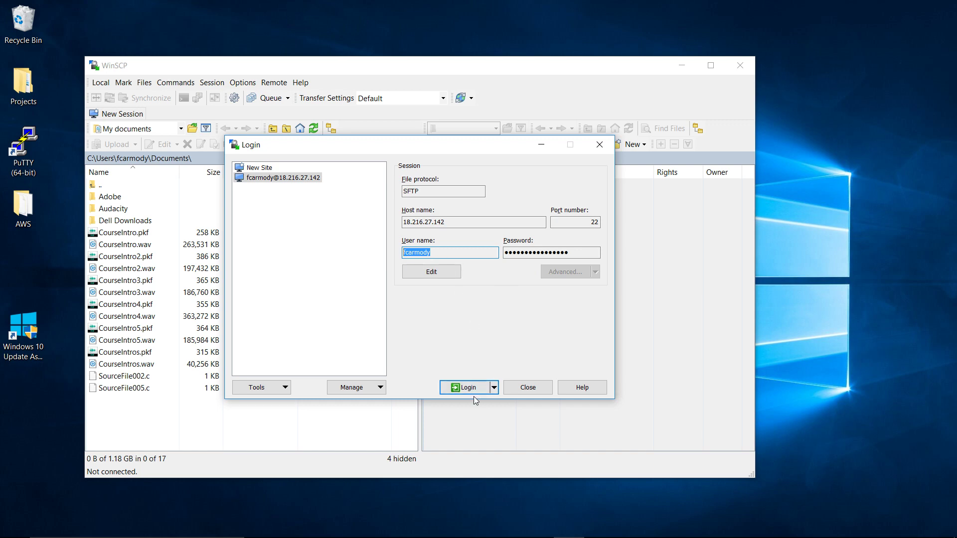
Step: Log in to the saved server and move the local panel from Downloads up to the home folder
{"action": "left_click", "coordinate": [468, 387]}
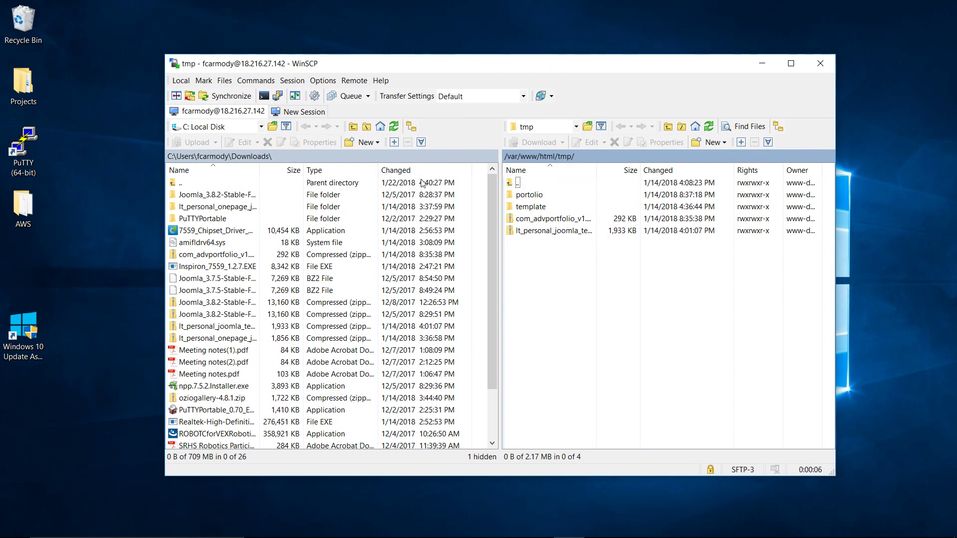
{"action": "left_click", "coordinate": [215, 255]}
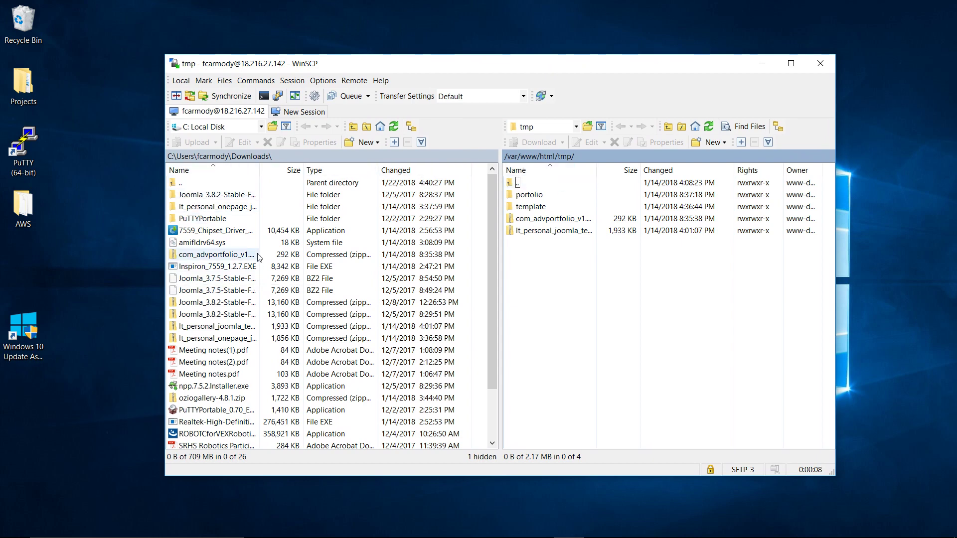
{"action": "mouse_move", "coordinate": [279, 235]}
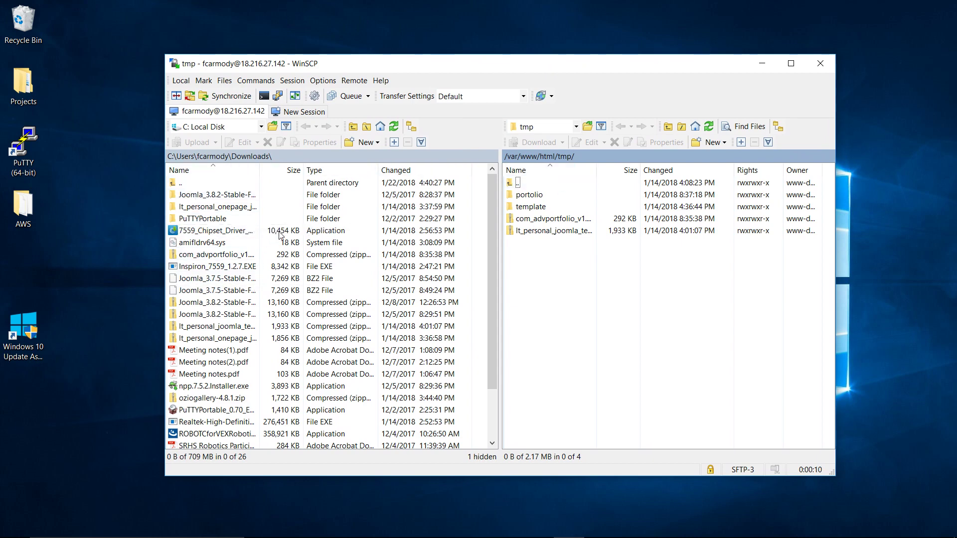
{"action": "left_click", "coordinate": [210, 242]}
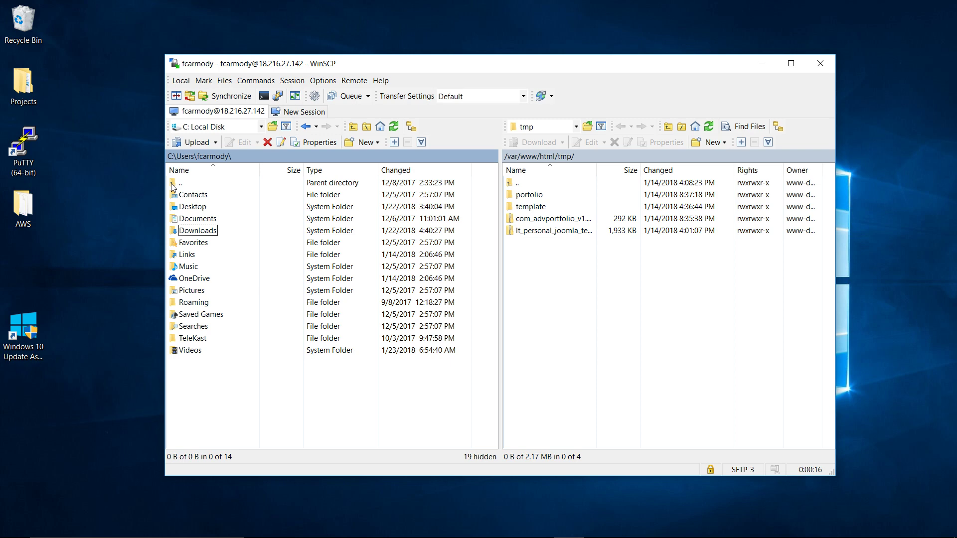
{"action": "mouse_move", "coordinate": [560, 241]}
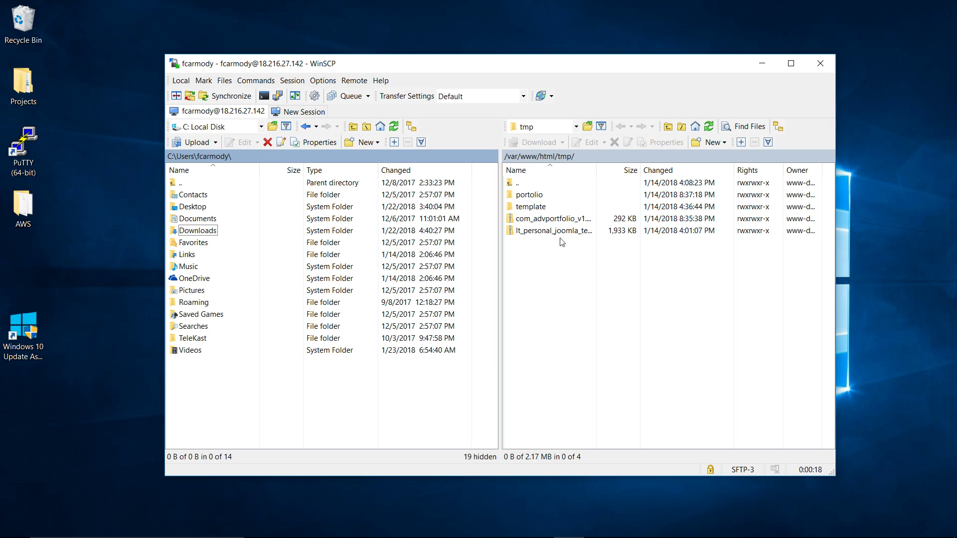
{"action": "left_click", "coordinate": [183, 182]}
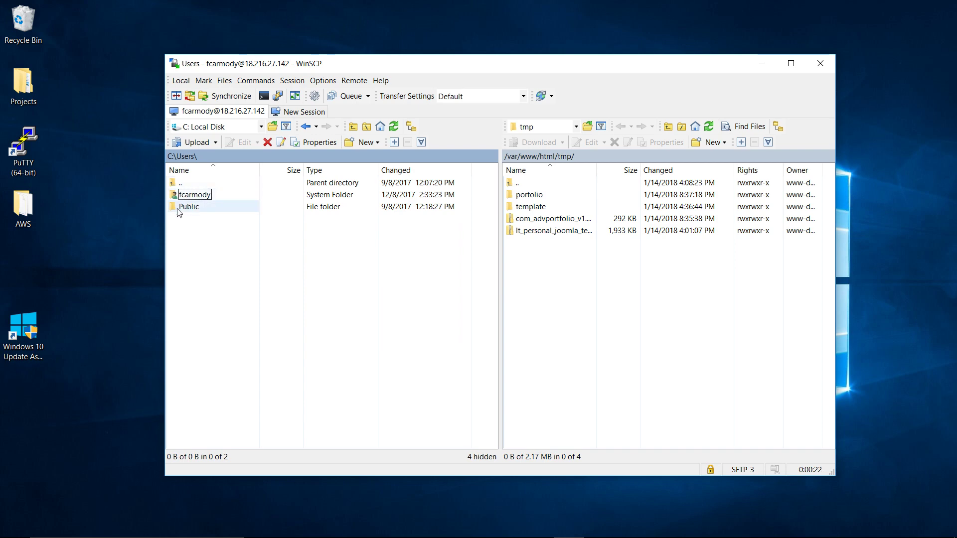
{"action": "double_click", "coordinate": [195, 195]}
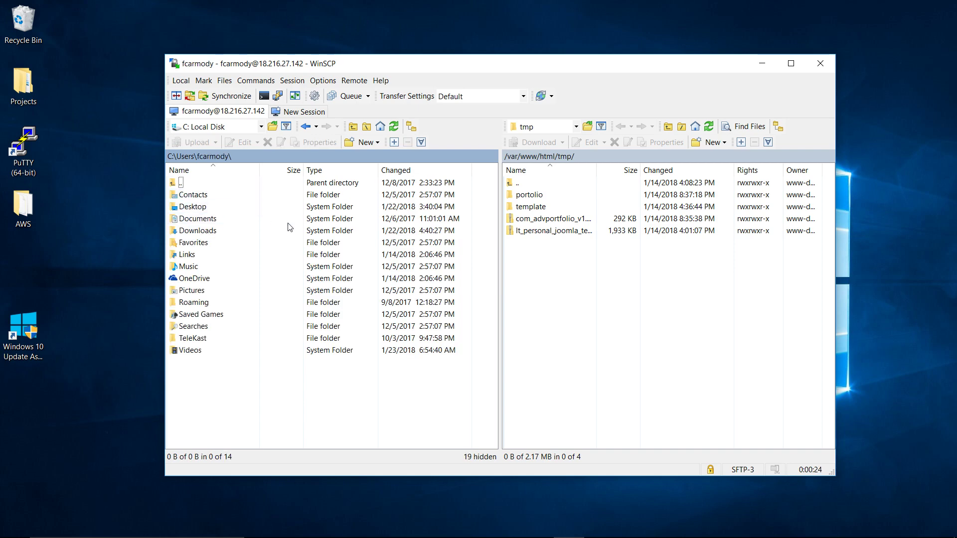
{"action": "mouse_move", "coordinate": [541, 310]}
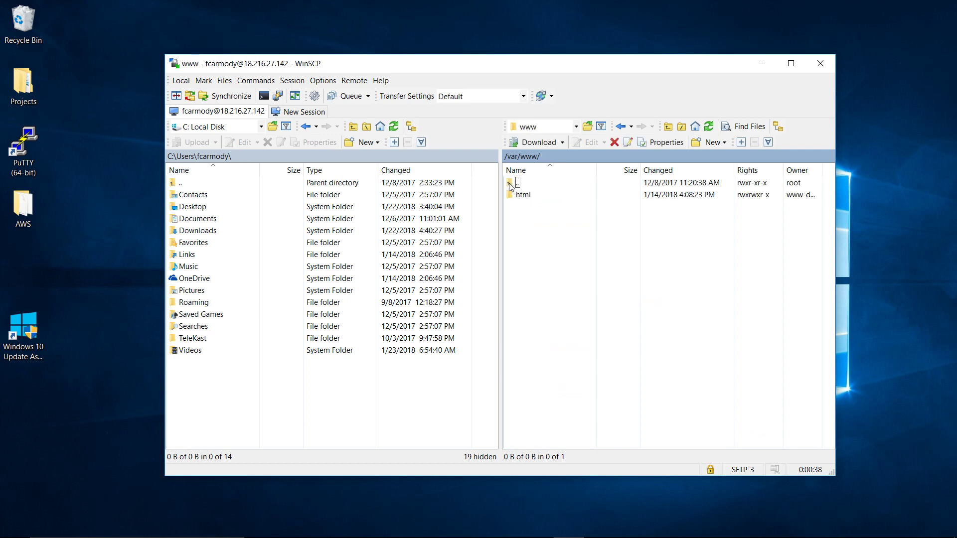
Step: Navigate the remote panel from root to /var/www/html and select the images folder
{"action": "double_click", "coordinate": [510, 182]}
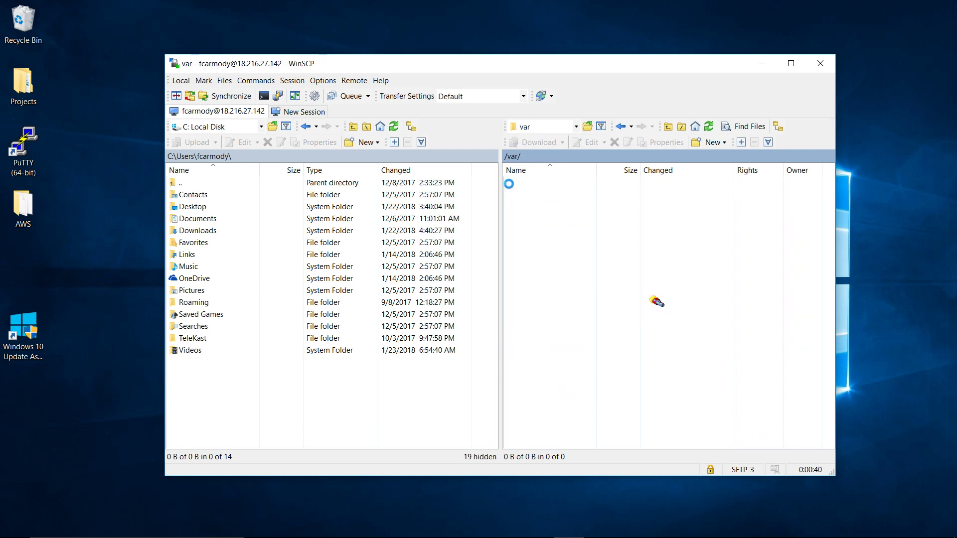
{"action": "left_click", "coordinate": [508, 184]}
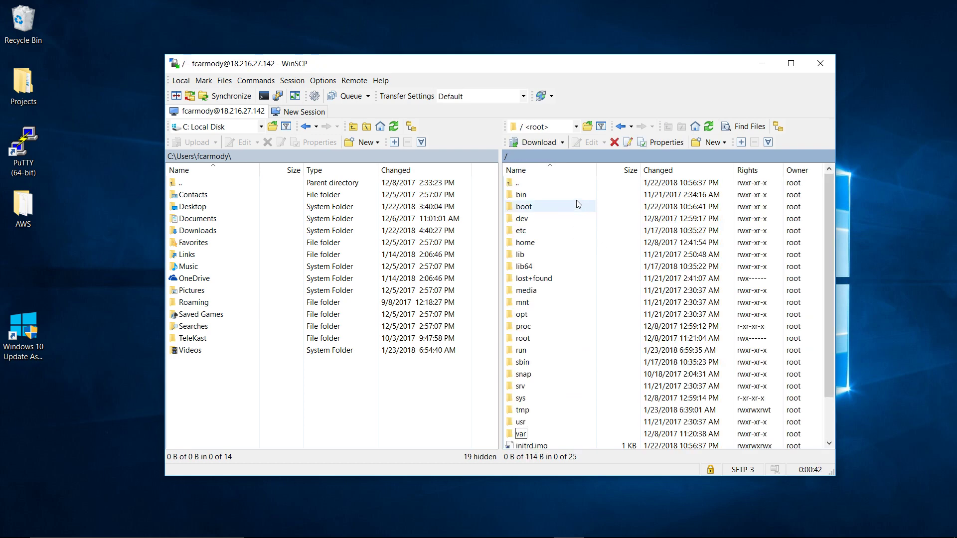
{"action": "scroll", "scroll_direction": "down", "scroll_amount": 3}
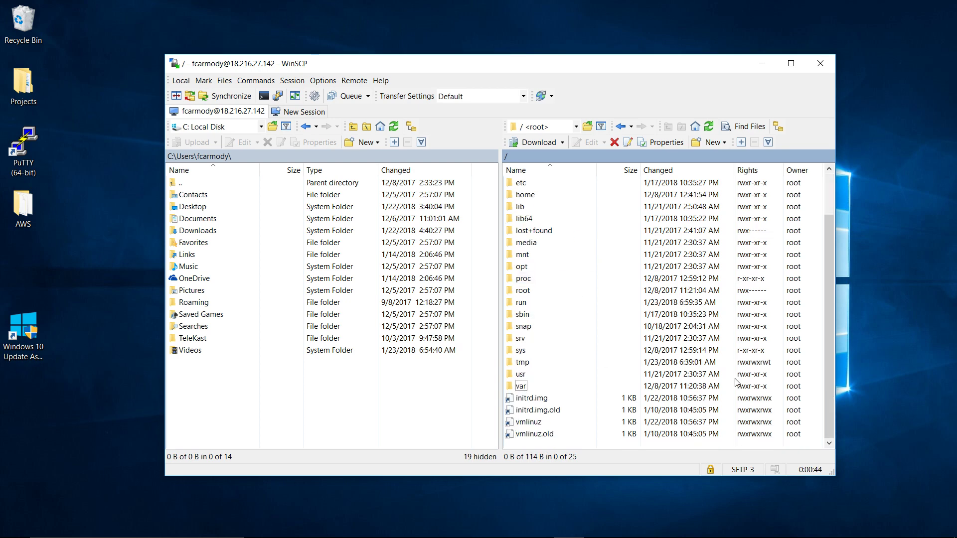
{"action": "left_click", "coordinate": [521, 386]}
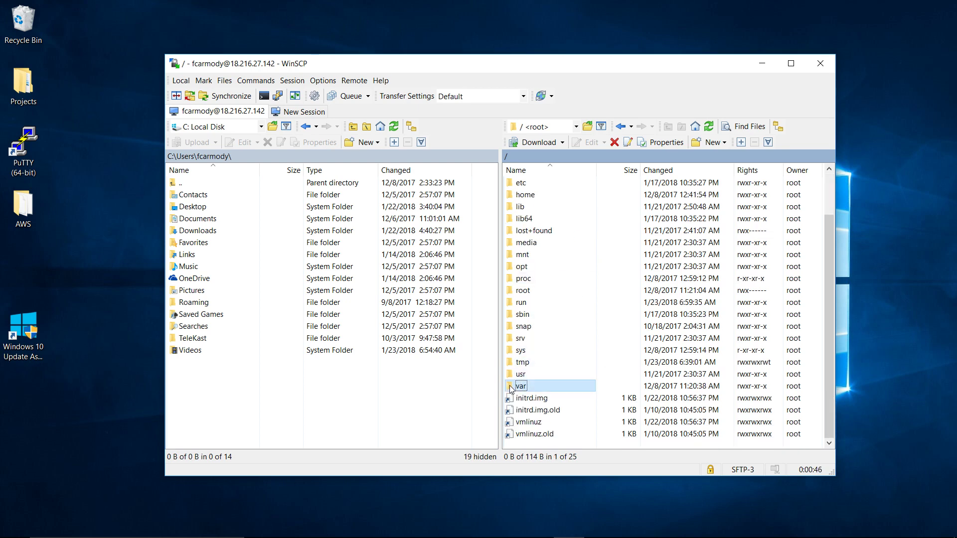
{"action": "double_click", "coordinate": [520, 386]}
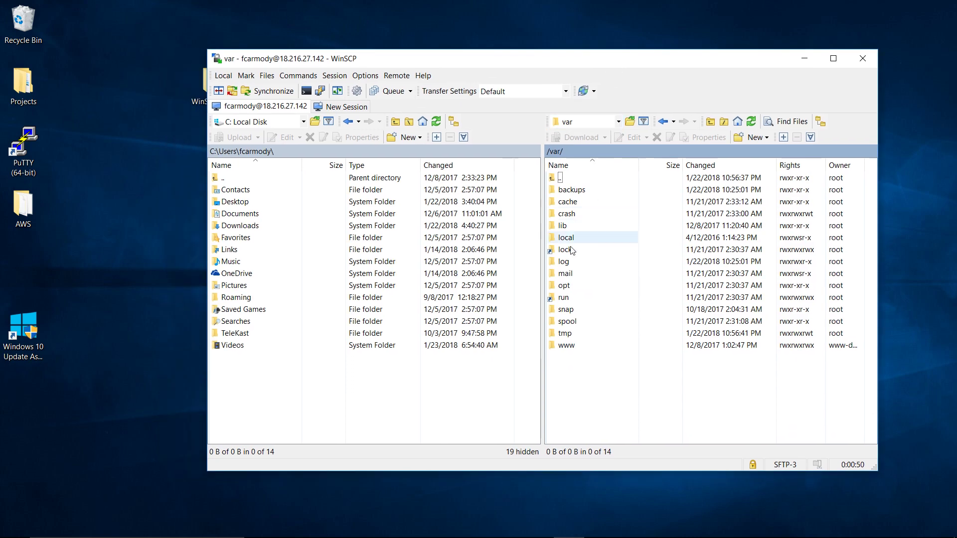
{"action": "double_click", "coordinate": [566, 344]}
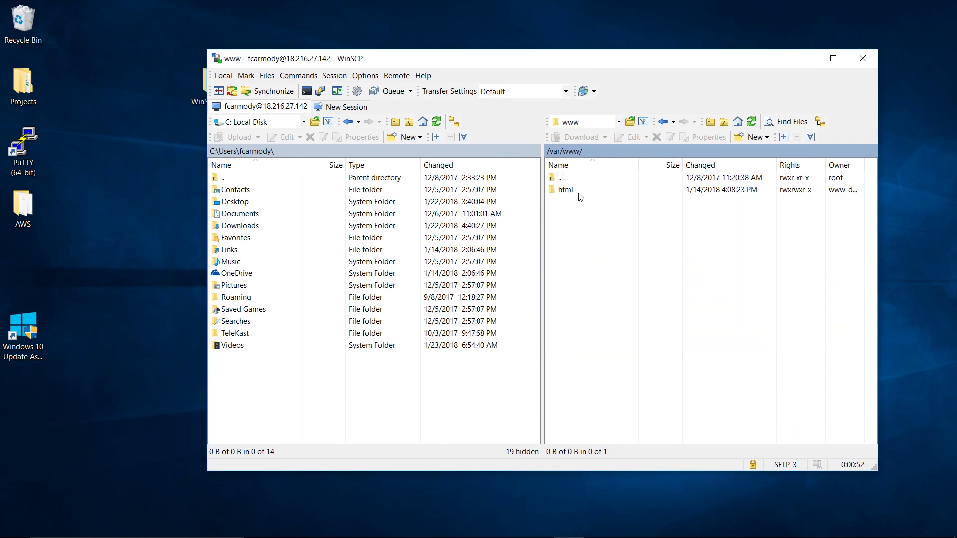
{"action": "double_click", "coordinate": [564, 189]}
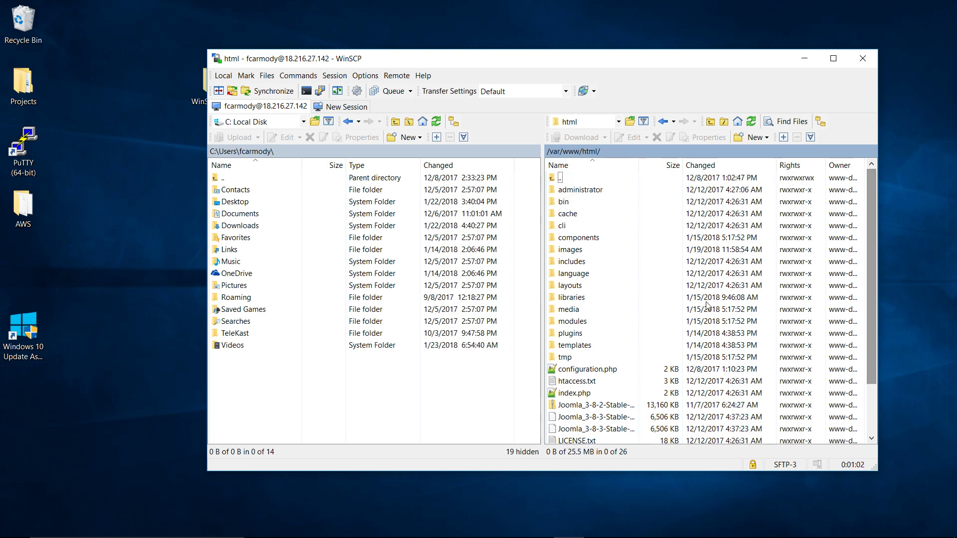
{"action": "left_click", "coordinate": [569, 249]}
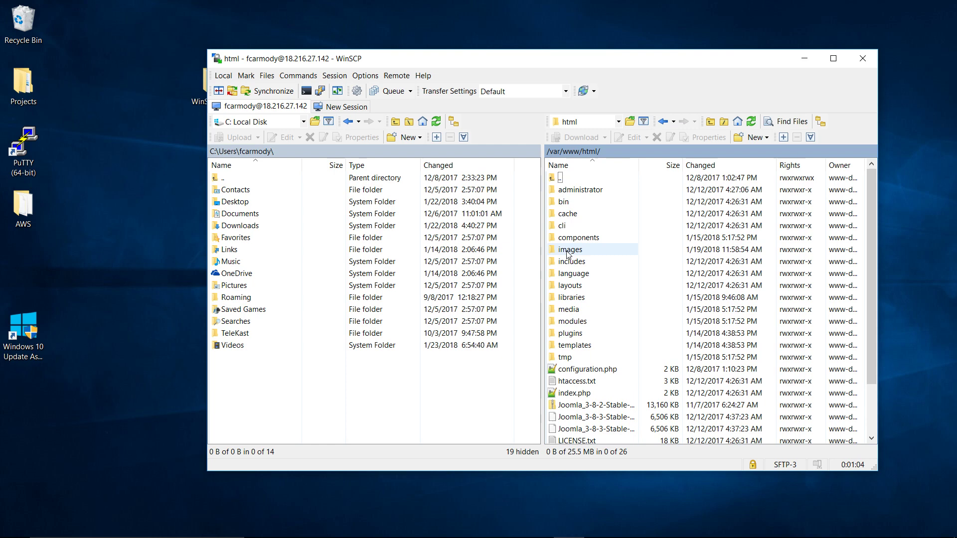
Step: Inside remote images, create a directory named Projects, then rename it to lowercase projects
{"action": "double_click", "coordinate": [570, 249]}
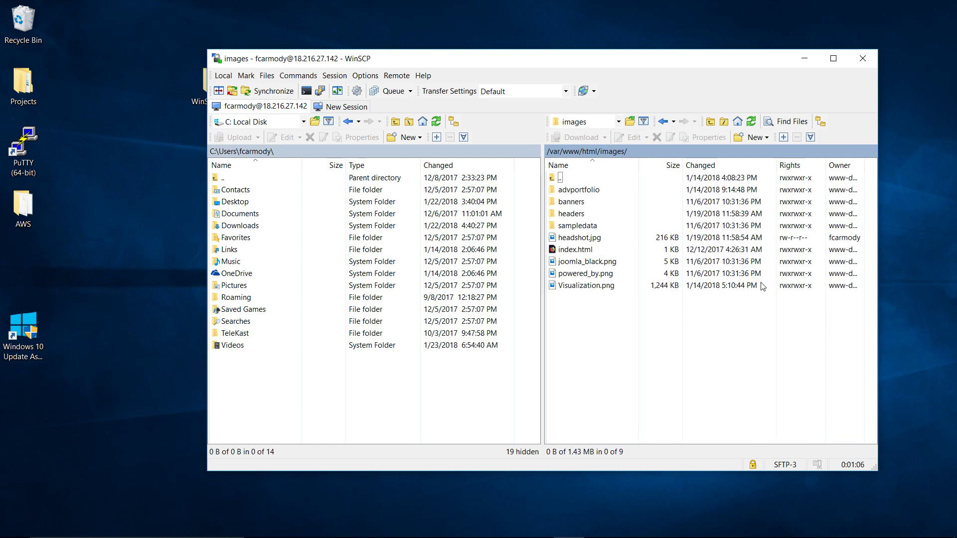
{"action": "left_click", "coordinate": [577, 225]}
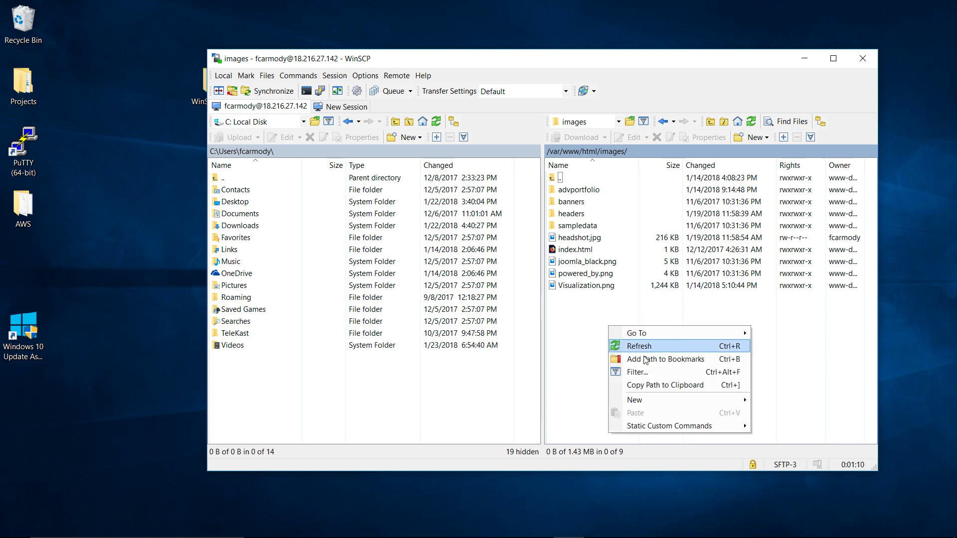
{"action": "mouse_move", "coordinate": [634, 400]}
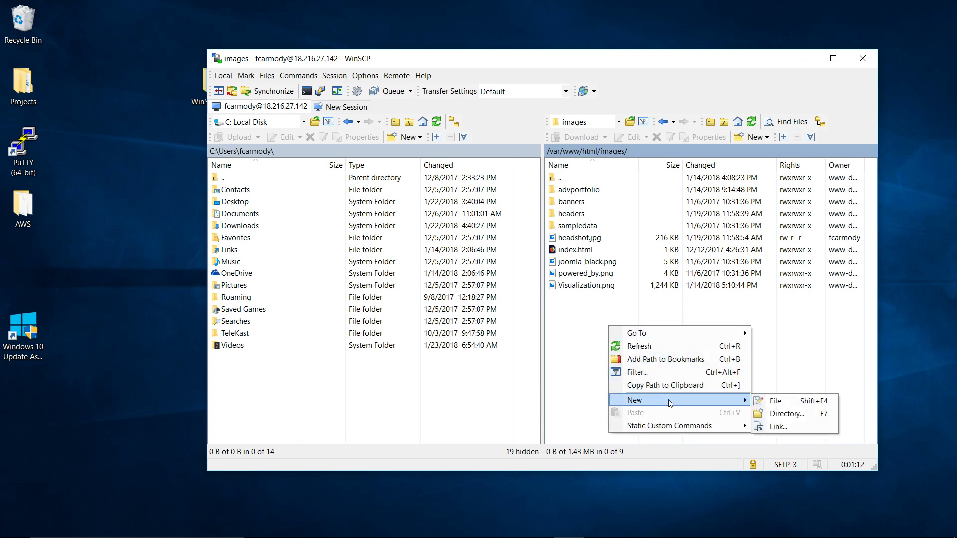
{"action": "mouse_move", "coordinate": [785, 414]}
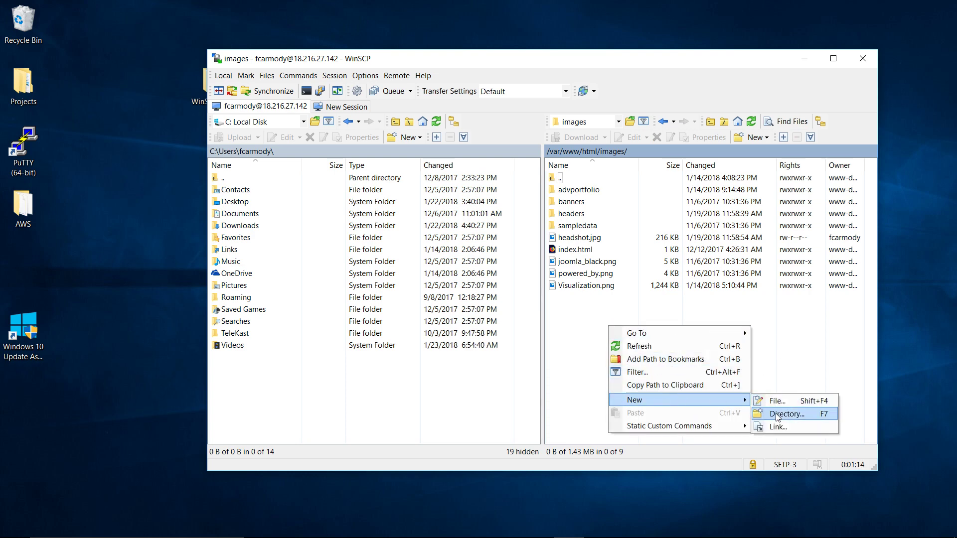
{"action": "left_click", "coordinate": [786, 413]}
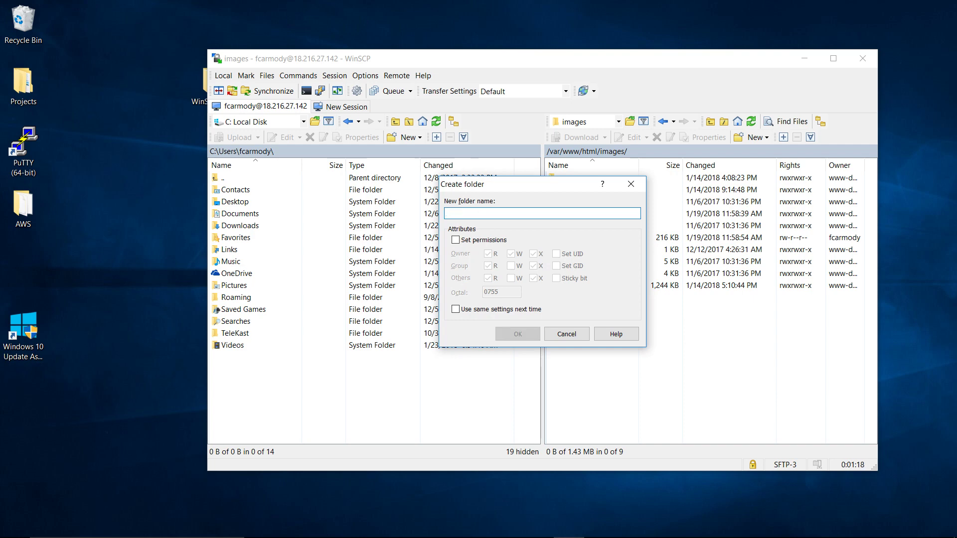
{"action": "type", "text": "Projects"}
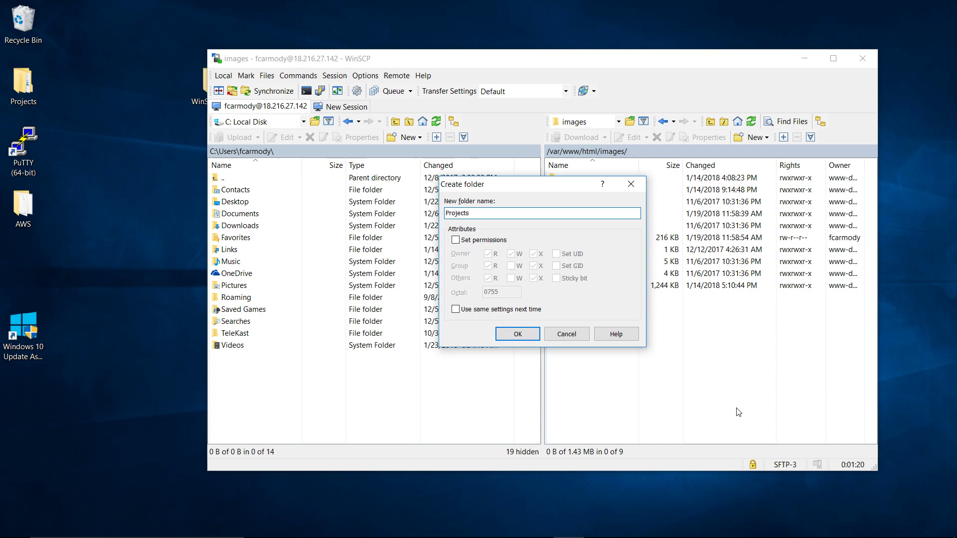
{"action": "left_click", "coordinate": [517, 334]}
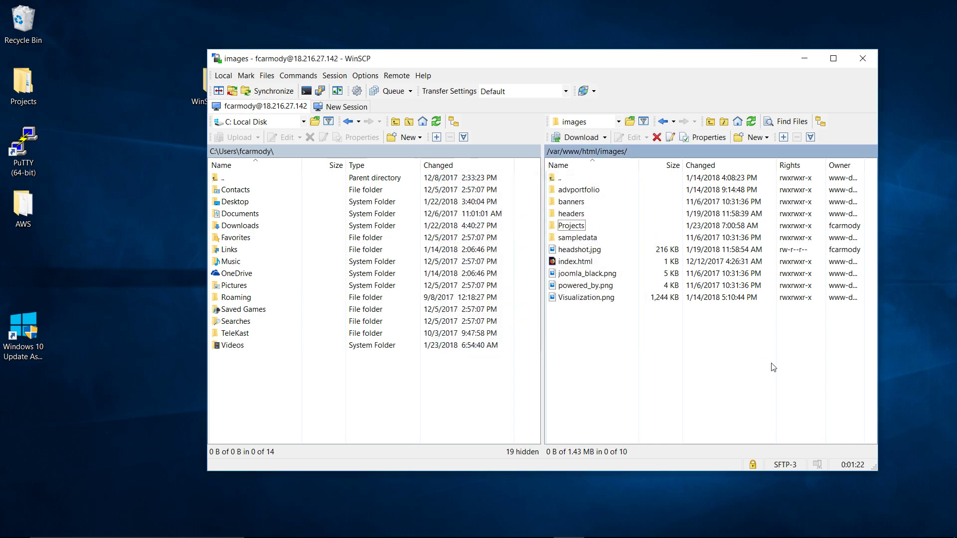
{"action": "left_click", "coordinate": [570, 226]}
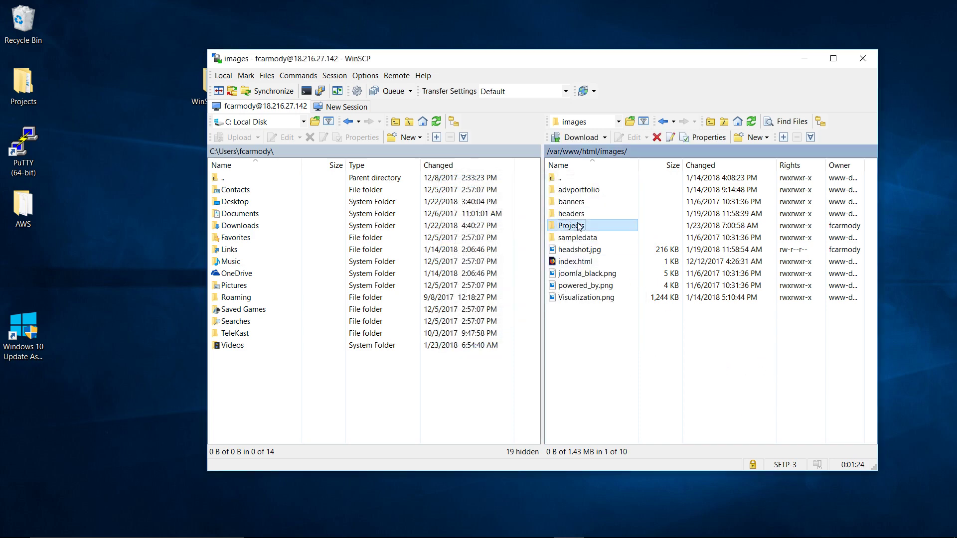
{"action": "left_click", "coordinate": [572, 225]}
{"action": "type", "text": "p"}
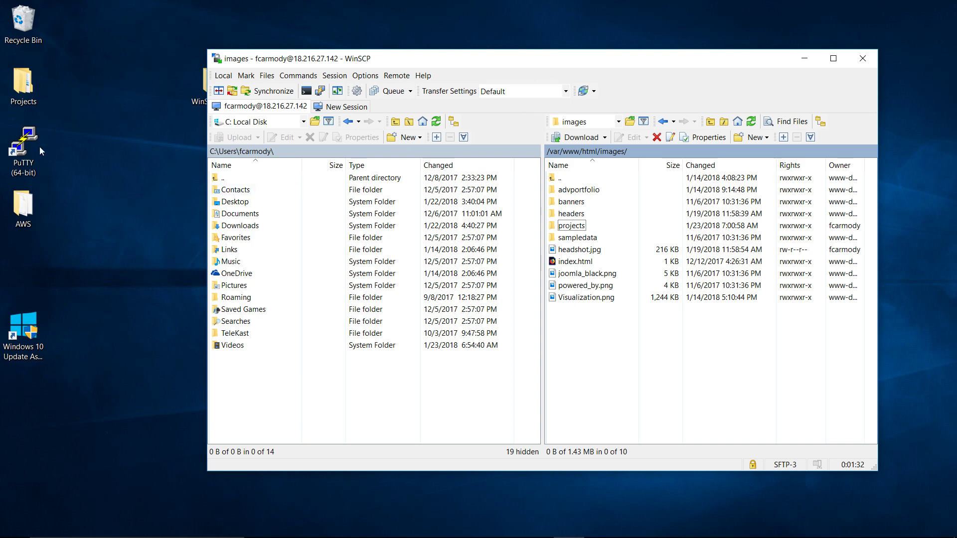
{"action": "mouse_move", "coordinate": [53, 161]}
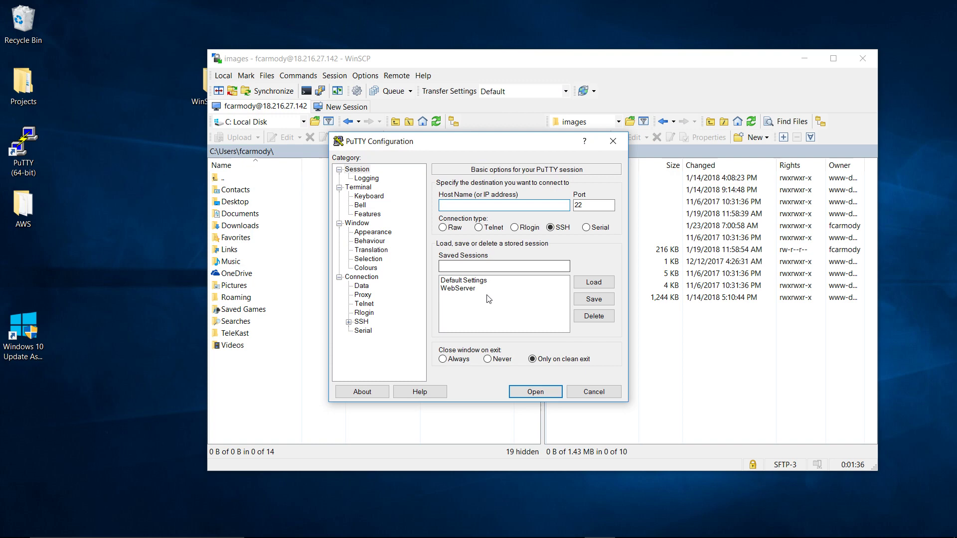
Step: Log in as fcarmody over the WebServer session, cd to /var/www/html/images and list it with ls -al
{"action": "left_click", "coordinate": [534, 391]}
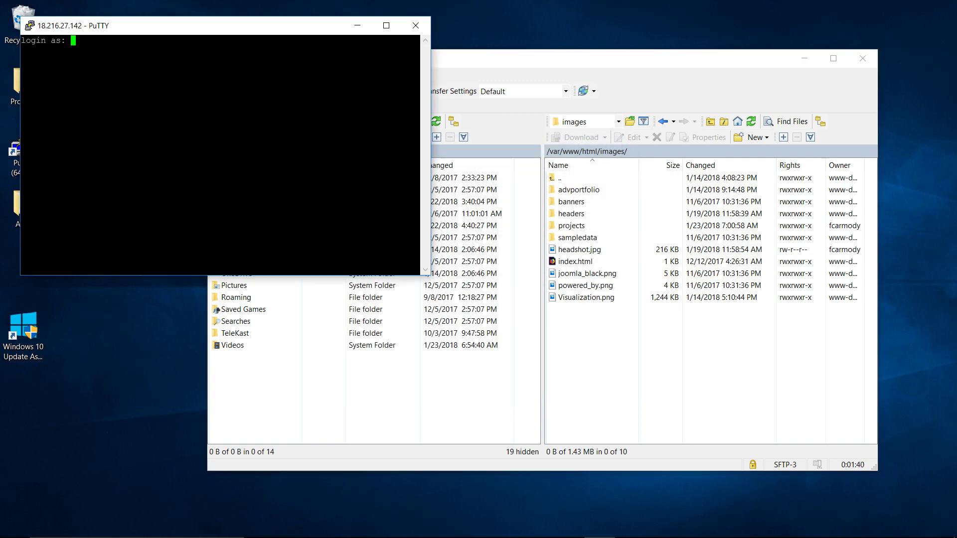
{"action": "type", "text": "fcarmody"}
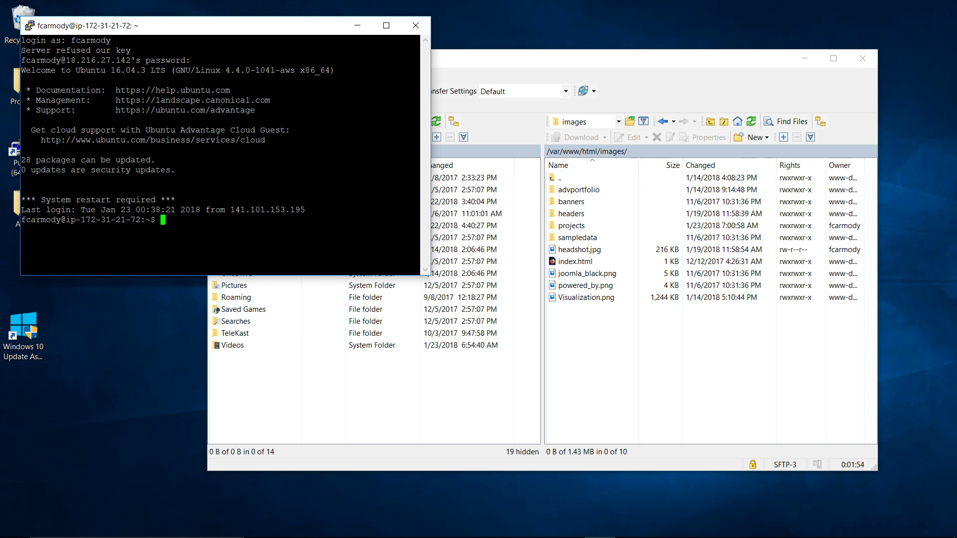
{"action": "type", "text": "cd"}
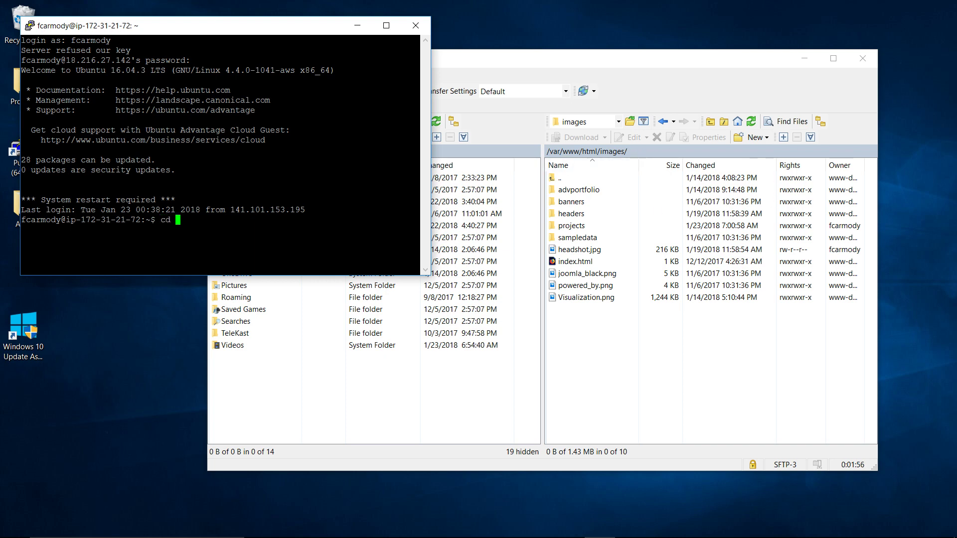
{"action": "type", "text": "/var"}
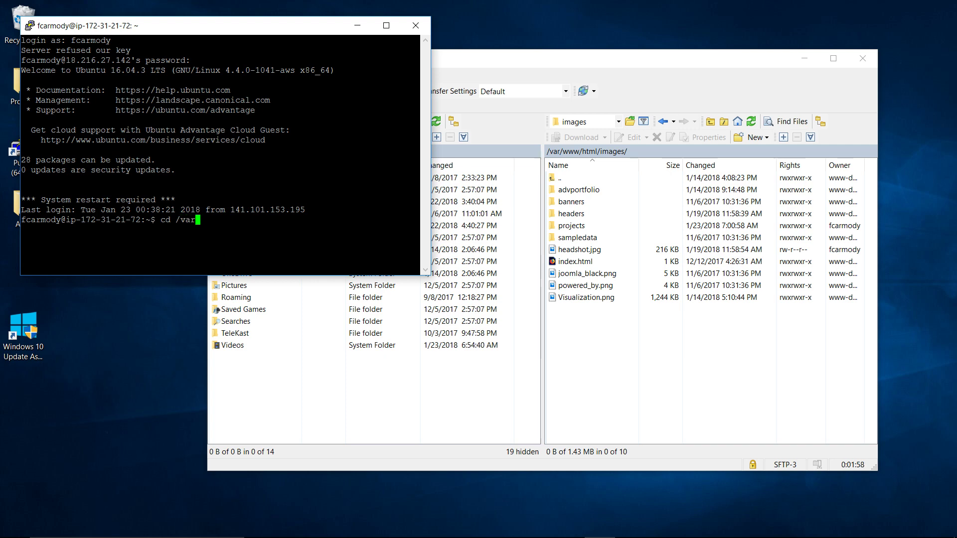
{"action": "type", "text": "/www/htm"}
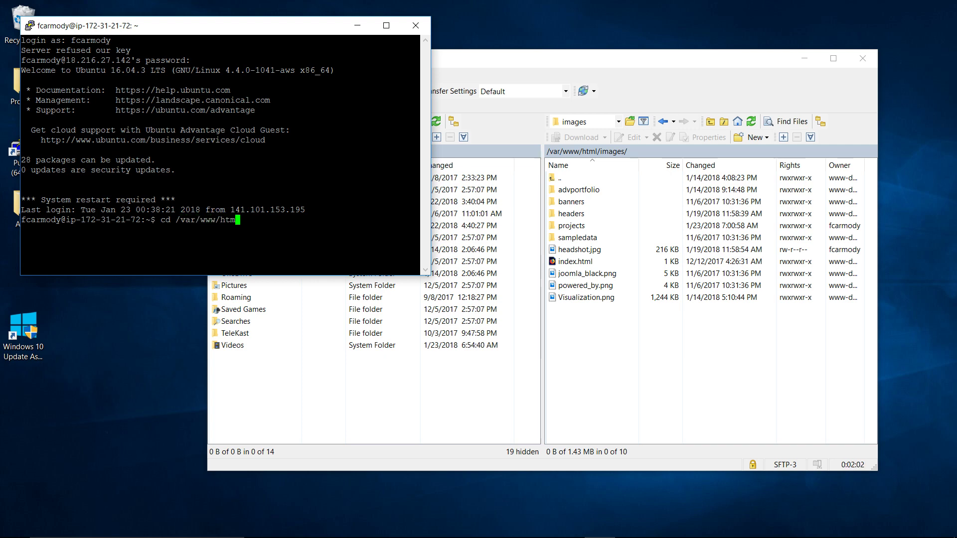
{"action": "type", "text": "l/images"}
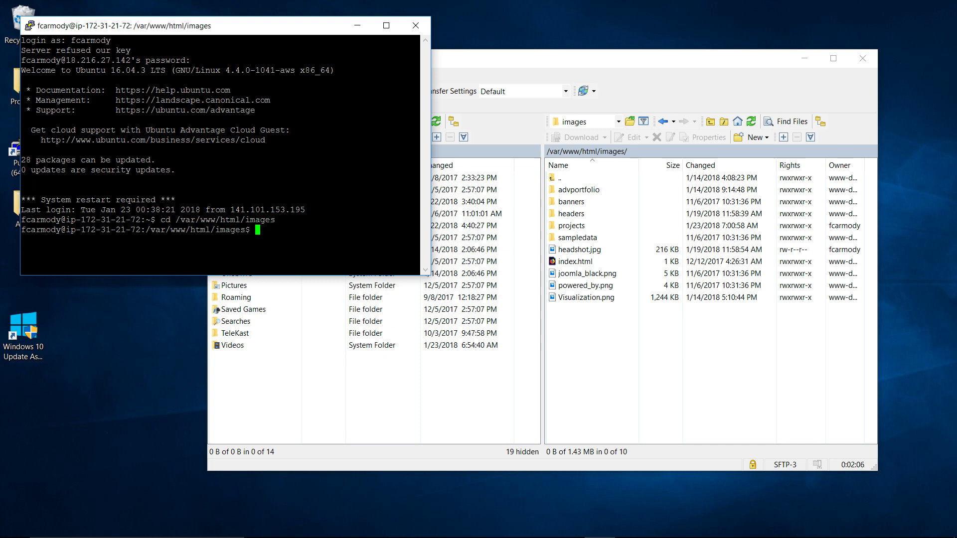
{"action": "type", "text": "ls"}
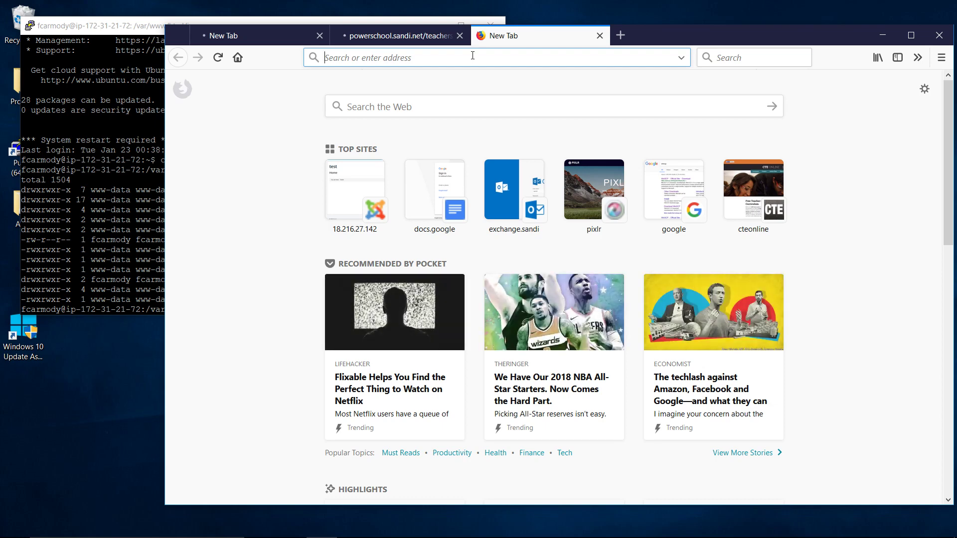
Step: Search Google Images for data visualization, view the network graph image full size and select its URL
{"action": "type", "text": "data visua"}
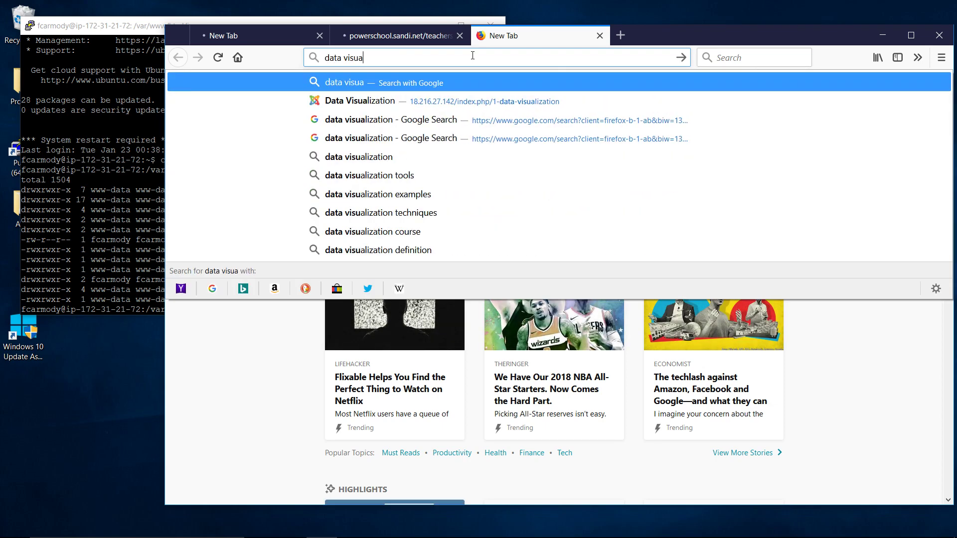
{"action": "type", "text": "l"}
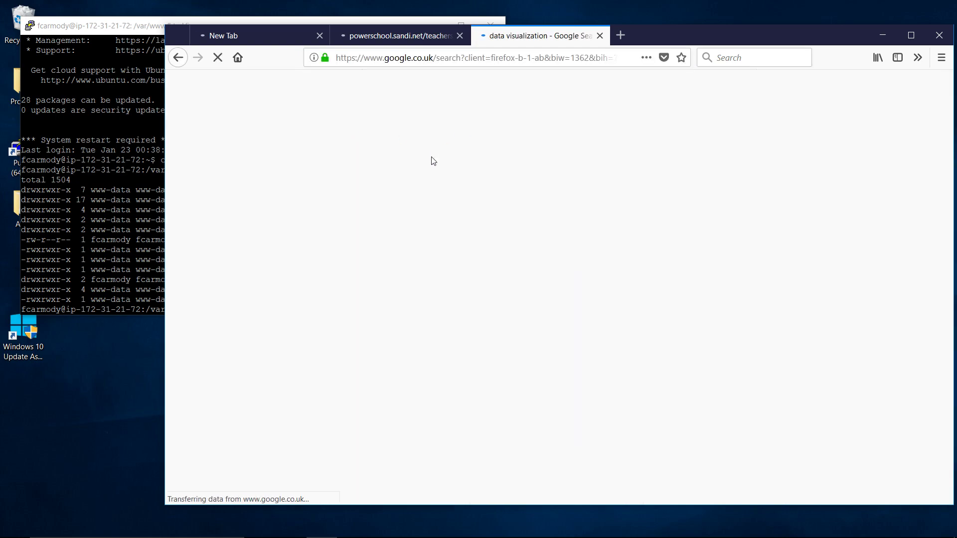
{"action": "left_click", "coordinate": [250, 109]}
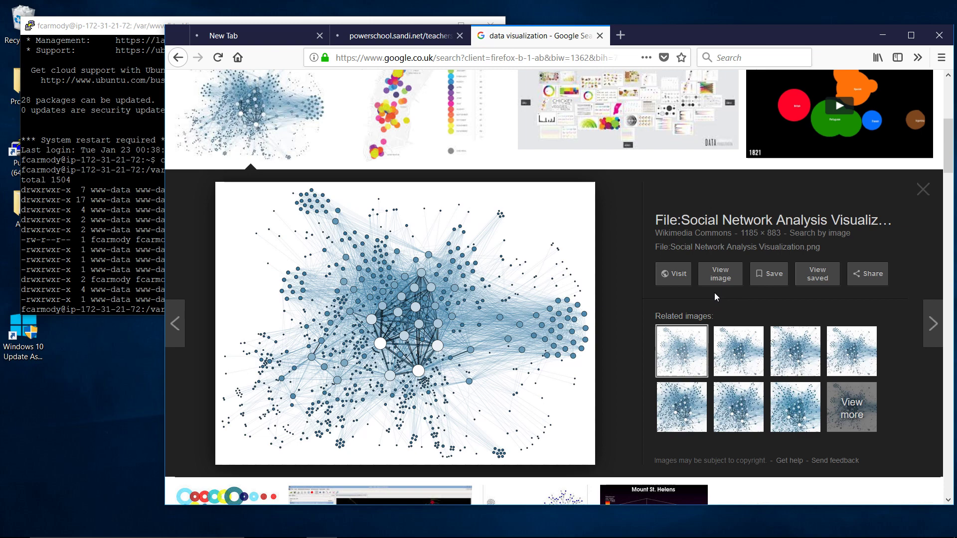
{"action": "left_click", "coordinate": [672, 273]}
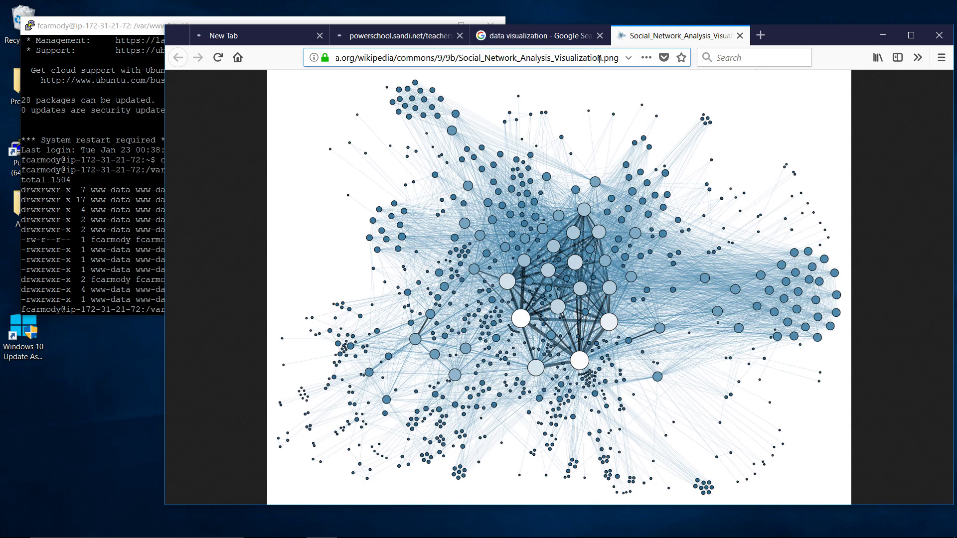
{"action": "left_click", "coordinate": [476, 58]}
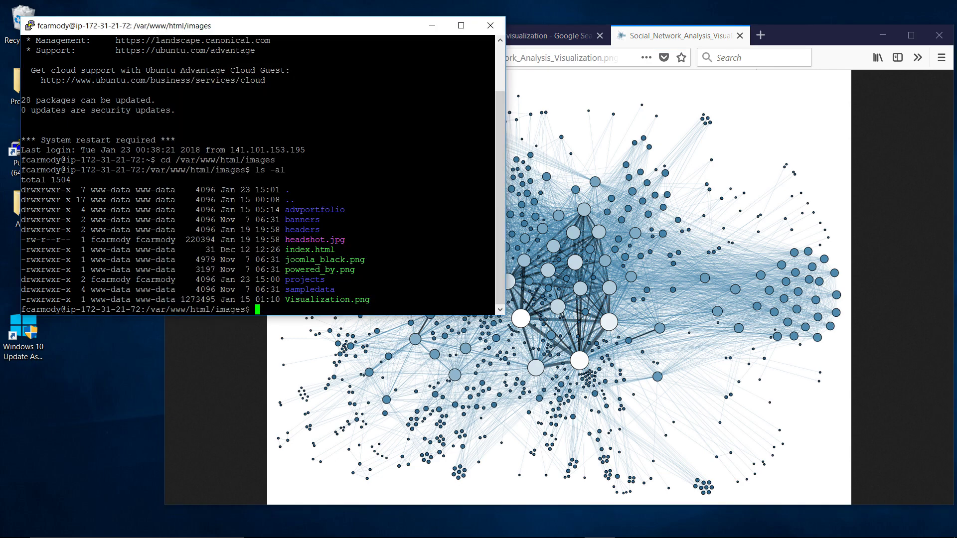
Step: Run wget with the copied Wikimedia URL to fetch Social_Network_Analysis_Visualization.png into images
{"action": "type", "text": "wget"}
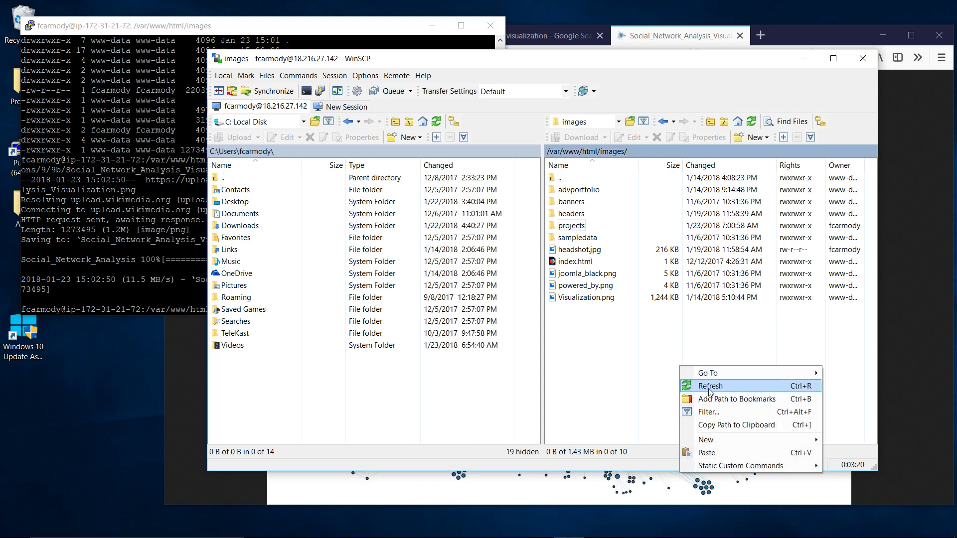
Step: Refresh the remote images folder so Social_Network_Analysis_Visualization.png (1,244 KB) appears
{"action": "left_click", "coordinate": [709, 385]}
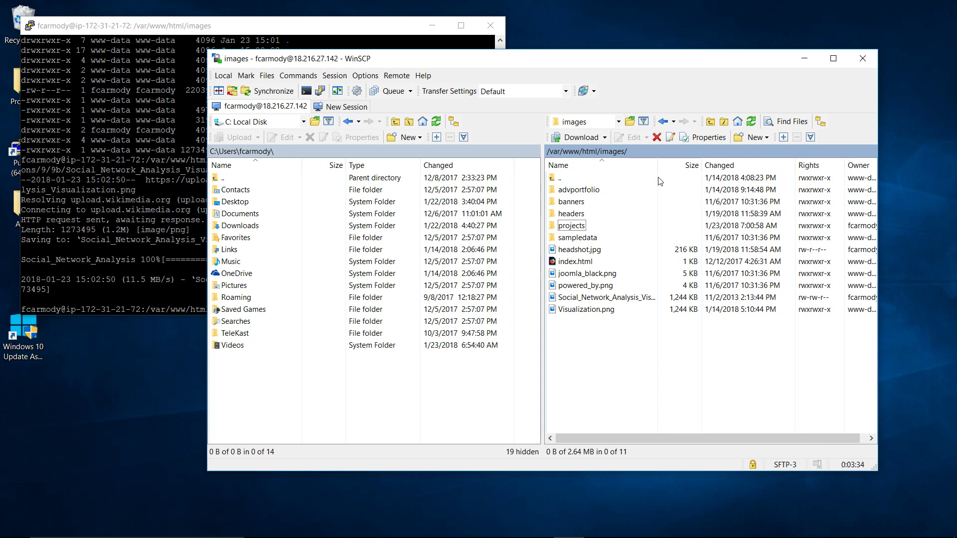
{"action": "mouse_move", "coordinate": [631, 389]}
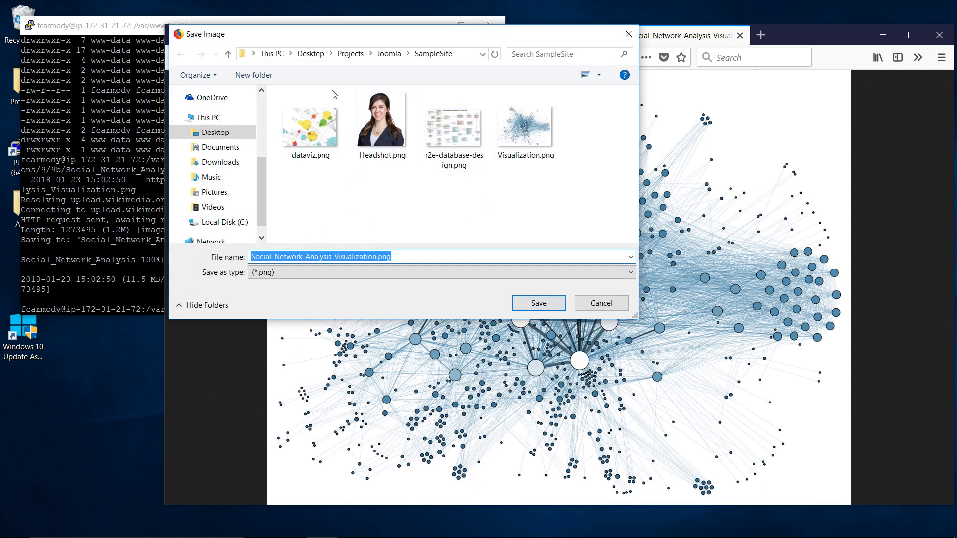
Step: Save the network graph into SampleSite as Visualization.png, replacing the existing file
{"action": "left_click", "coordinate": [453, 118]}
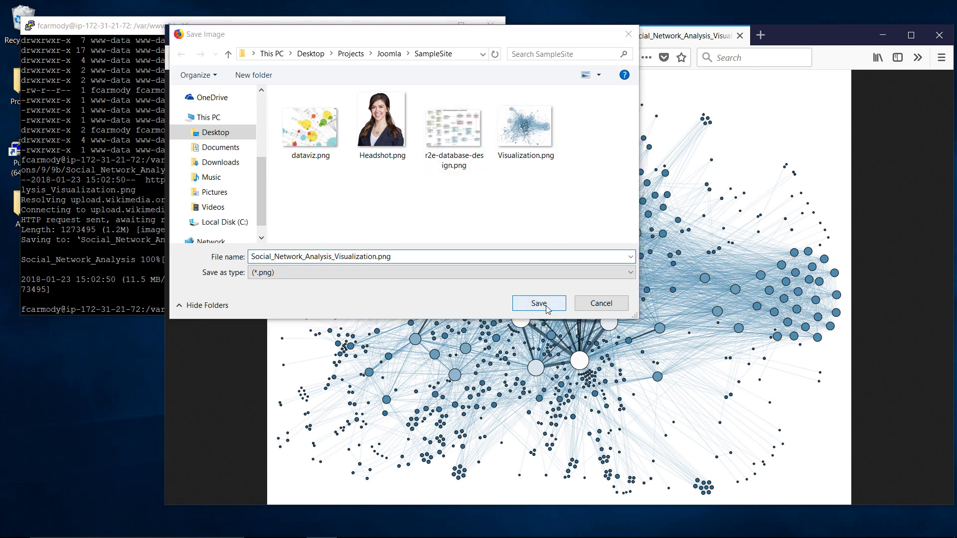
{"action": "left_click", "coordinate": [525, 120]}
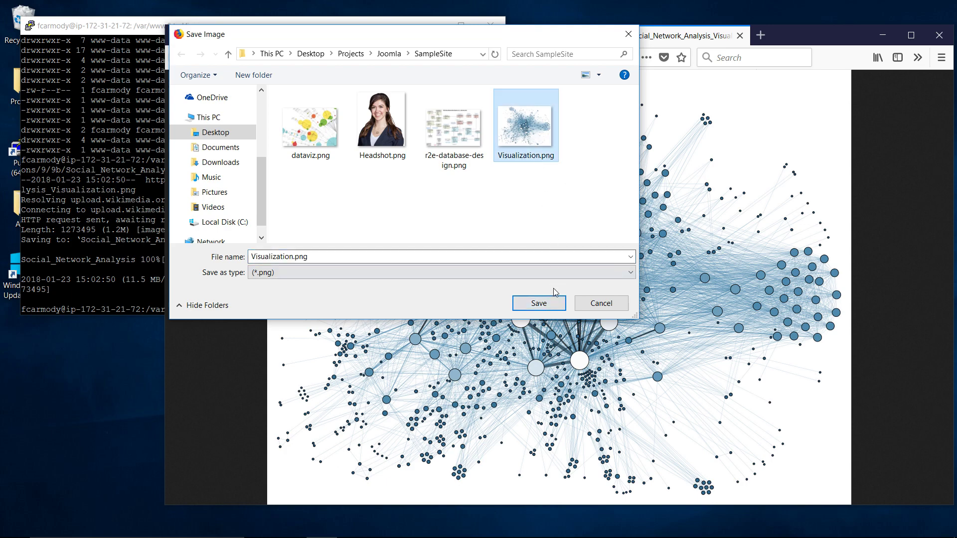
{"action": "left_click", "coordinate": [537, 303]}
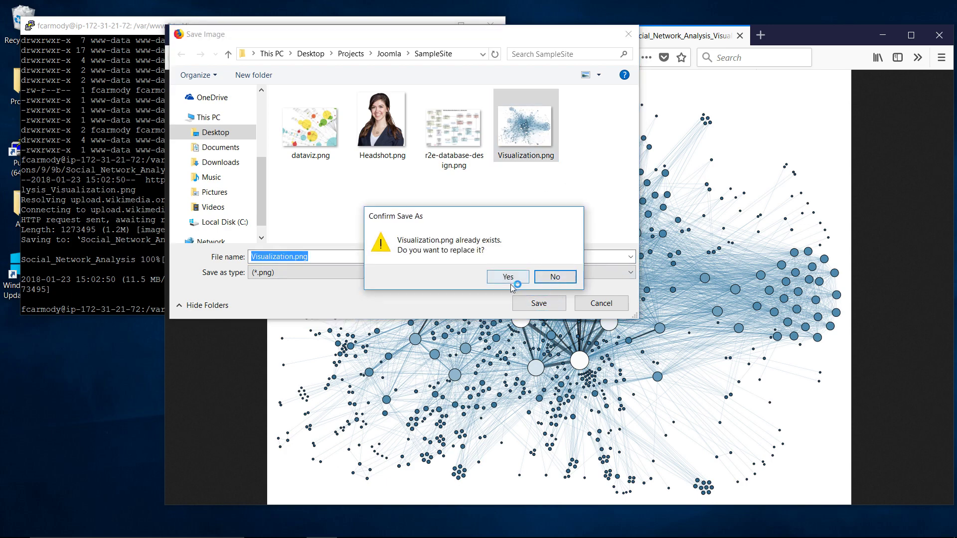
{"action": "left_click", "coordinate": [506, 276]}
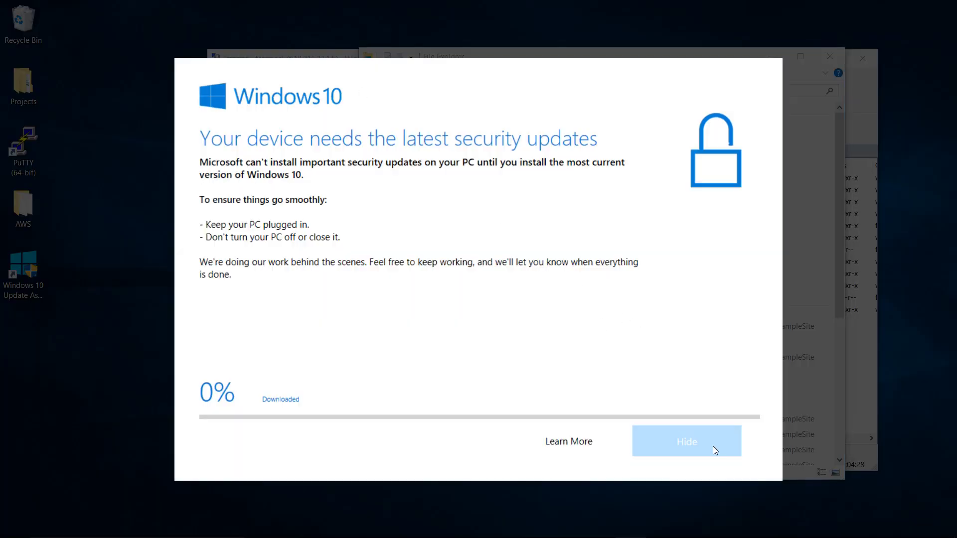
Step: Dismiss the Windows update notice and enter the remote projects folder holding Visualization.png
{"action": "left_click", "coordinate": [686, 441]}
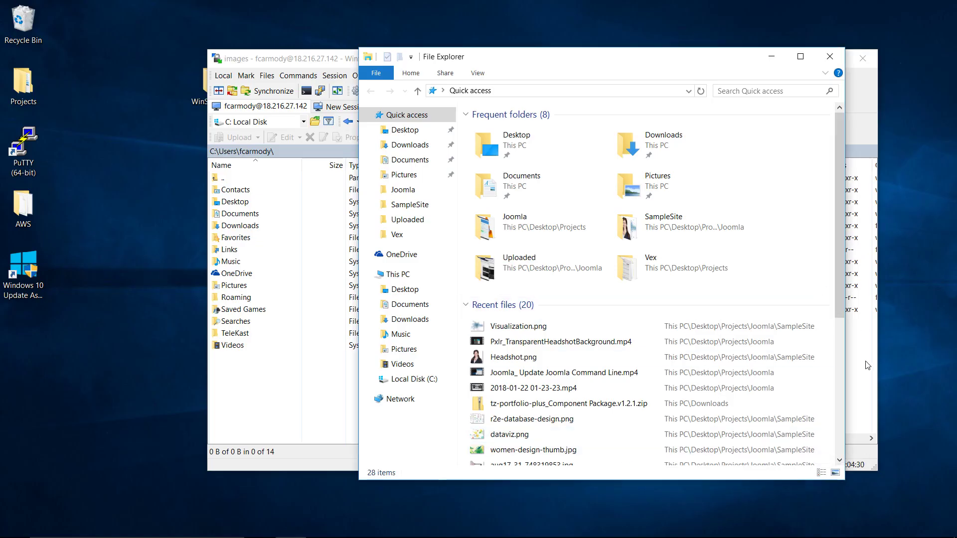
{"action": "left_click", "coordinate": [281, 59]}
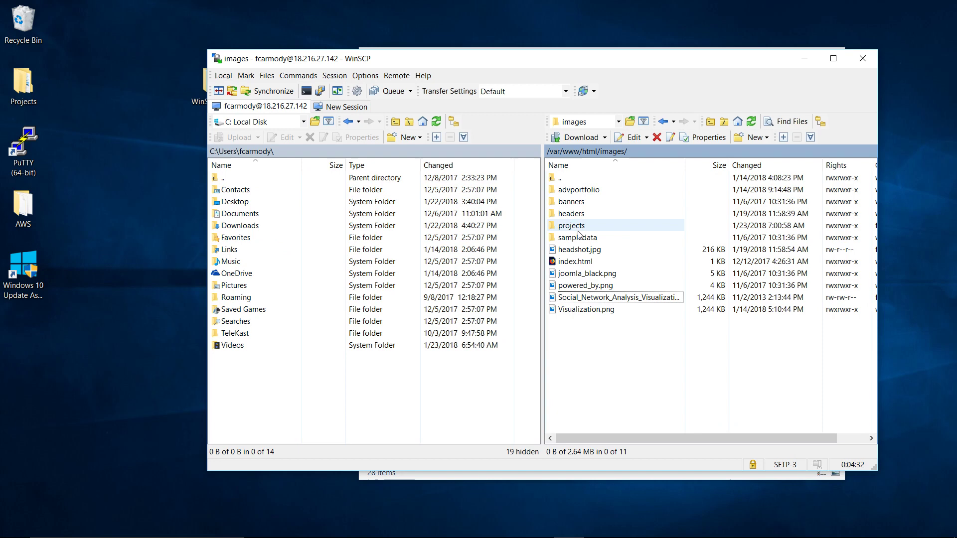
{"action": "double_click", "coordinate": [570, 225]}
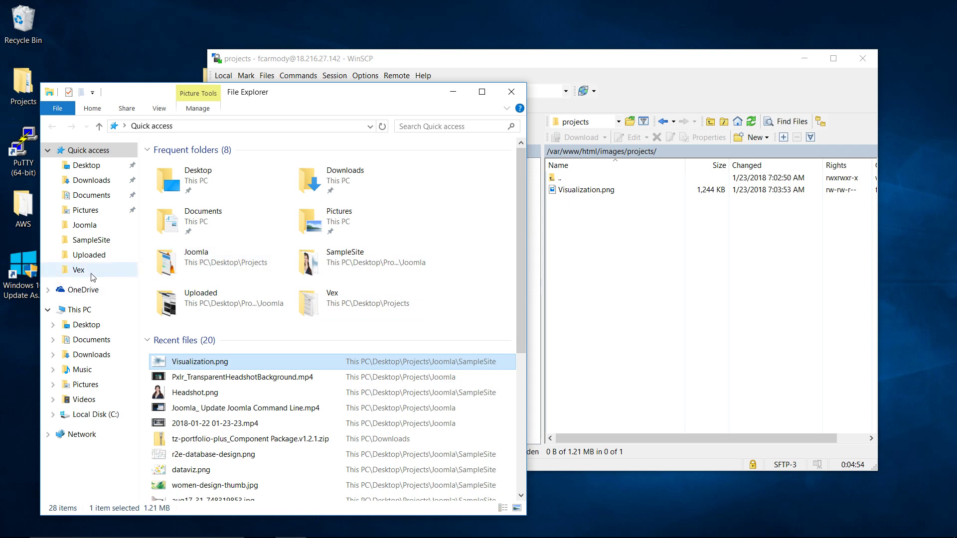
{"action": "mouse_move", "coordinate": [213, 247]}
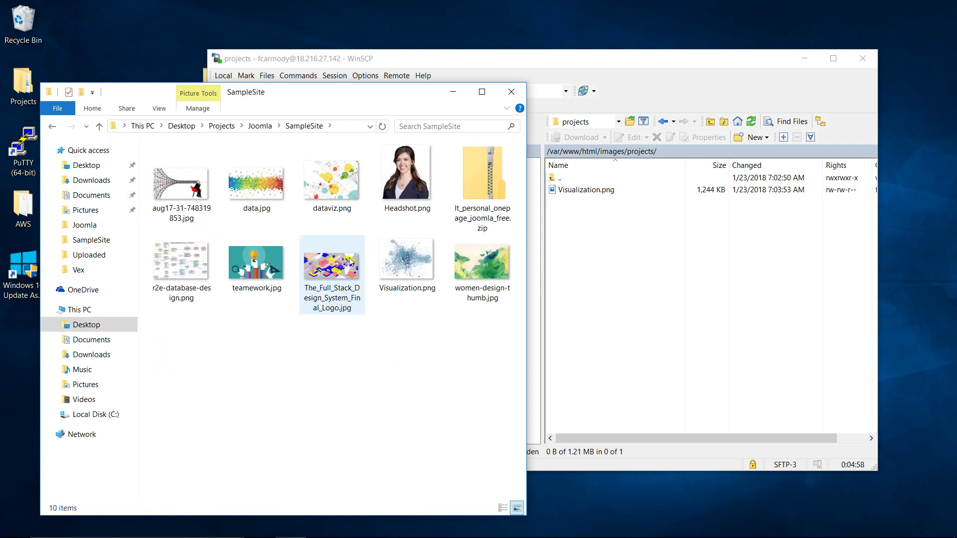
Step: Select all SampleSite images for upload into the server's projects folder, eight files in total
{"action": "left_click", "coordinate": [181, 183]}
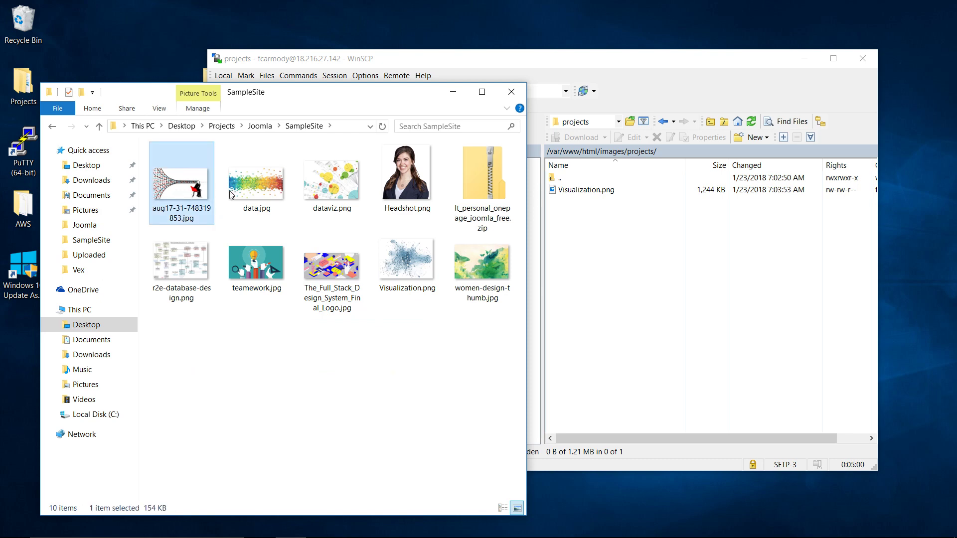
{"action": "left_click", "coordinate": [331, 178]}
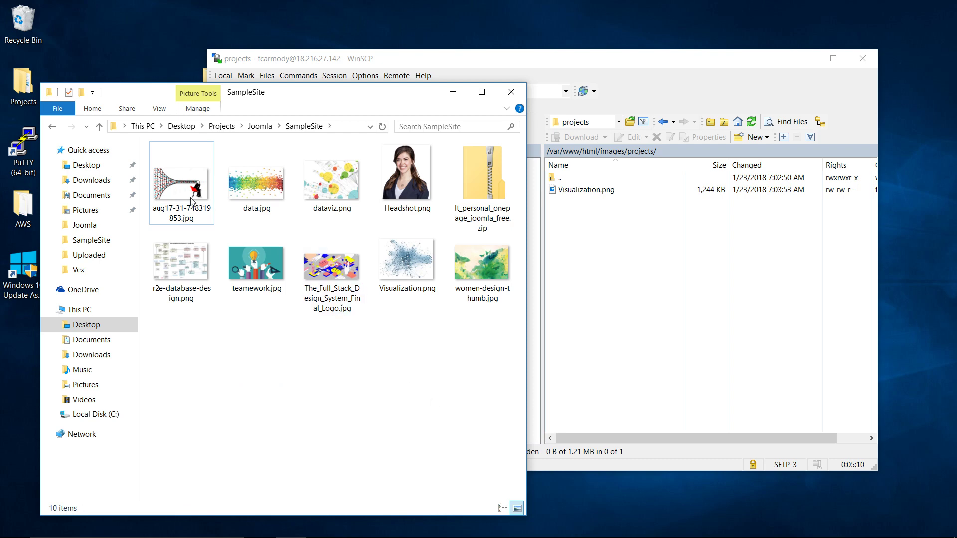
{"action": "key", "text": "ctrl+a"}
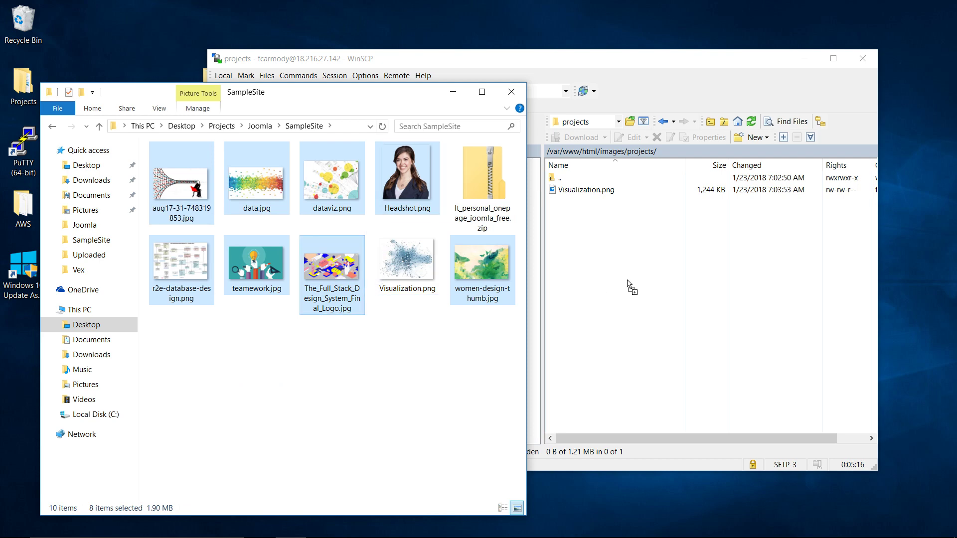
{"action": "mouse_move", "coordinate": [647, 285]}
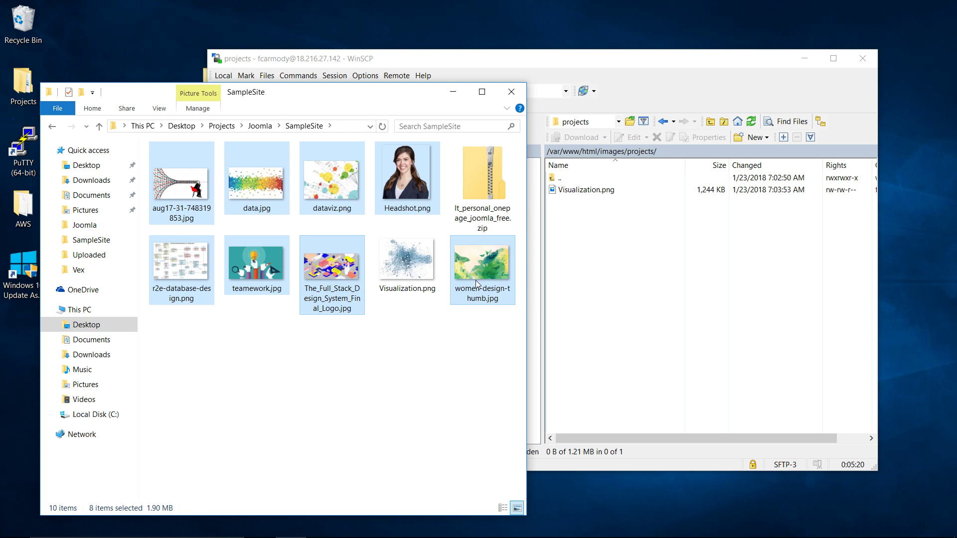
{"action": "mouse_move", "coordinate": [481, 283]}
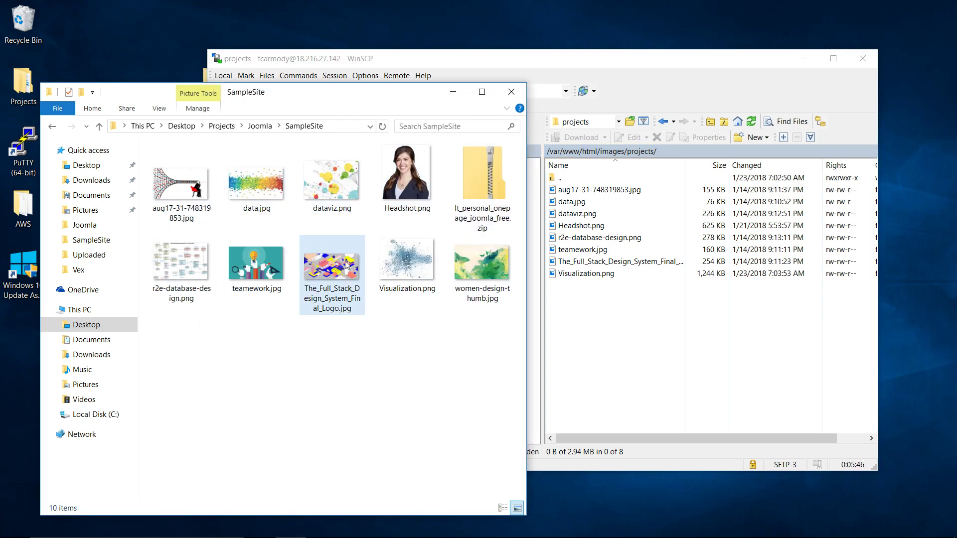
{"action": "left_click", "coordinate": [181, 183]}
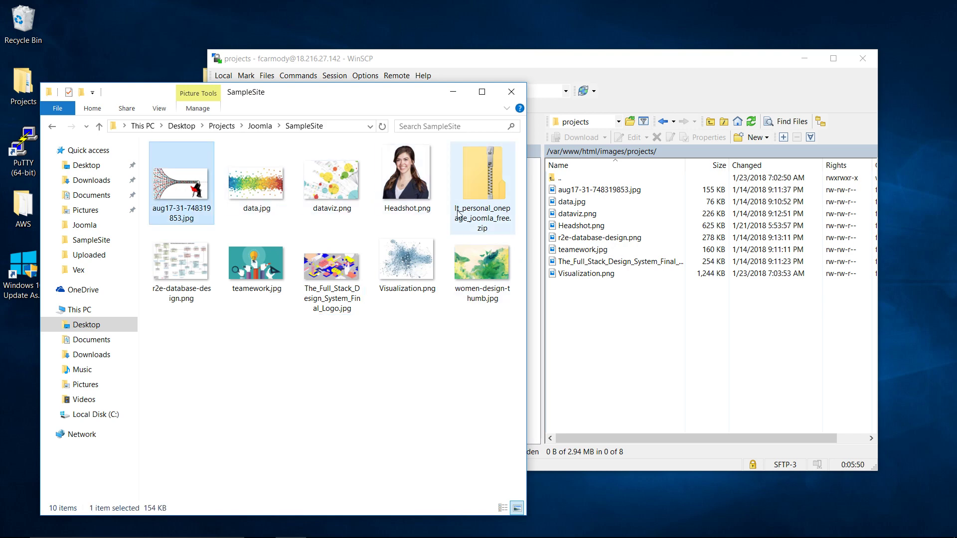
{"action": "key", "text": "ctrl+a"}
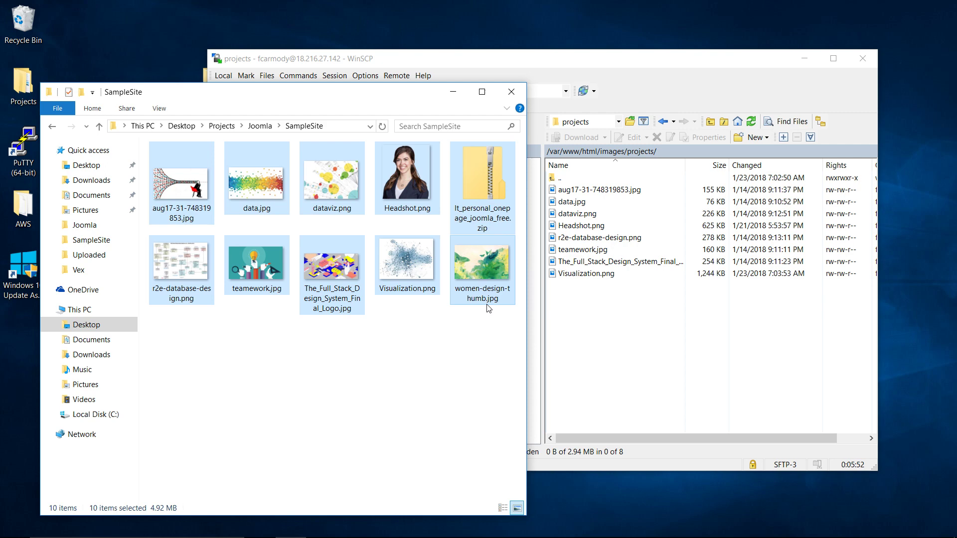
{"action": "mouse_move", "coordinate": [482, 177]}
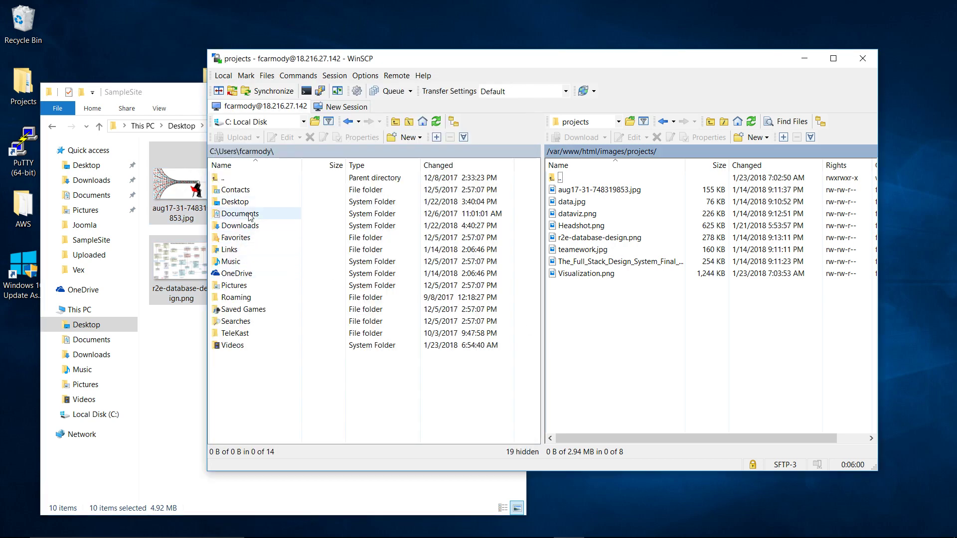
Step: Browse the local pane to Desktop\Projects\SampleSite and upload women-design-thumb.jpg to remote projects
{"action": "double_click", "coordinate": [237, 202]}
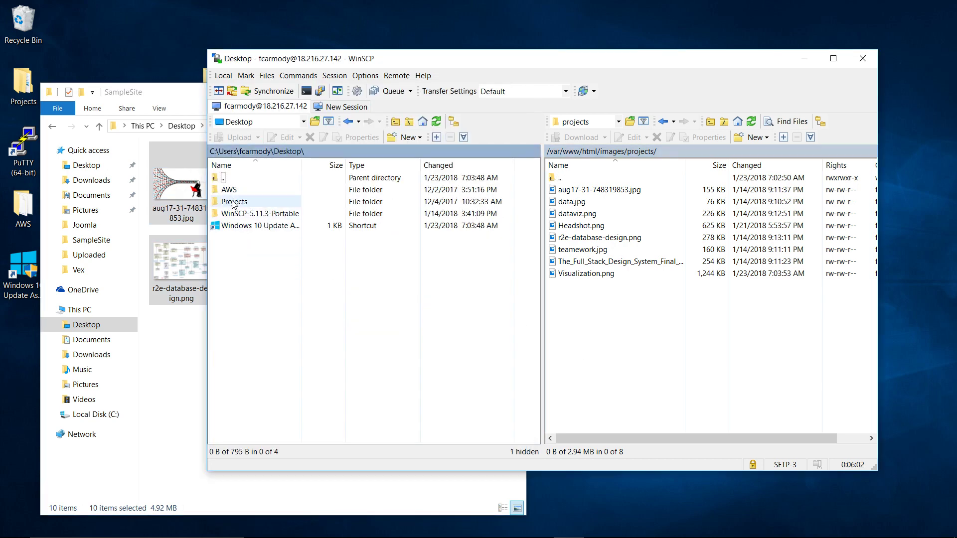
{"action": "double_click", "coordinate": [233, 201]}
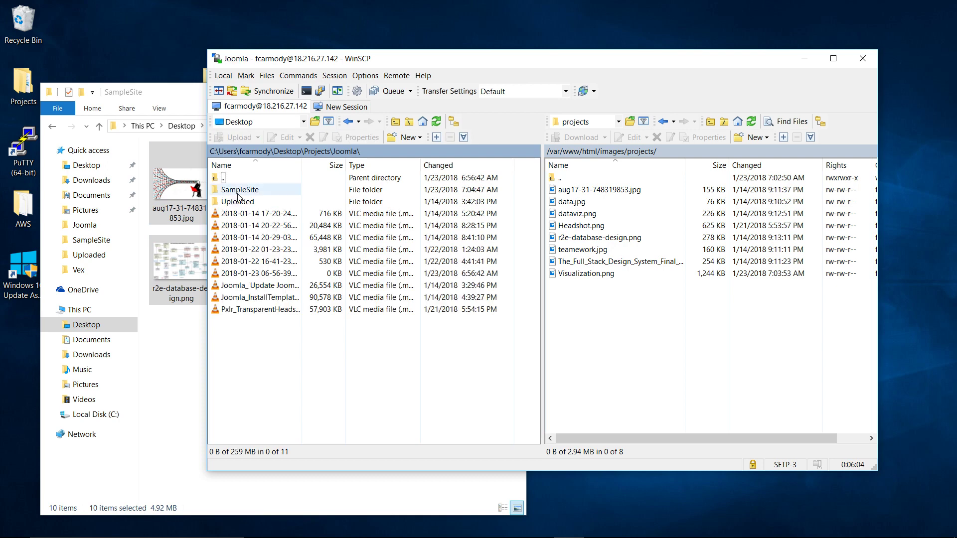
{"action": "double_click", "coordinate": [241, 189]}
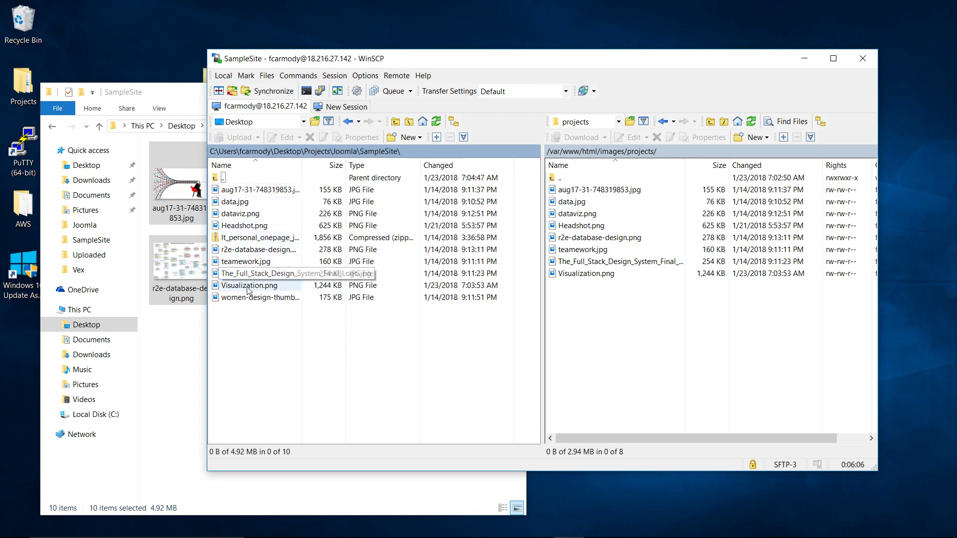
{"action": "left_click", "coordinate": [263, 297]}
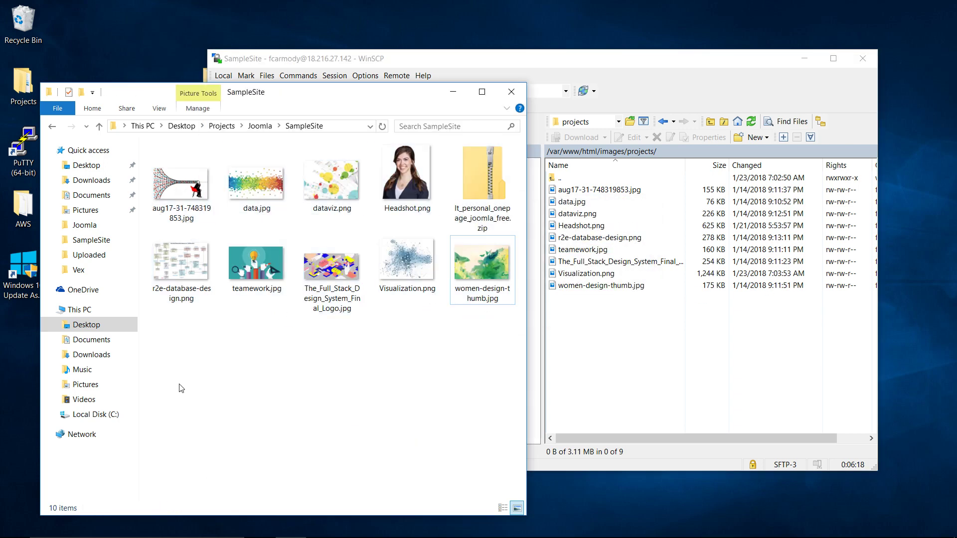
{"action": "mouse_move", "coordinate": [407, 384]}
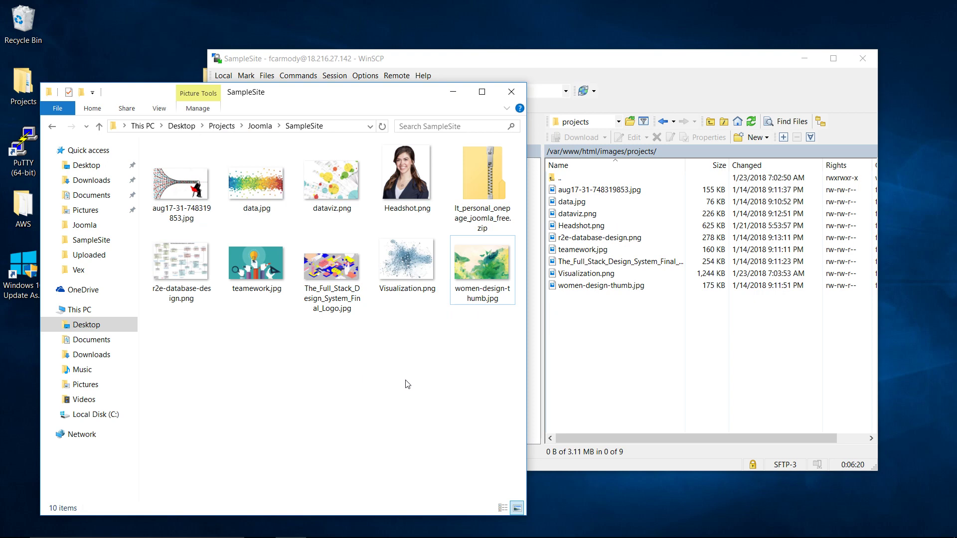
Step: Create a new remote directory named project2 under /var/www/html/images
{"action": "left_click", "coordinate": [181, 184]}
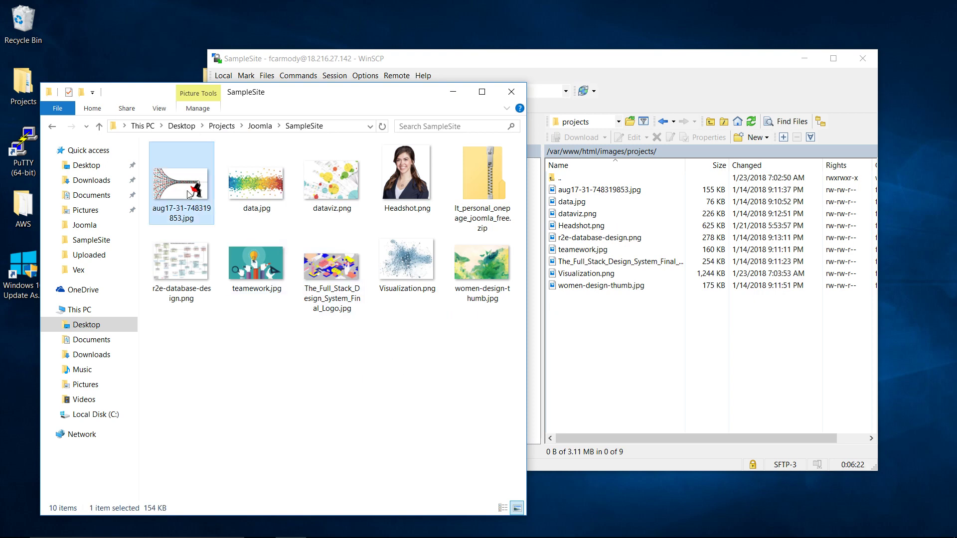
{"action": "left_click", "coordinate": [597, 190]}
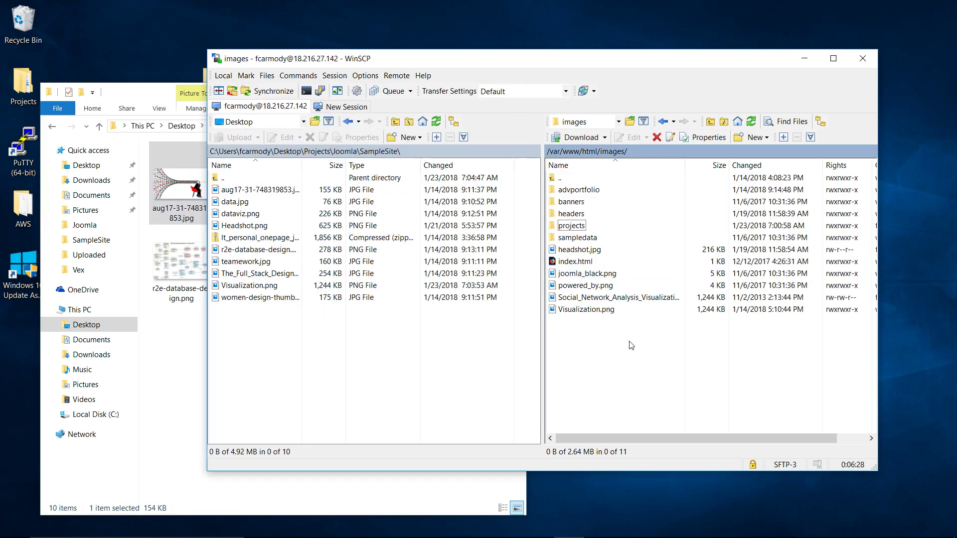
{"action": "right_click", "coordinate": [630, 346]}
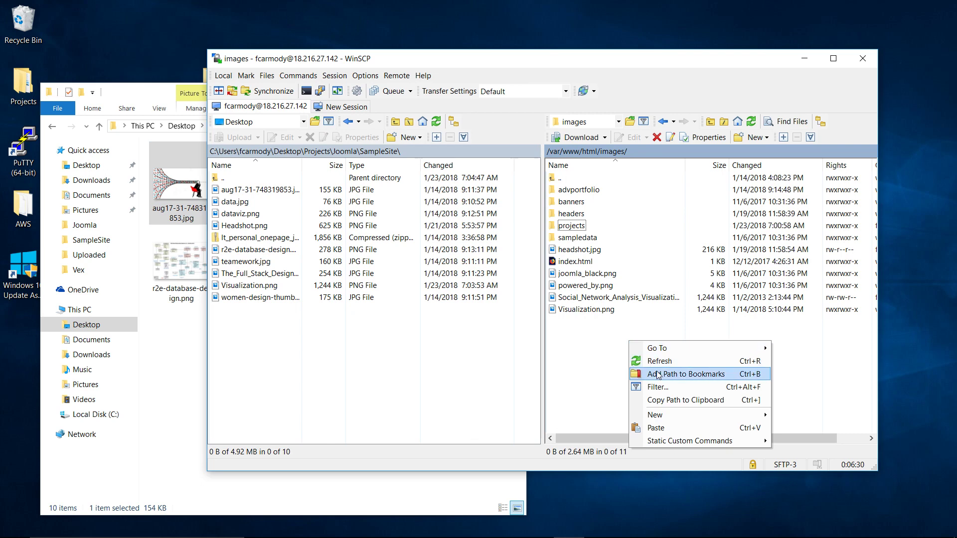
{"action": "mouse_move", "coordinate": [654, 415]}
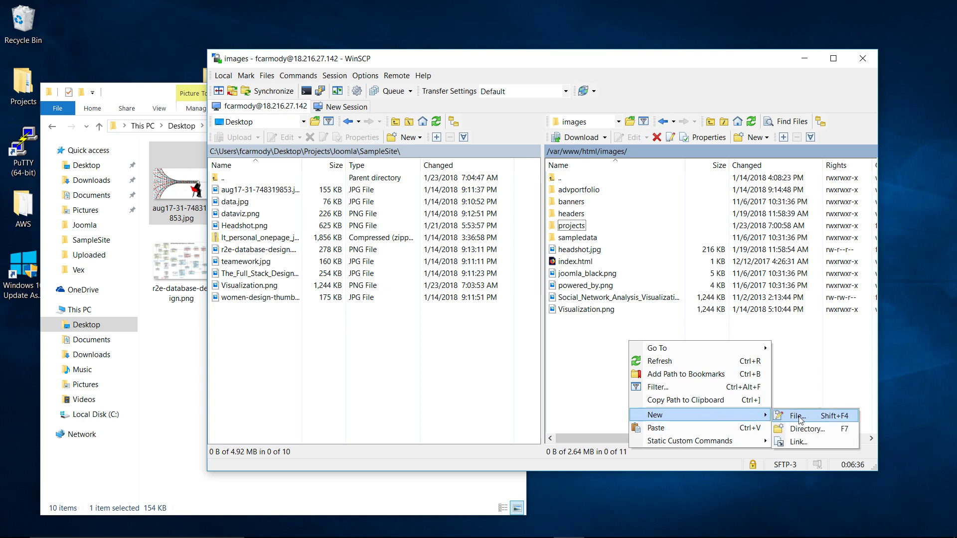
{"action": "left_click", "coordinate": [804, 428]}
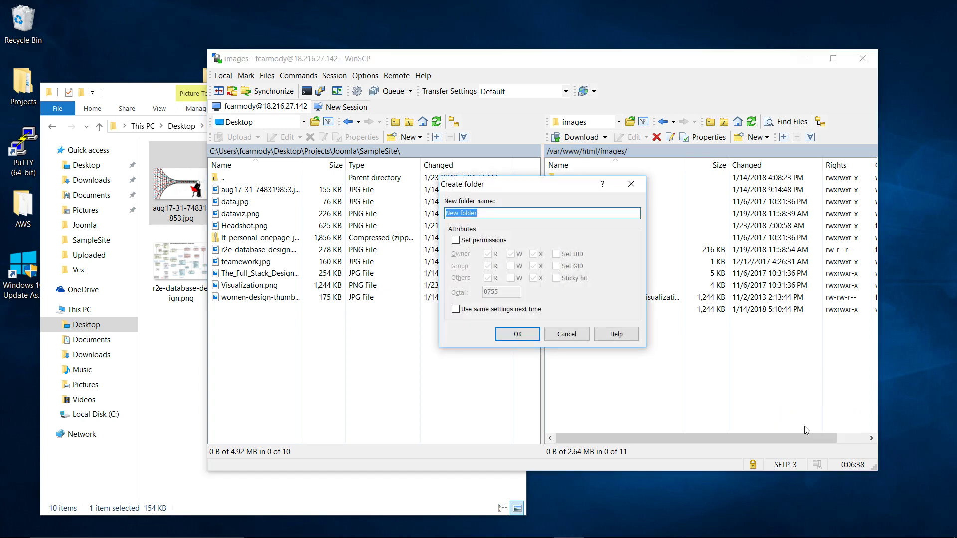
{"action": "type", "text": "project2"}
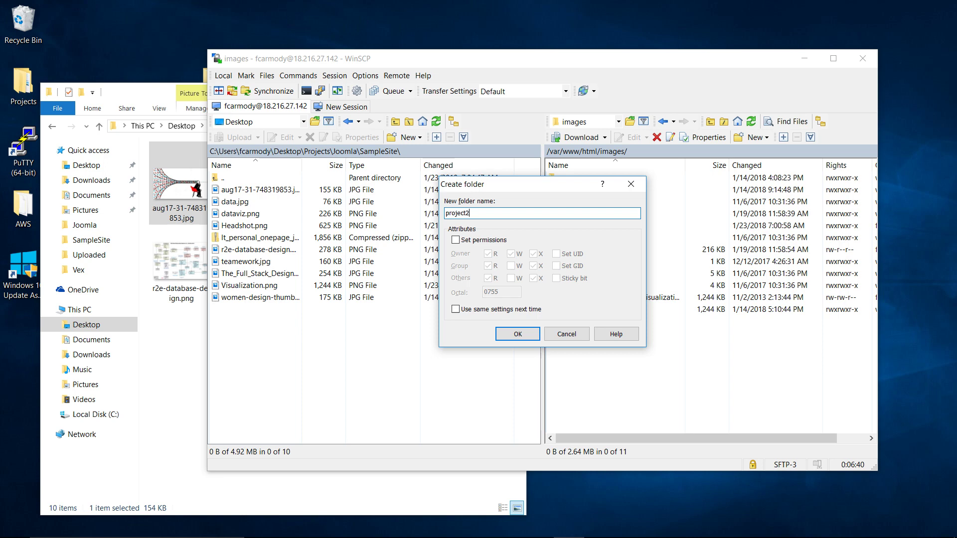
{"action": "left_click", "coordinate": [516, 333]}
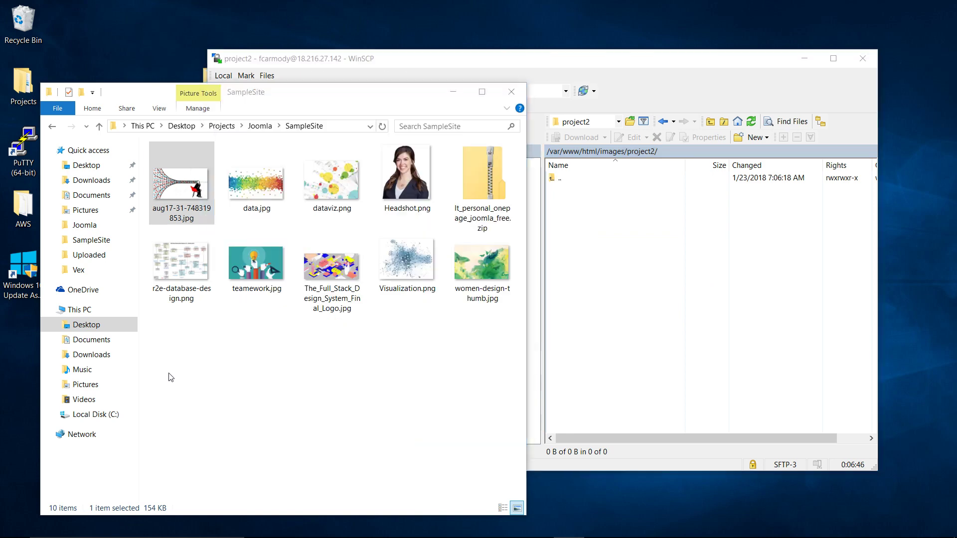
Step: Zip the SampleSite images, excluding the template zip, into a new archive named photos
{"action": "left_click", "coordinate": [181, 175]}
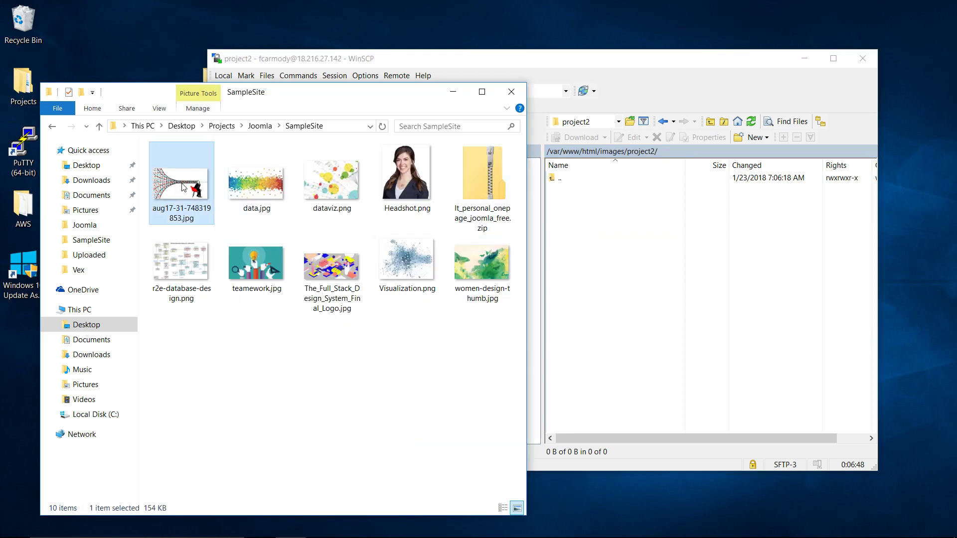
{"action": "key", "text": "ctrl+a"}
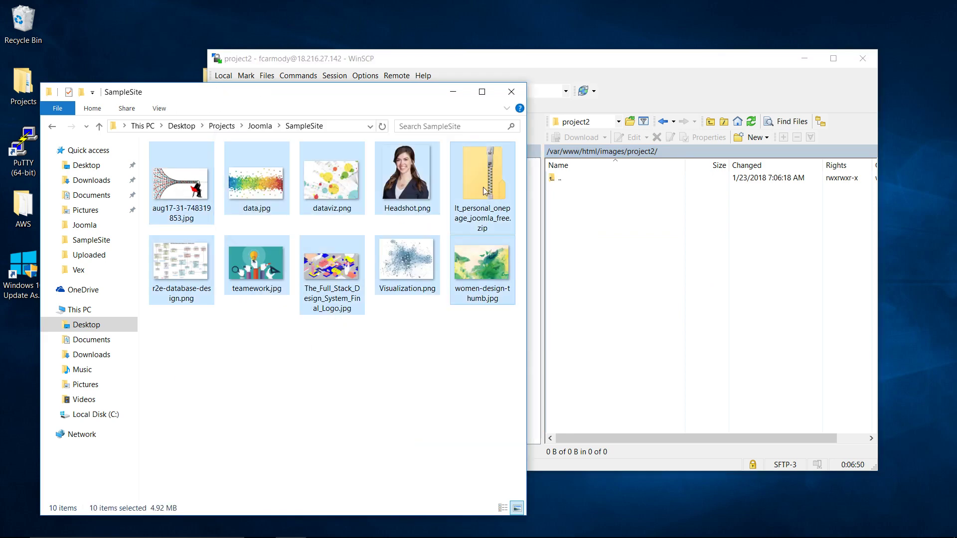
{"action": "left_click", "coordinate": [407, 177]}
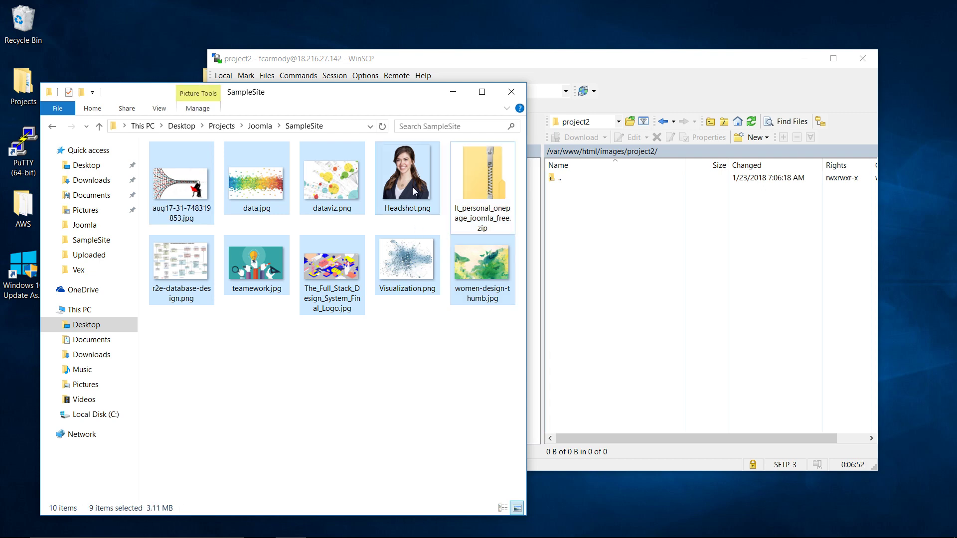
{"action": "right_click", "coordinate": [406, 177]}
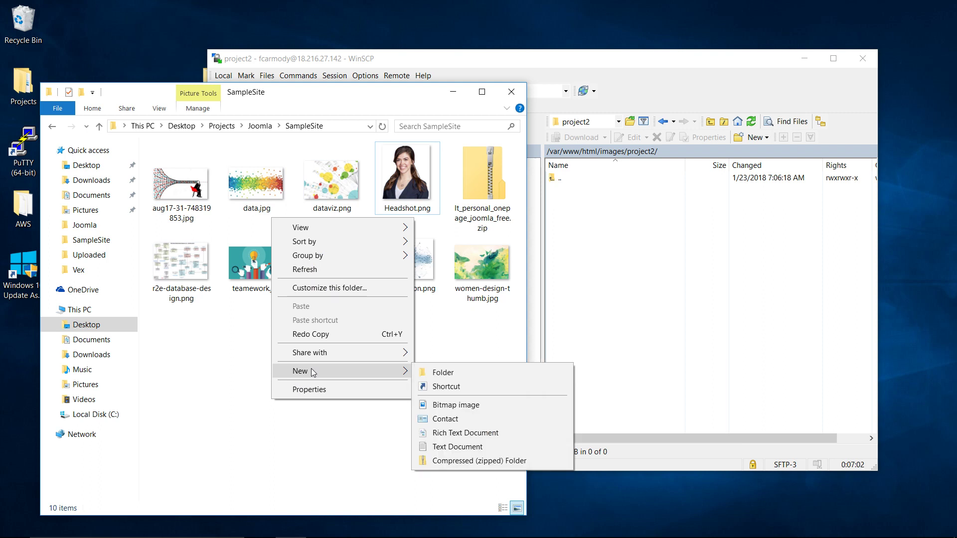
{"action": "left_click", "coordinate": [479, 460]}
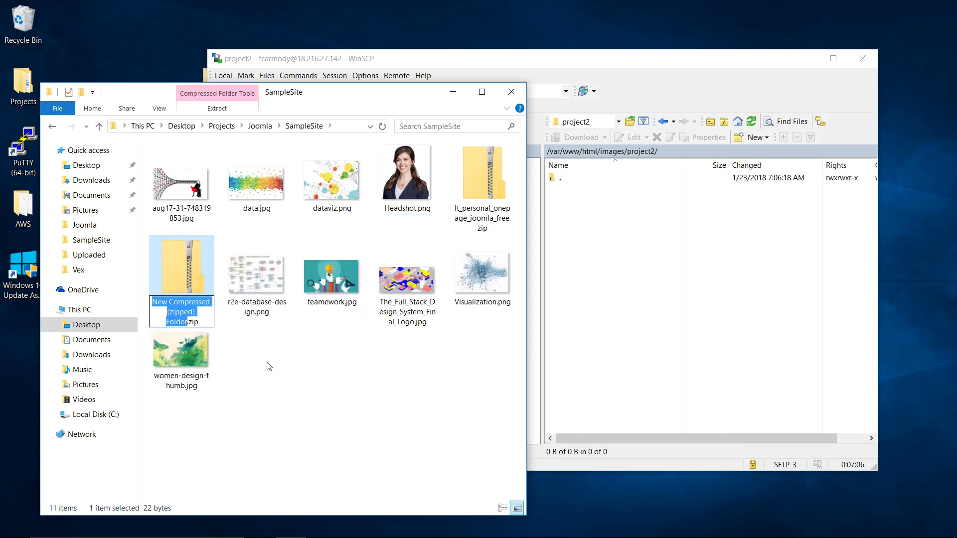
{"action": "type", "text": "photos.zip"}
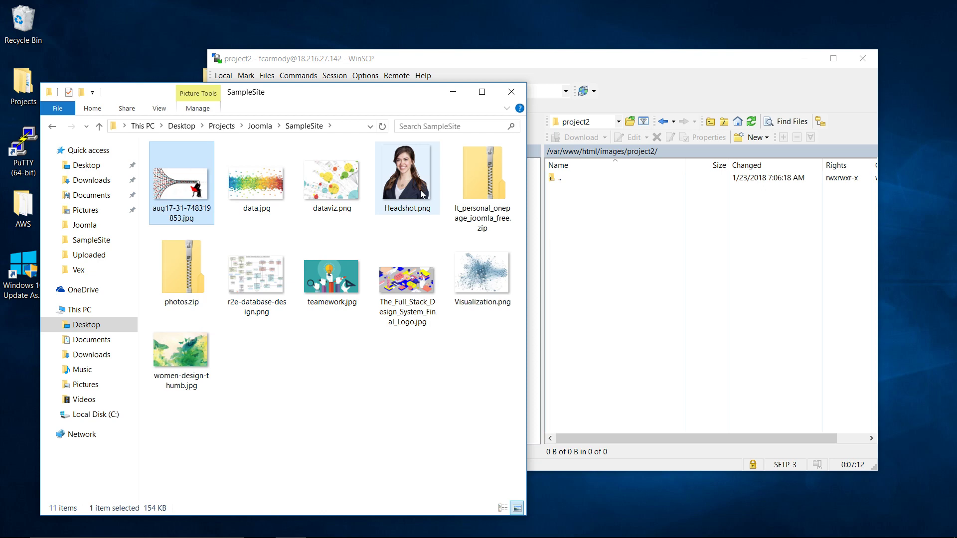
{"action": "mouse_move", "coordinate": [202, 286]}
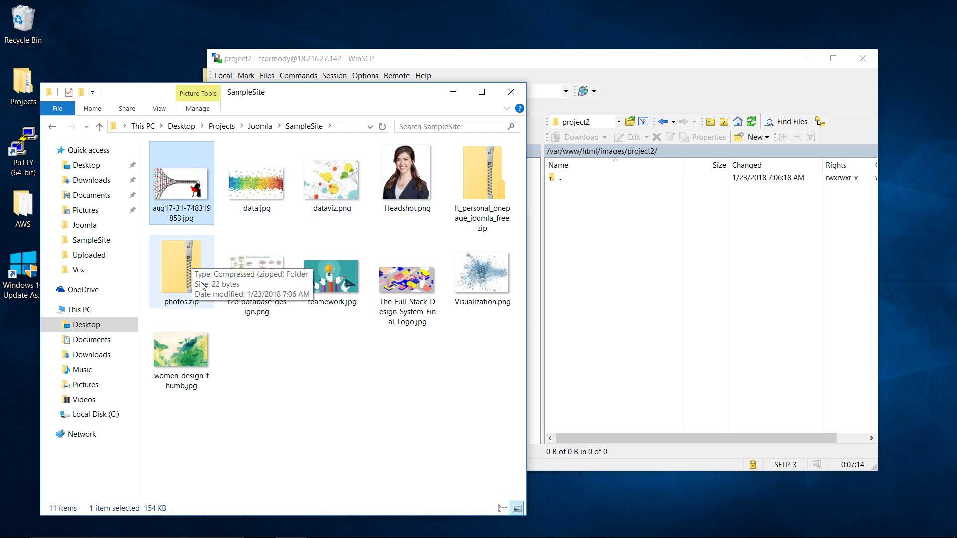
{"action": "mouse_move", "coordinate": [185, 239]}
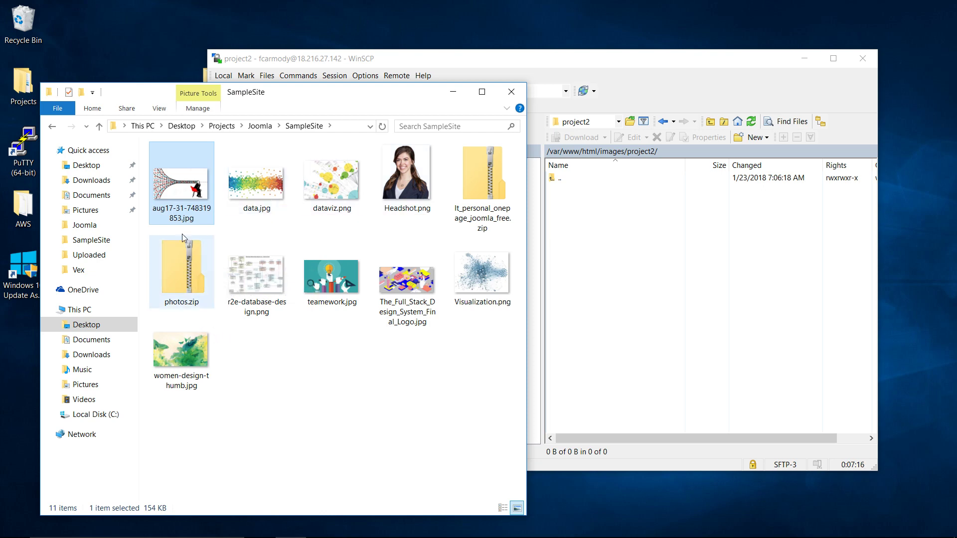
Step: Select photos.zip in the SampleSite folder ready for upload
{"action": "left_click", "coordinate": [256, 276]}
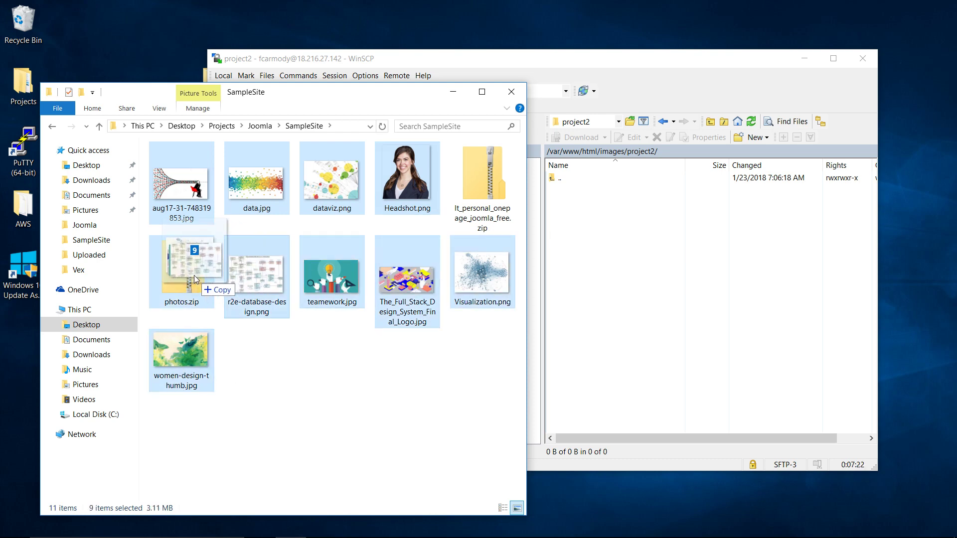
{"action": "mouse_move", "coordinate": [196, 275]}
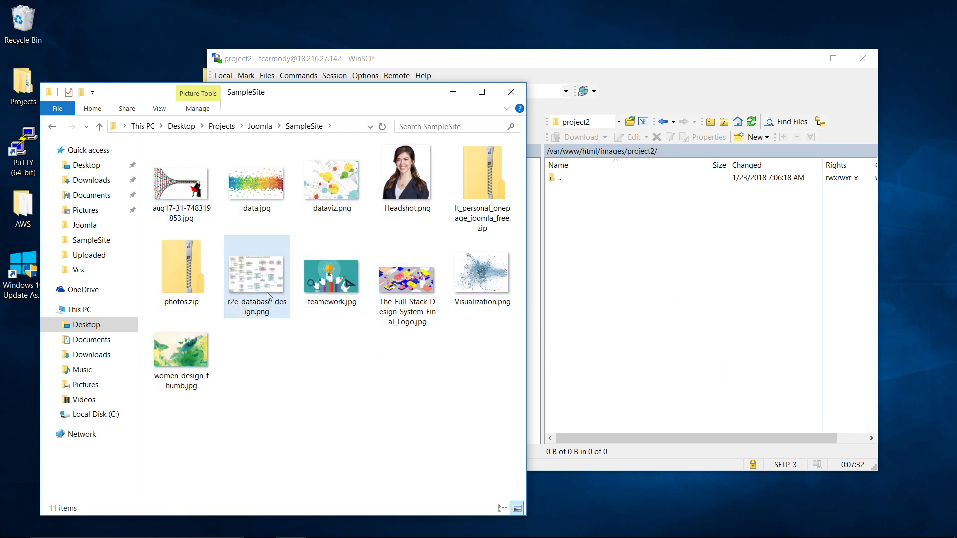
{"action": "left_click", "coordinate": [257, 271]}
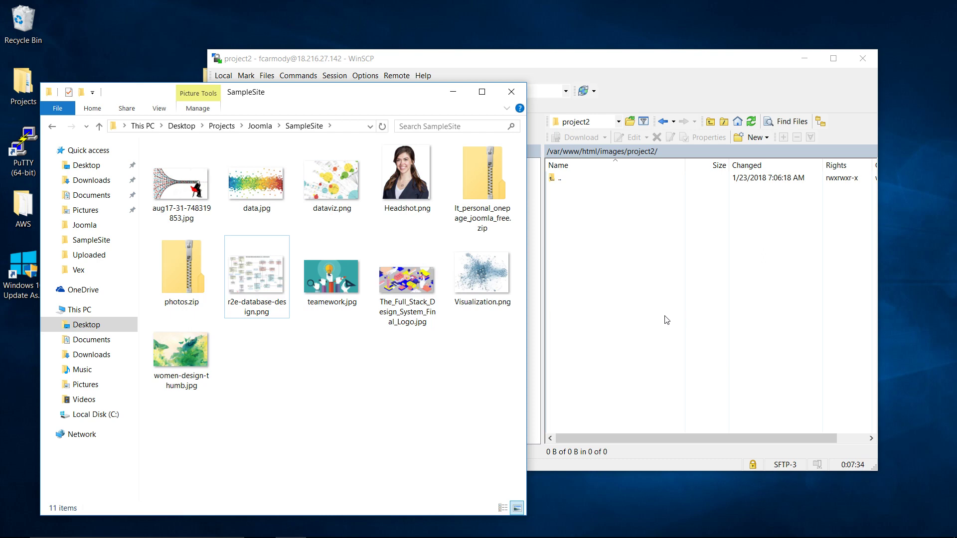
{"action": "left_click", "coordinate": [182, 270]}
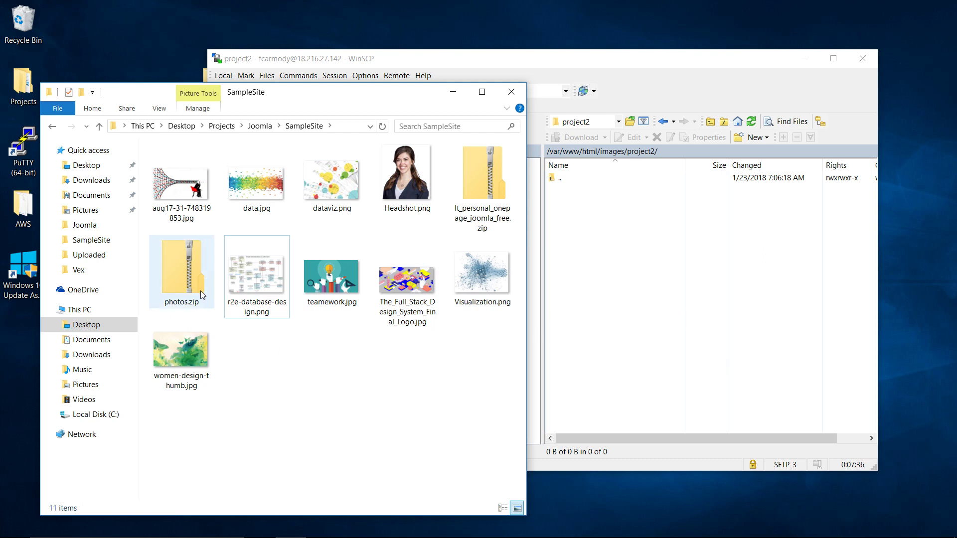
{"action": "double_click", "coordinate": [181, 271]}
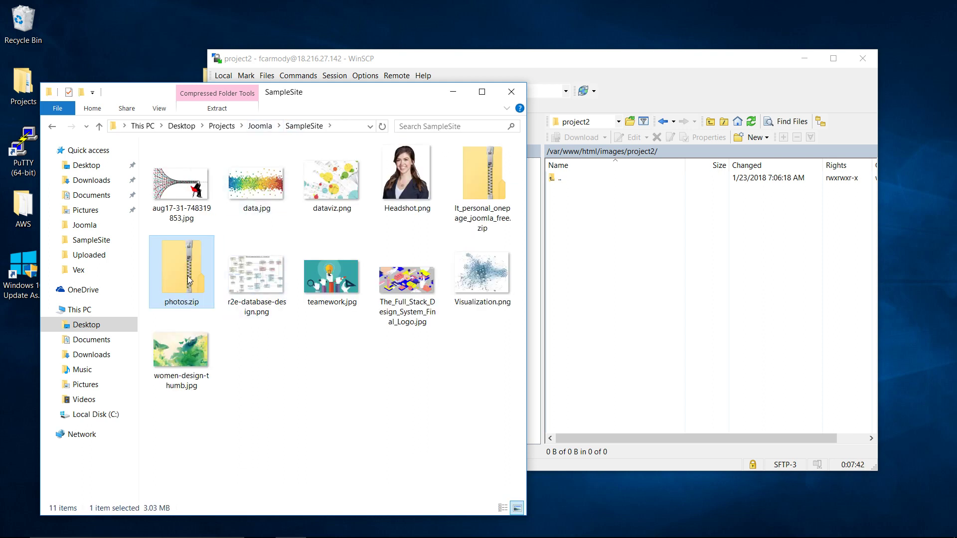
{"action": "mouse_move", "coordinate": [282, 395]}
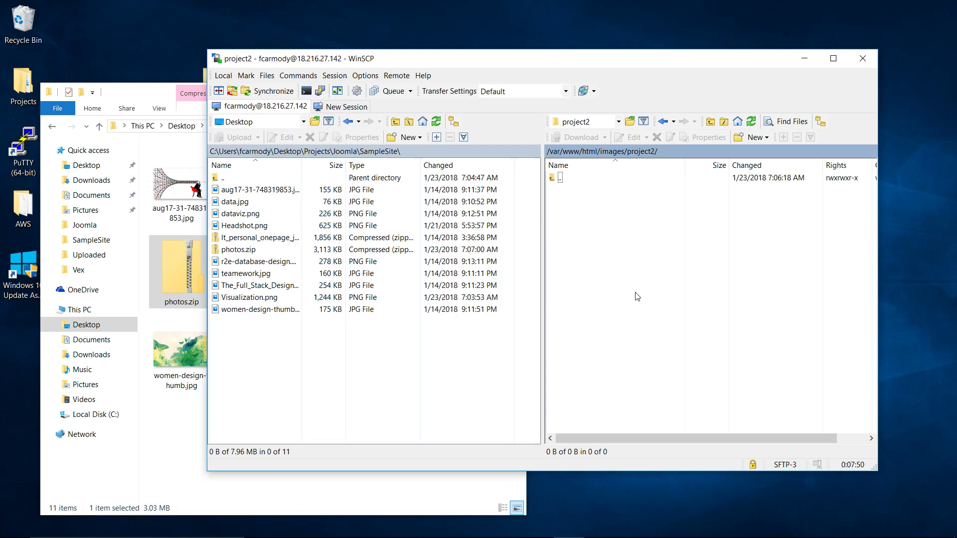
Step: Upload photos.zip (3,113 KB) into the remote project2 folder
{"action": "left_click", "coordinate": [234, 136]}
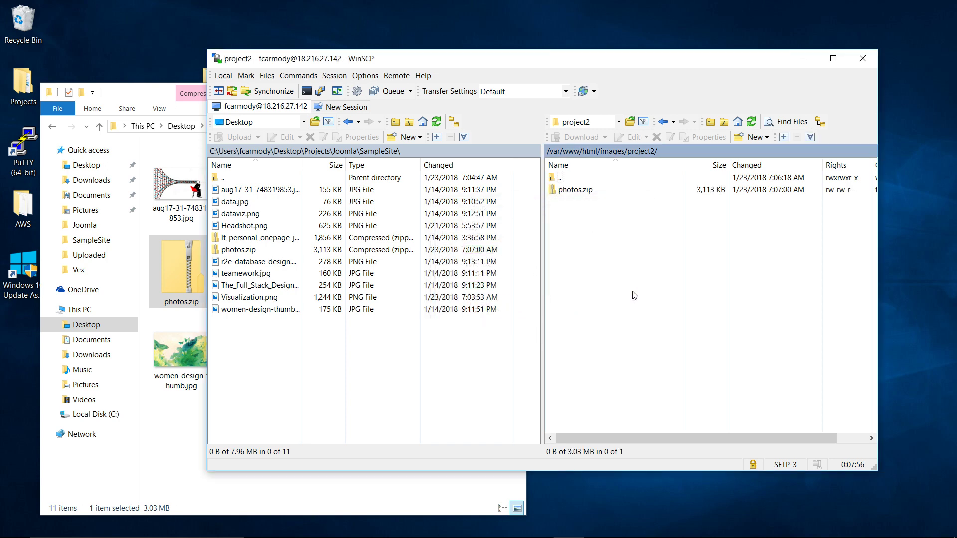
{"action": "left_click", "coordinate": [574, 189]}
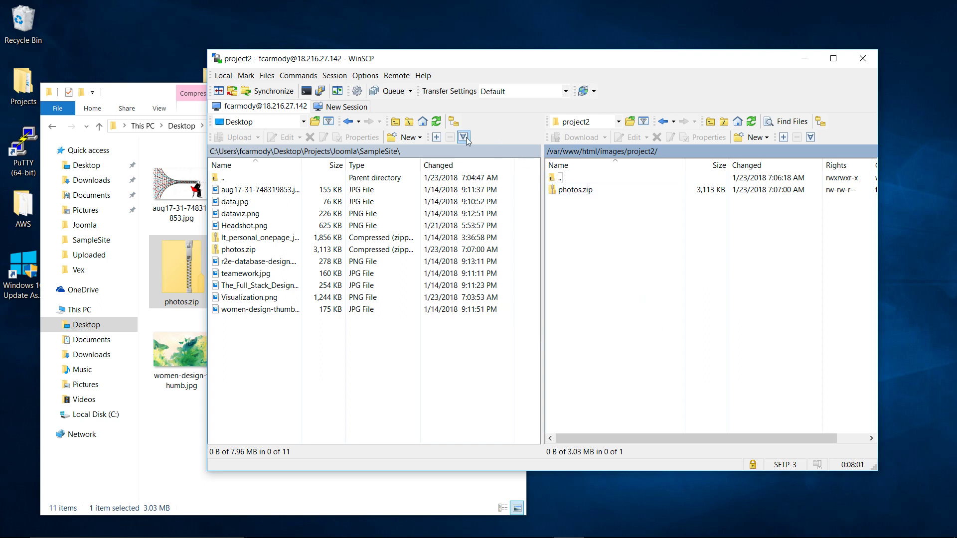
{"action": "left_click", "coordinate": [574, 189]}
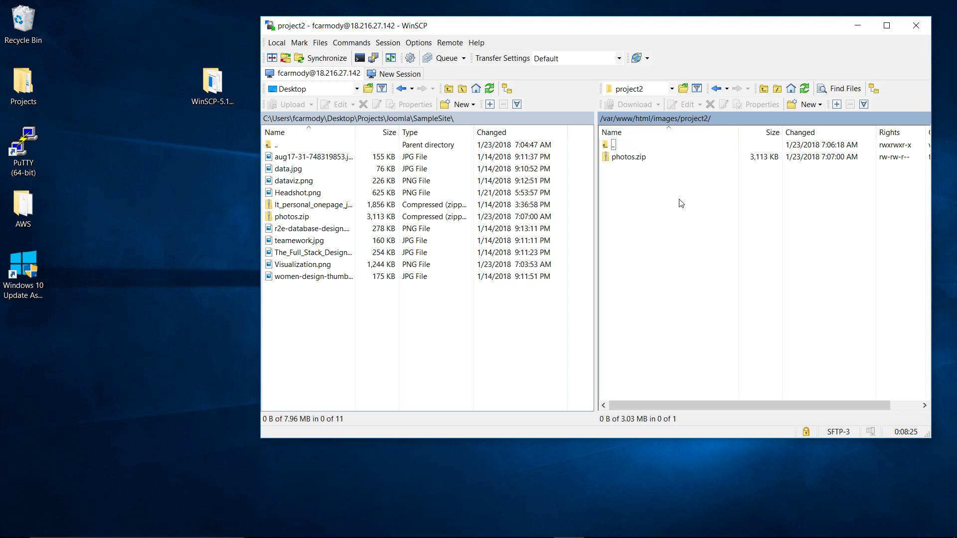
{"action": "left_click", "coordinate": [630, 157]}
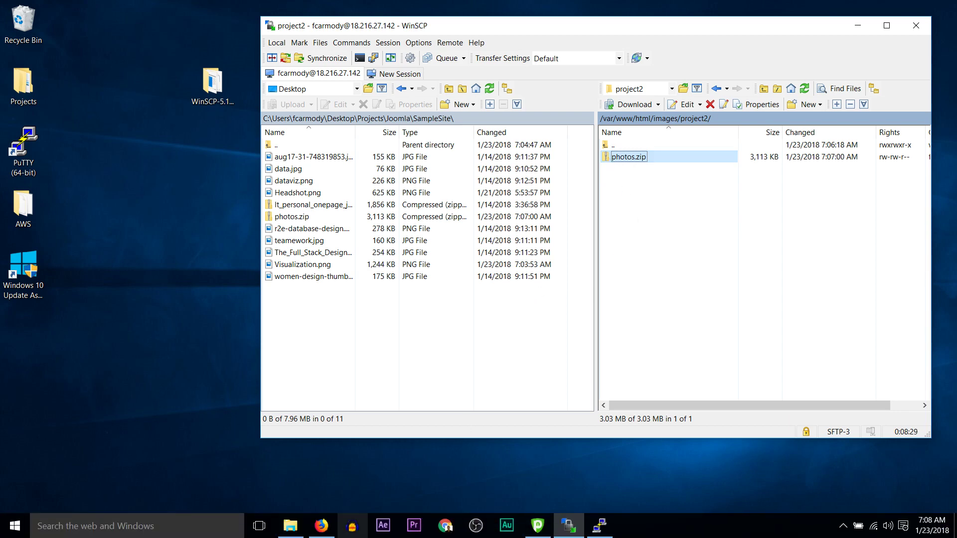
{"action": "mouse_move", "coordinate": [625, 437]}
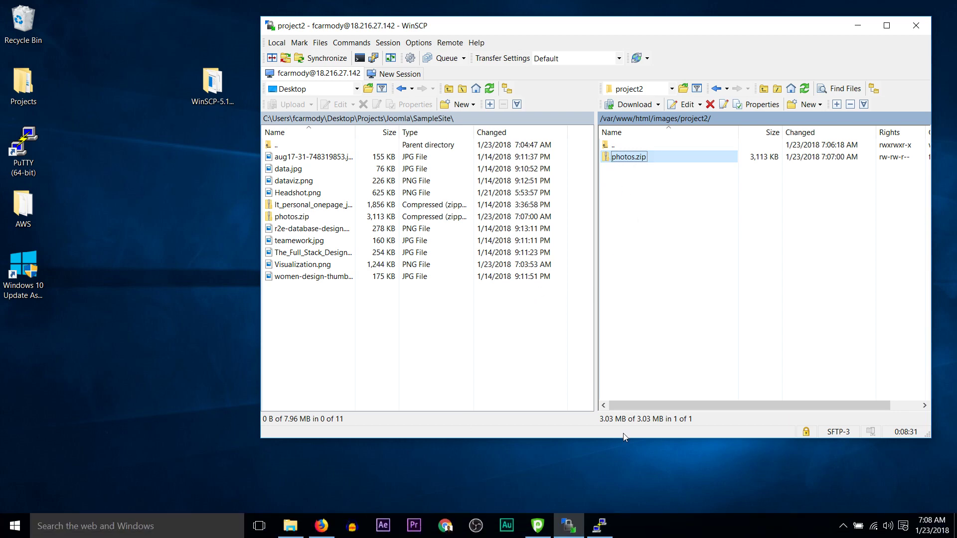
{"action": "right_click", "coordinate": [629, 157]}
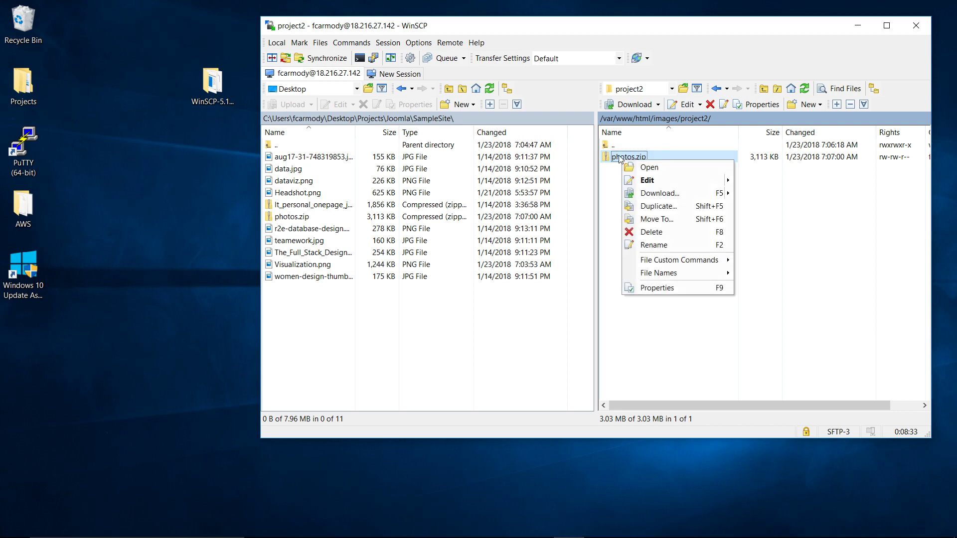
{"action": "mouse_move", "coordinate": [673, 253]}
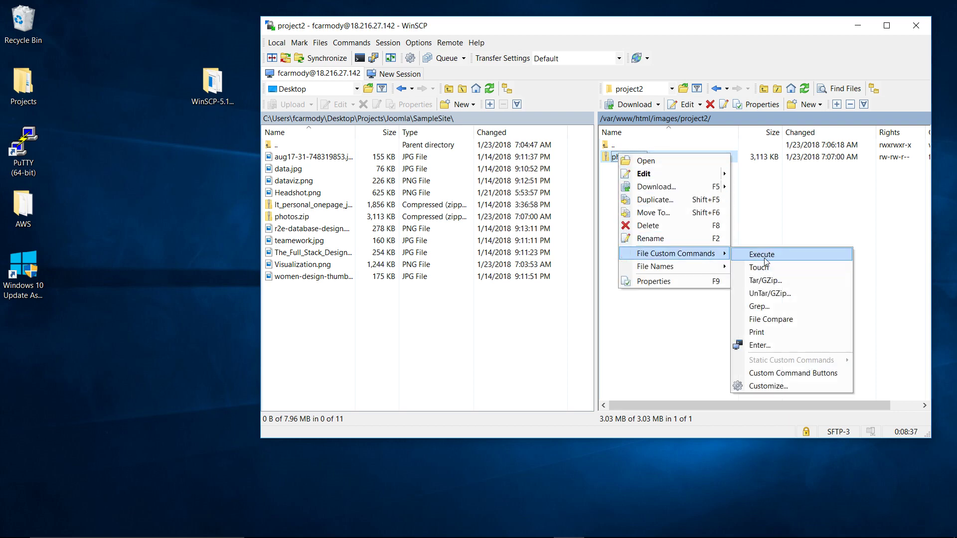
{"action": "mouse_move", "coordinate": [769, 293]}
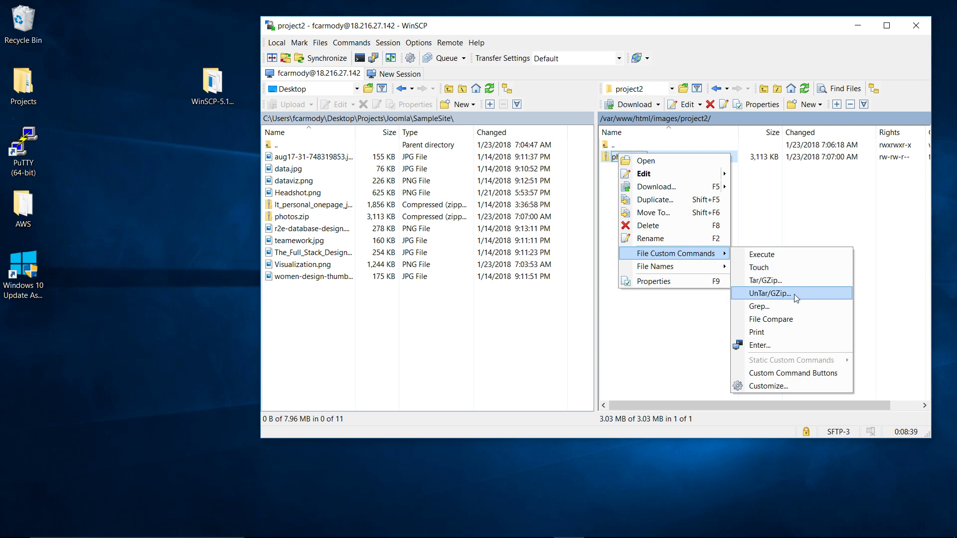
{"action": "mouse_move", "coordinate": [770, 293]}
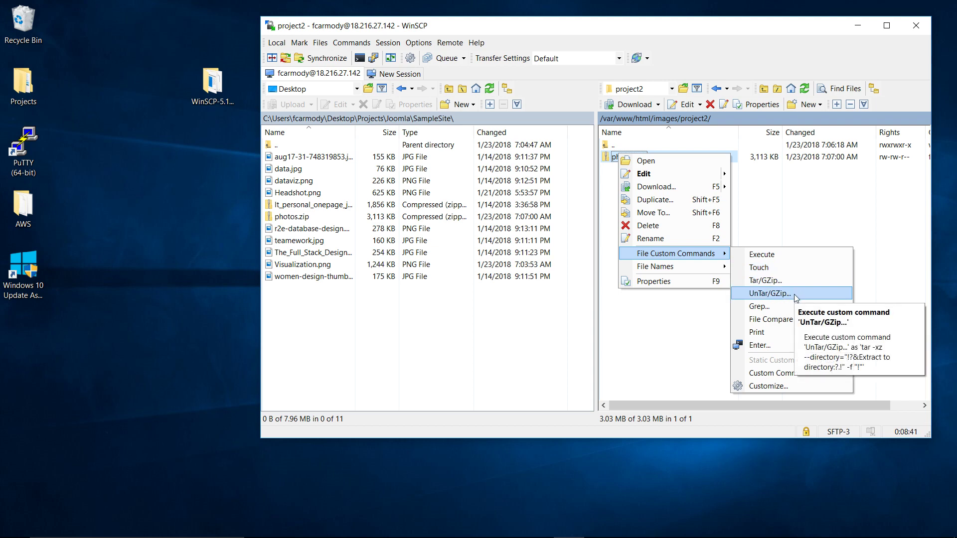
{"action": "left_click", "coordinate": [769, 293]}
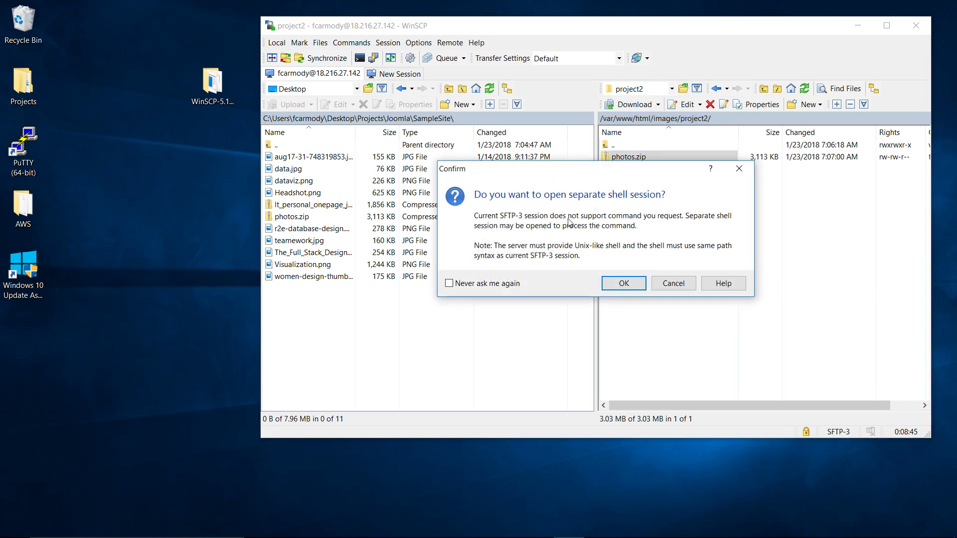
{"action": "left_click", "coordinate": [673, 282]}
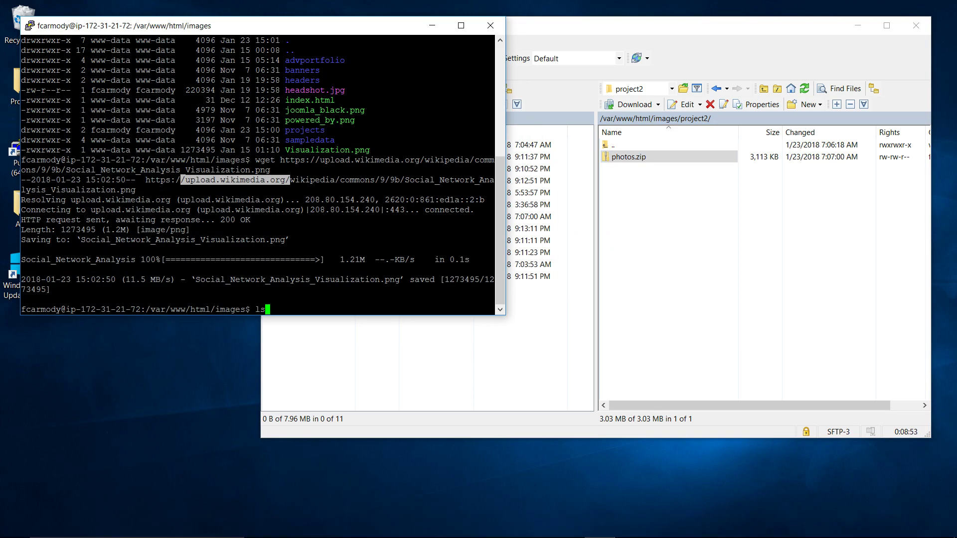
Step: In PuTTY run ls -al, cd project2 and unzip photos.zip to extract the site images
{"action": "type", "text": "-al"}
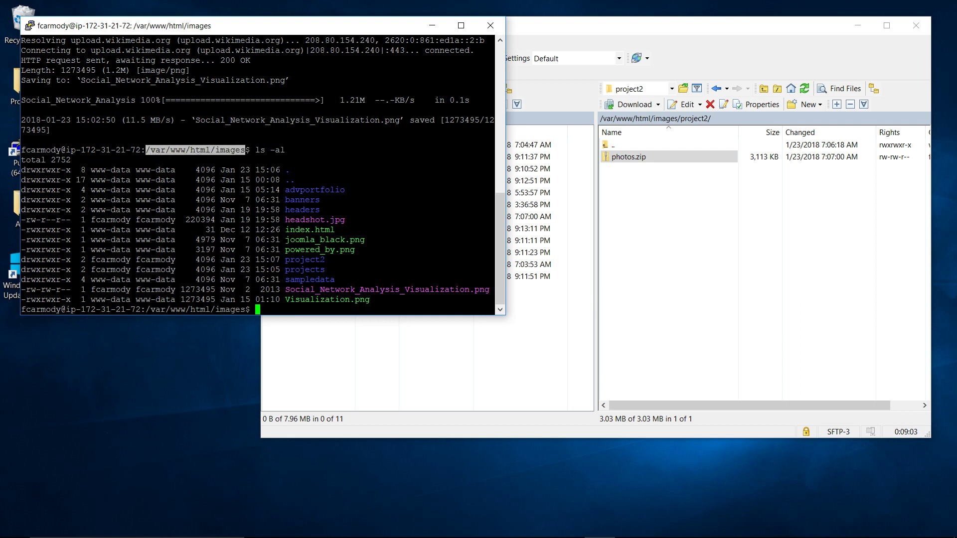
{"action": "type", "text": "cd project2"}
{"action": "type", "text": "ls -al"}
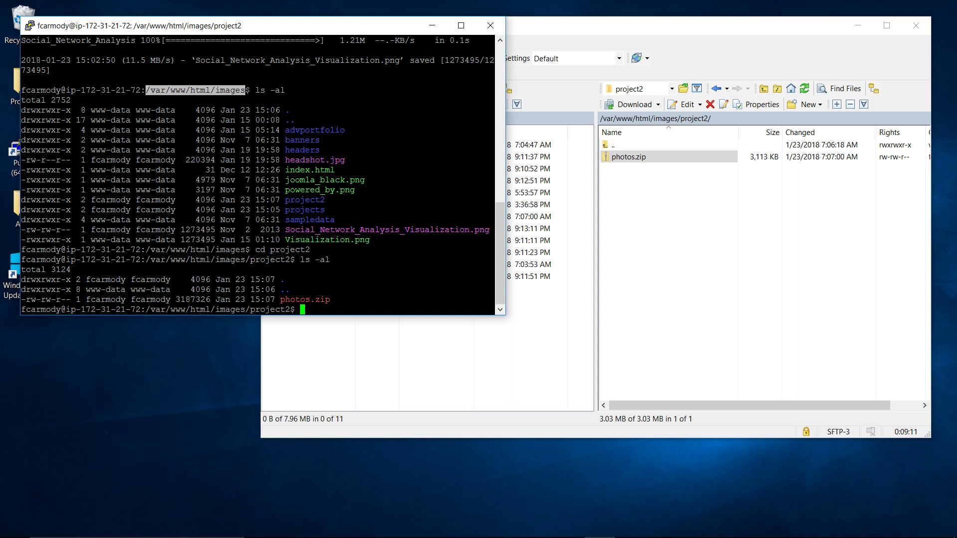
{"action": "type", "text": "unzip"}
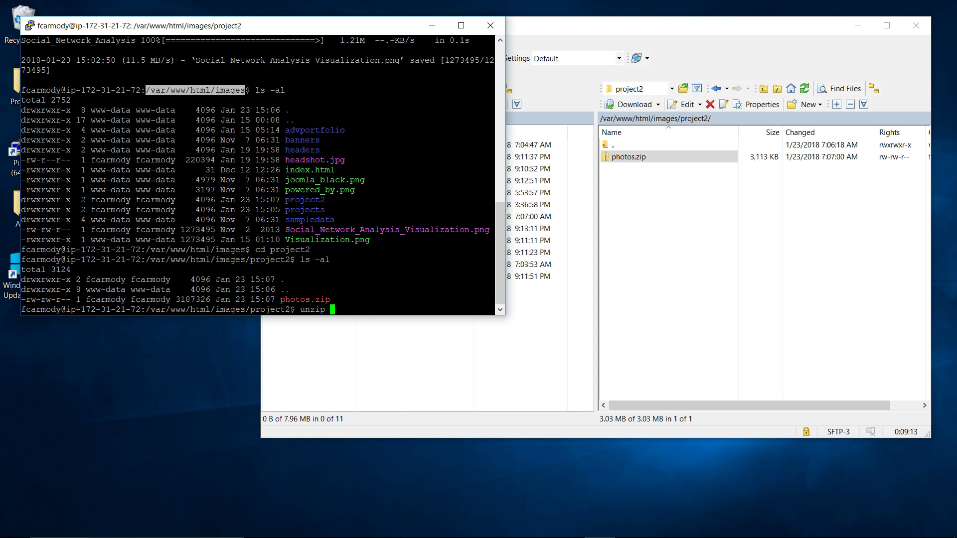
{"action": "type", "text": "photos"}
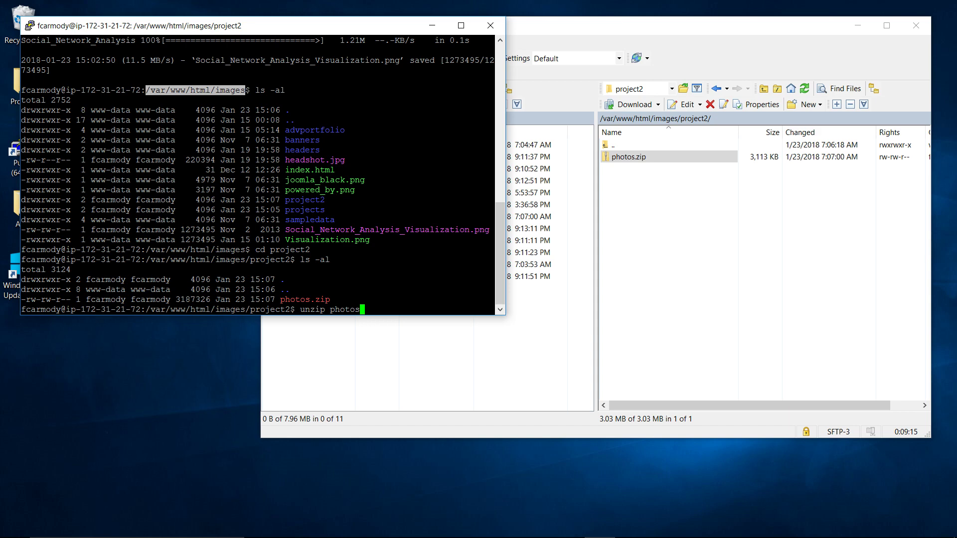
{"action": "type", "text": ".zip"}
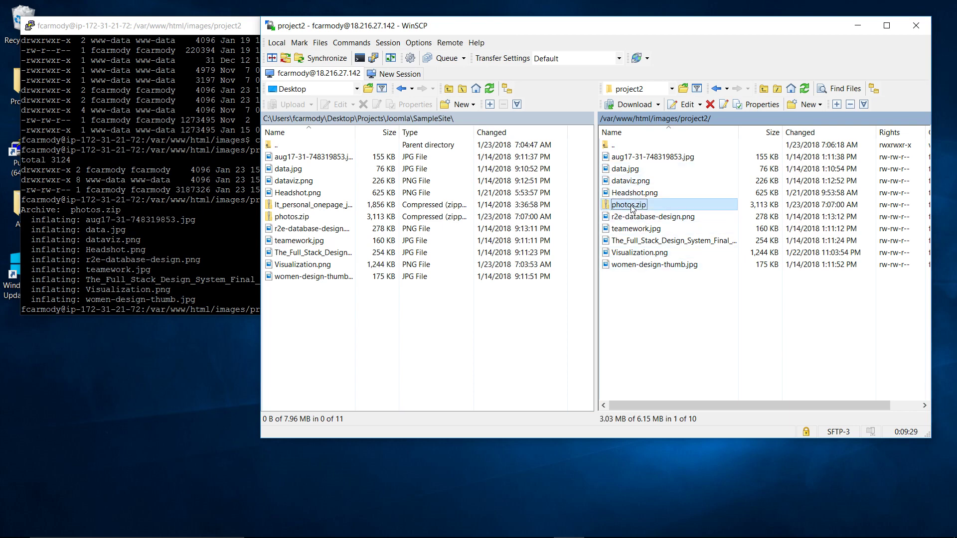
Step: Delete photos.zip from remote project2, leaving the nine extracted images, and return to PuTTY
{"action": "right_click", "coordinate": [629, 204]}
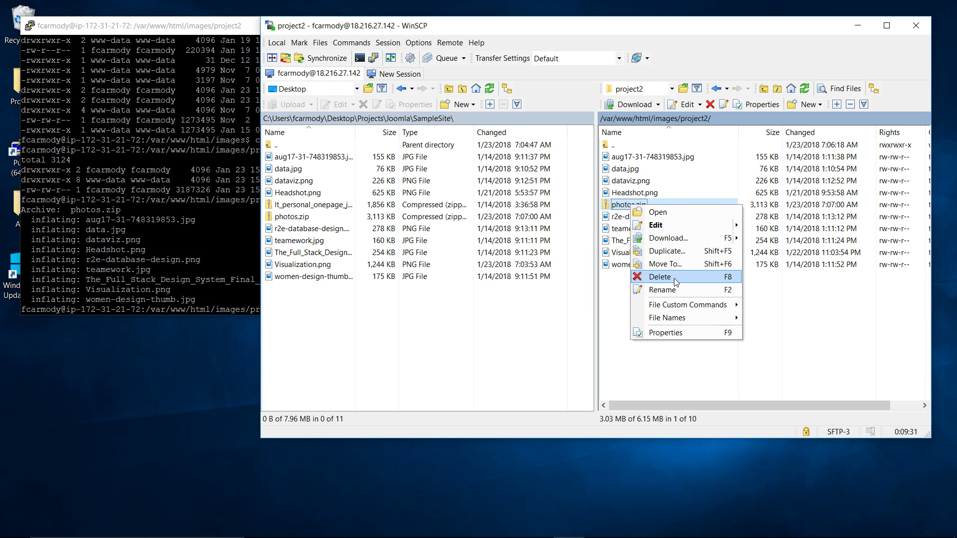
{"action": "left_click", "coordinate": [660, 276]}
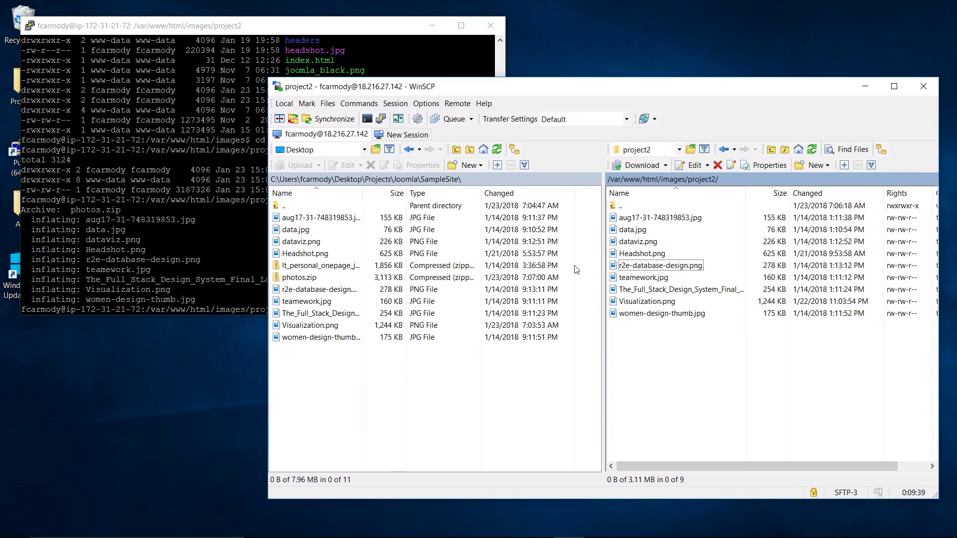
{"action": "mouse_move", "coordinate": [456, 94]}
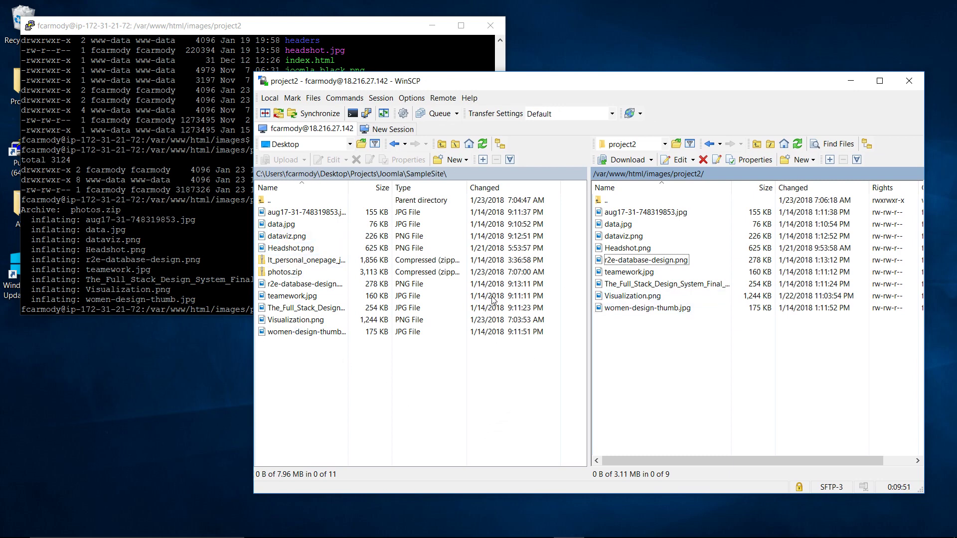
{"action": "mouse_move", "coordinate": [633, 356]}
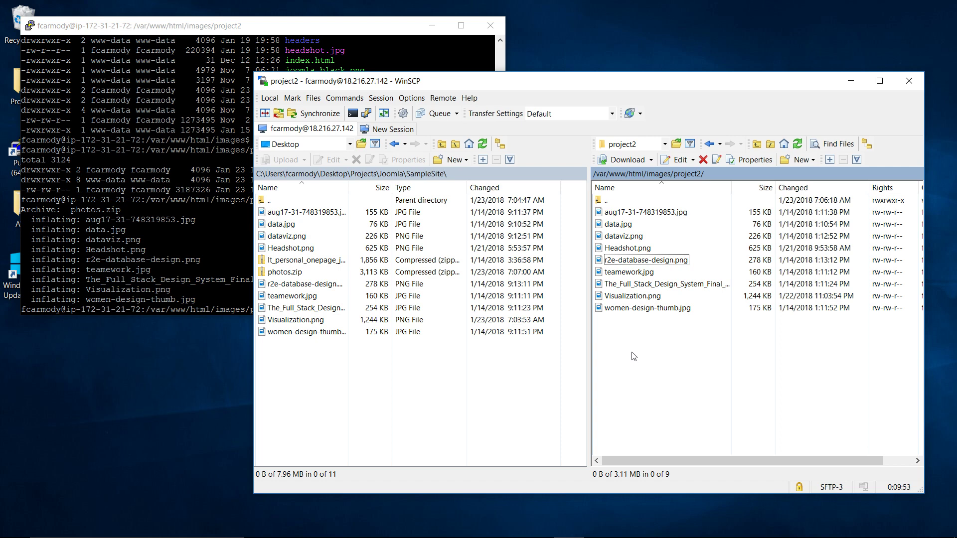
{"action": "mouse_move", "coordinate": [610, 431]}
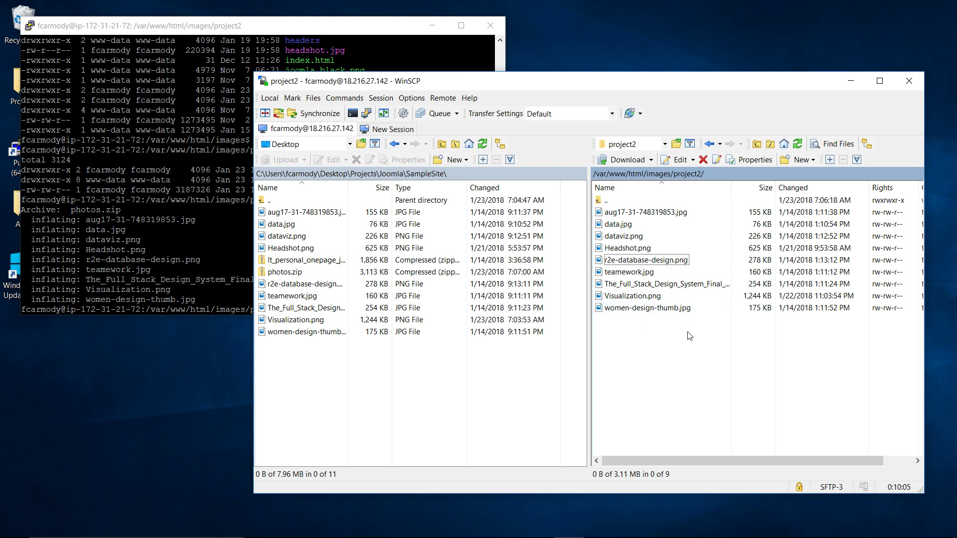
{"action": "left_click", "coordinate": [625, 248]}
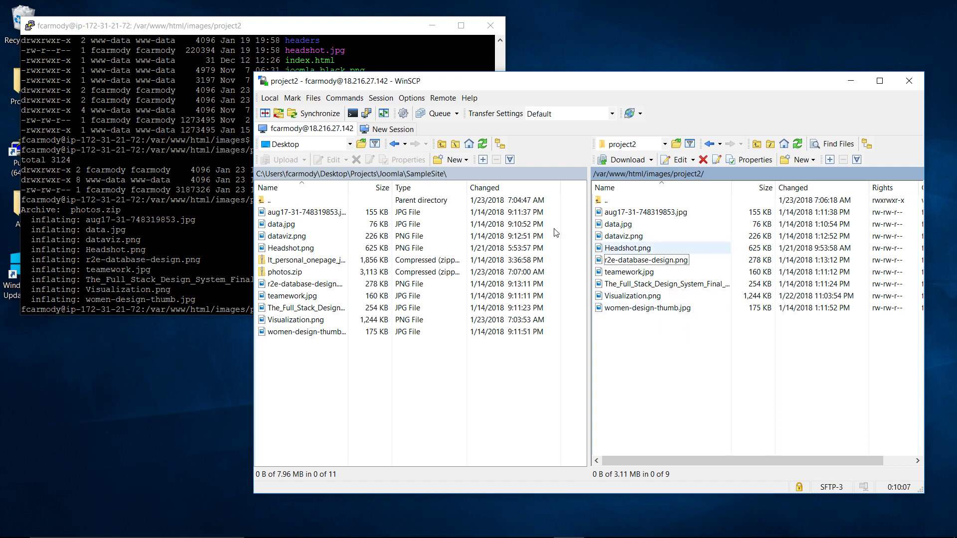
{"action": "left_click", "coordinate": [134, 26]}
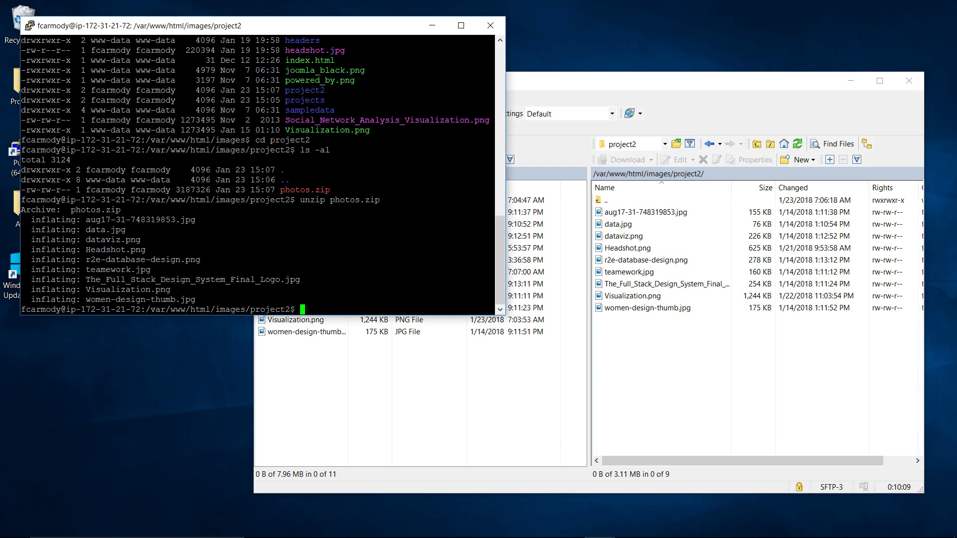